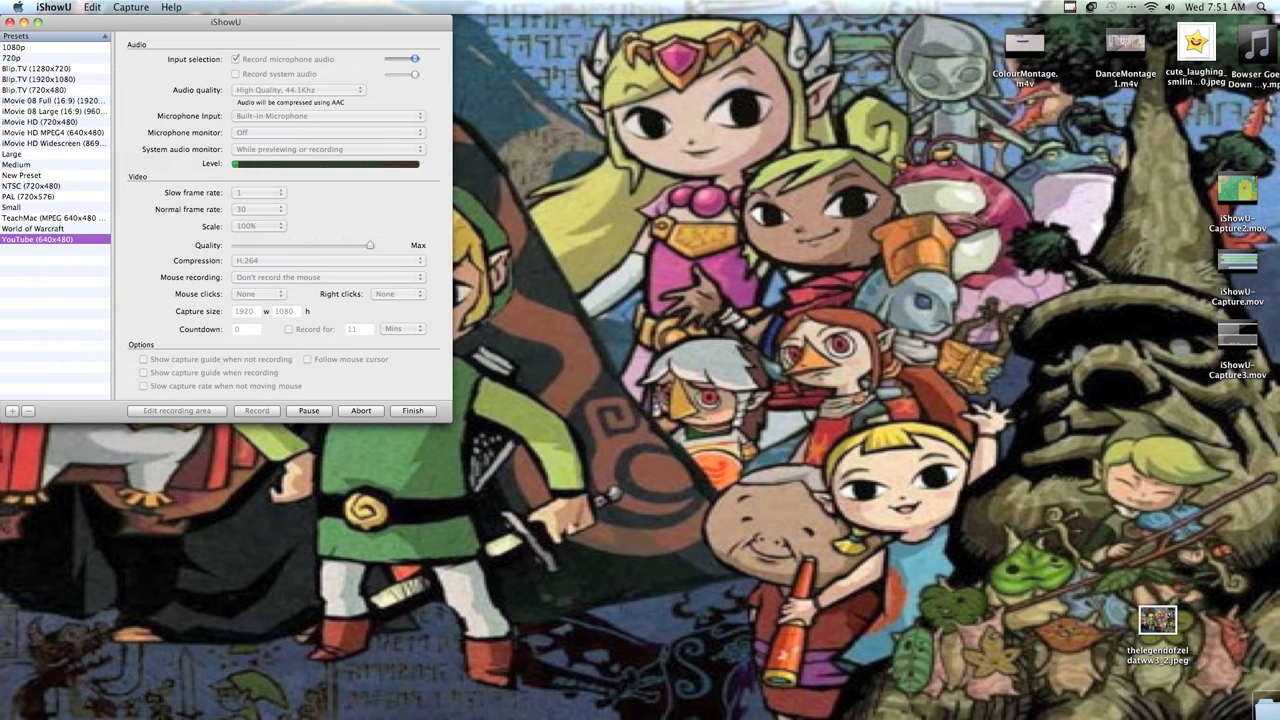
pyautogui.moveTo(240, 328)
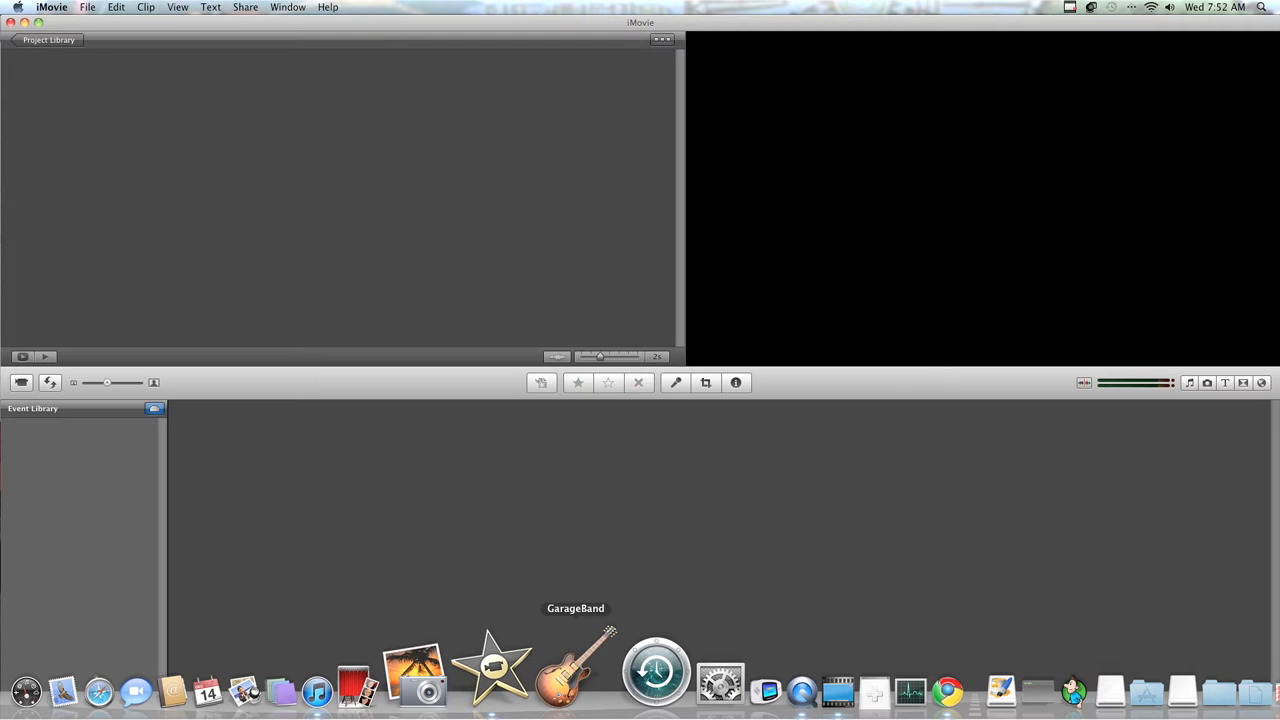
pyautogui.moveTo(524, 664)
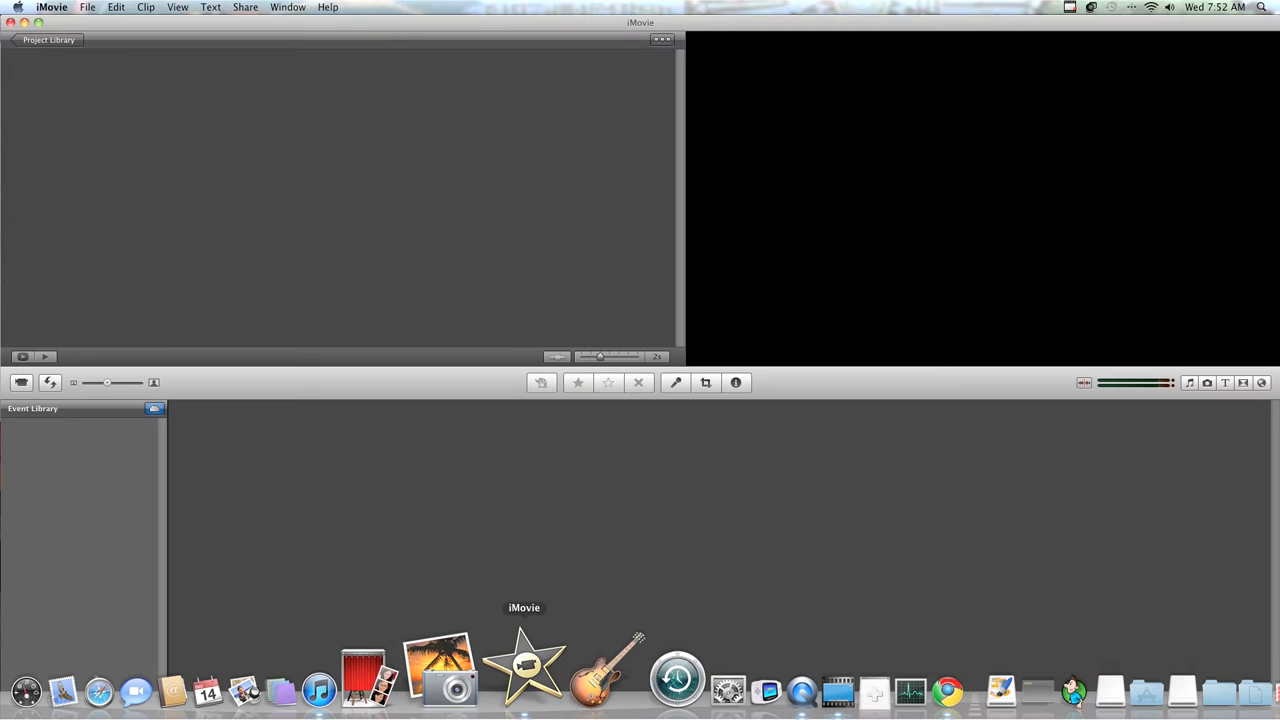
pyautogui.moveTo(560, 664)
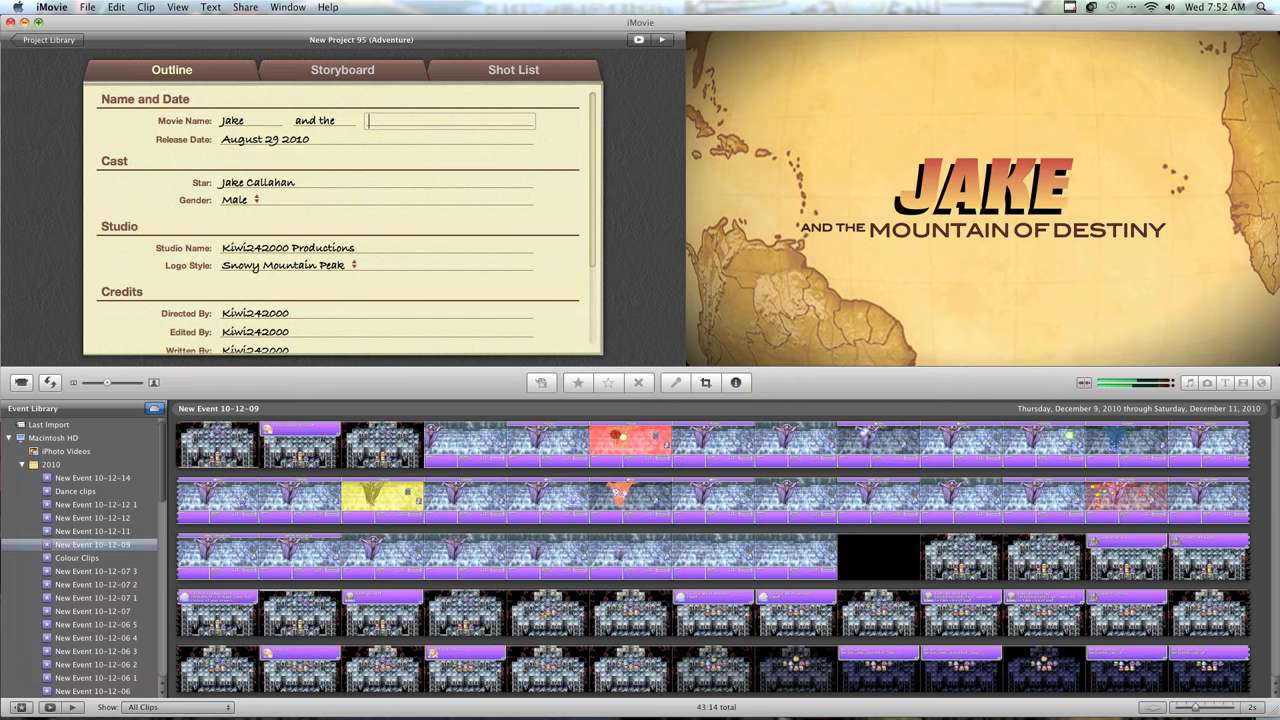
# Clear the old movie name and enter 'Cecil's Past Randomness' as the trailer title.
pyautogui.doubleClick(316, 120)
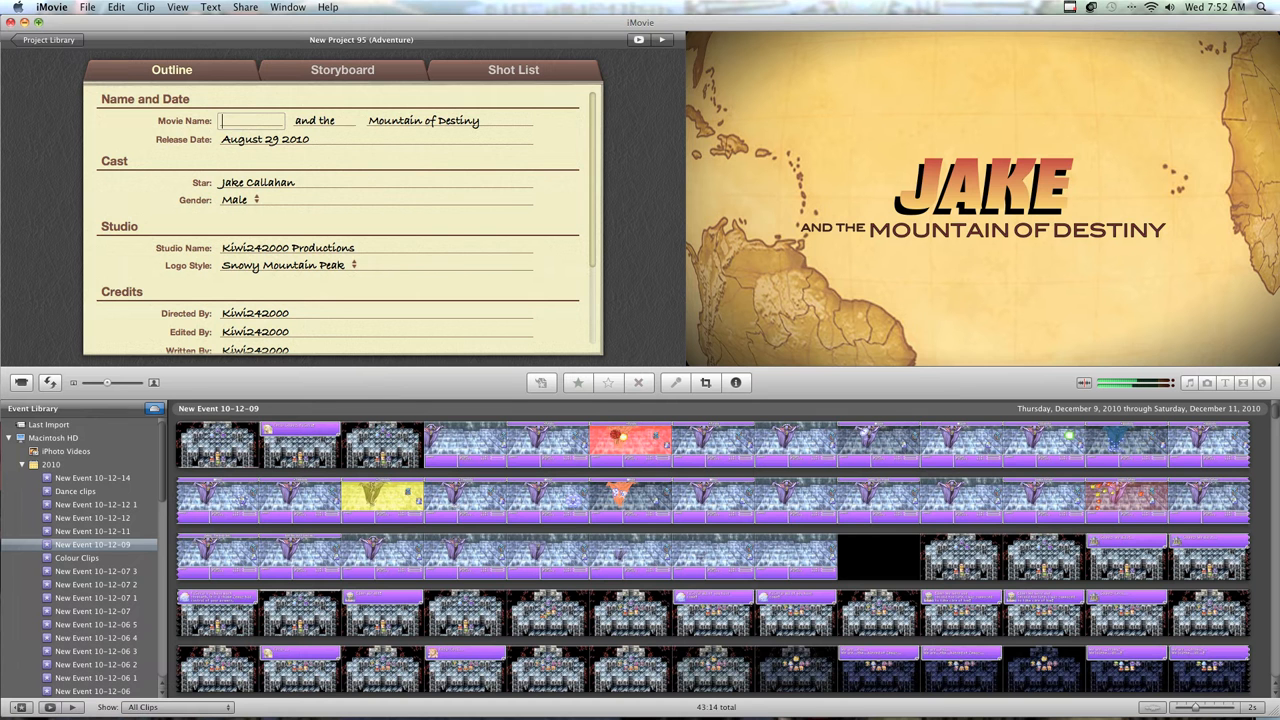
pyautogui.click(324, 120)
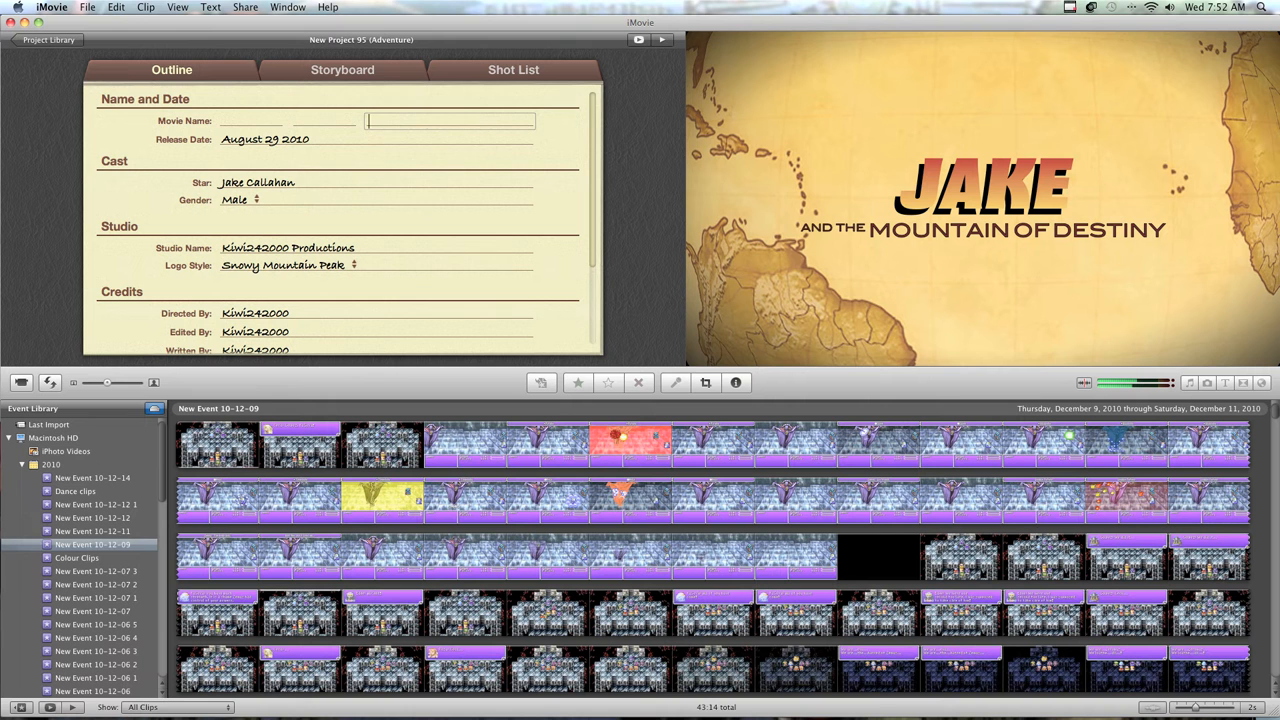
pyautogui.click(252, 120)
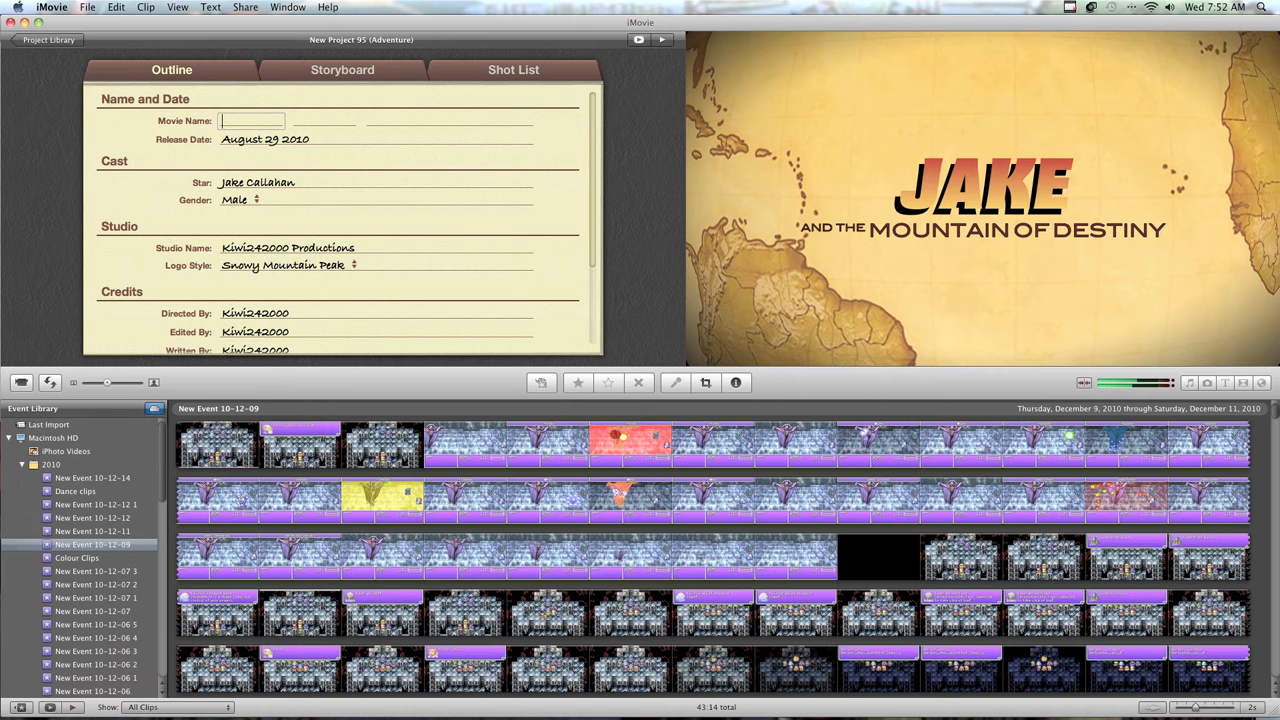
pyautogui.write('Ceci')
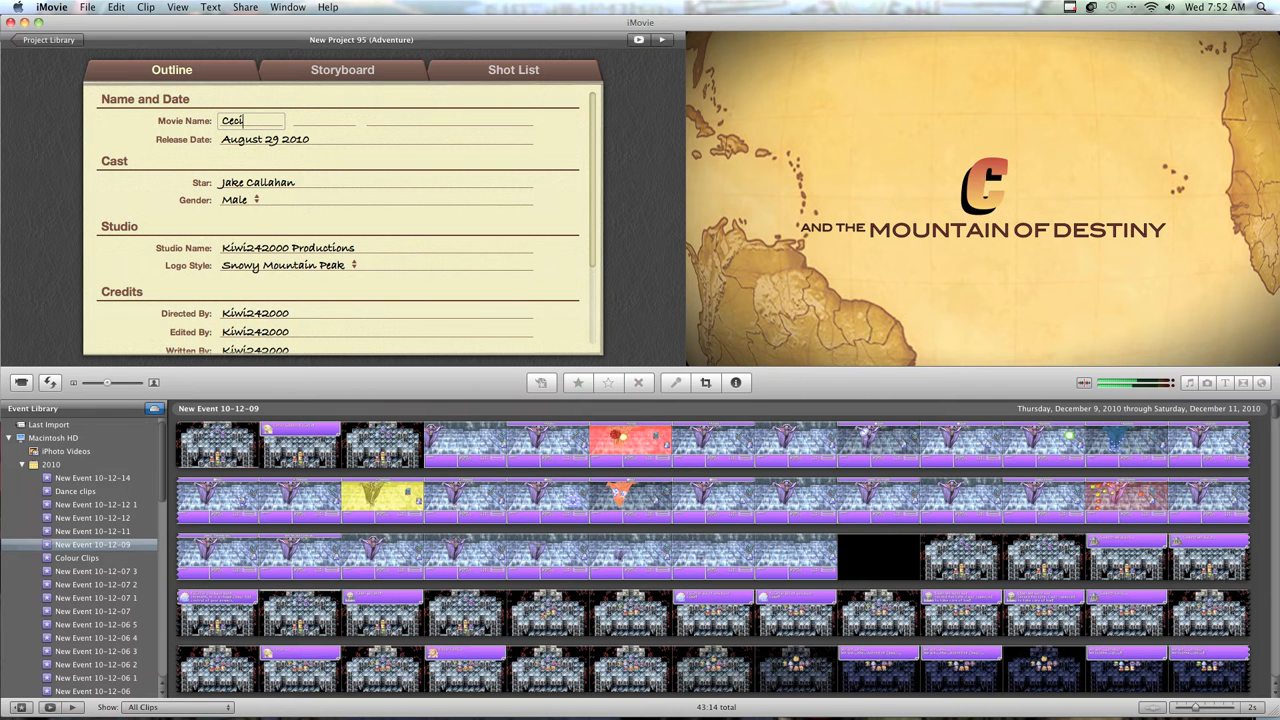
pyautogui.write("l's")
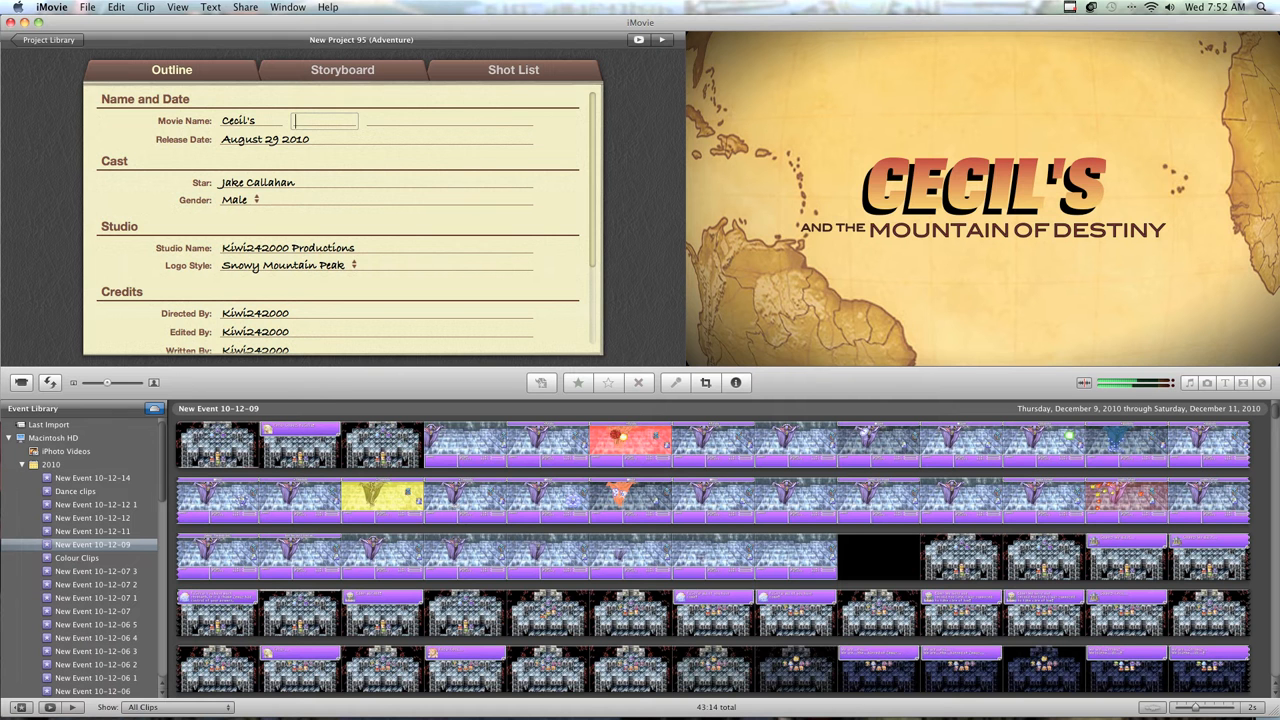
pyautogui.write('Past')
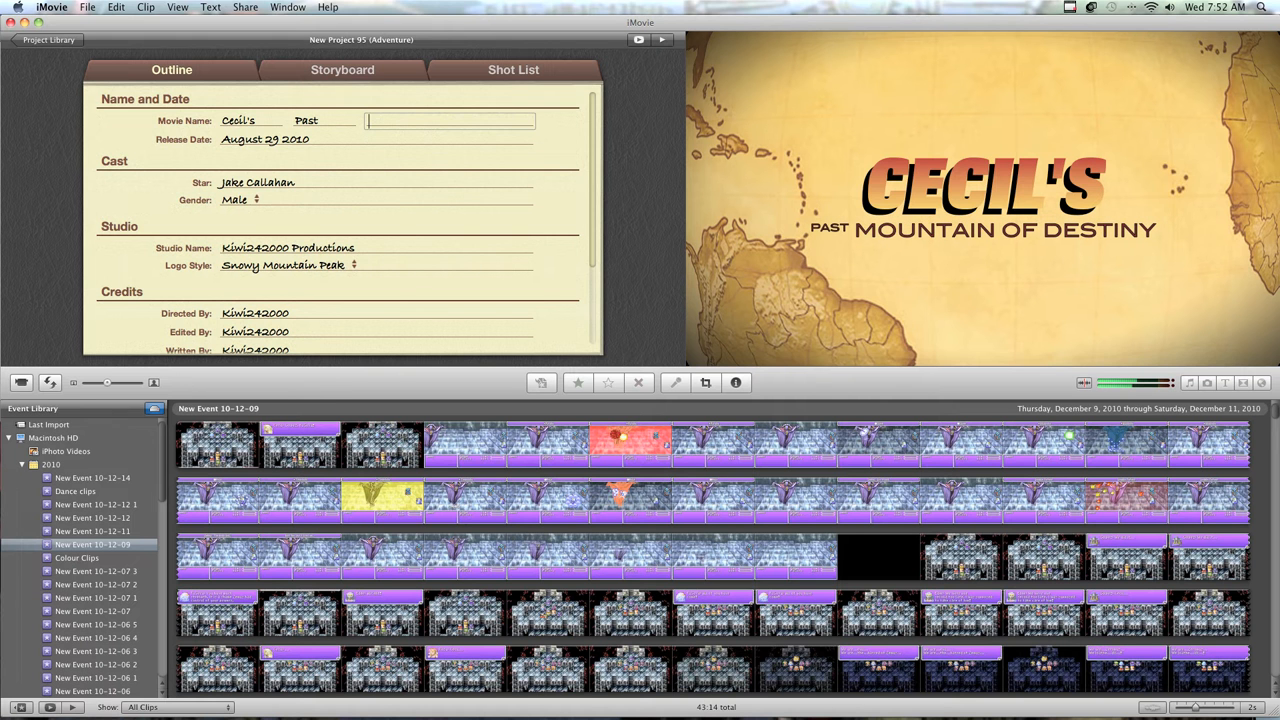
pyautogui.write('Ad')
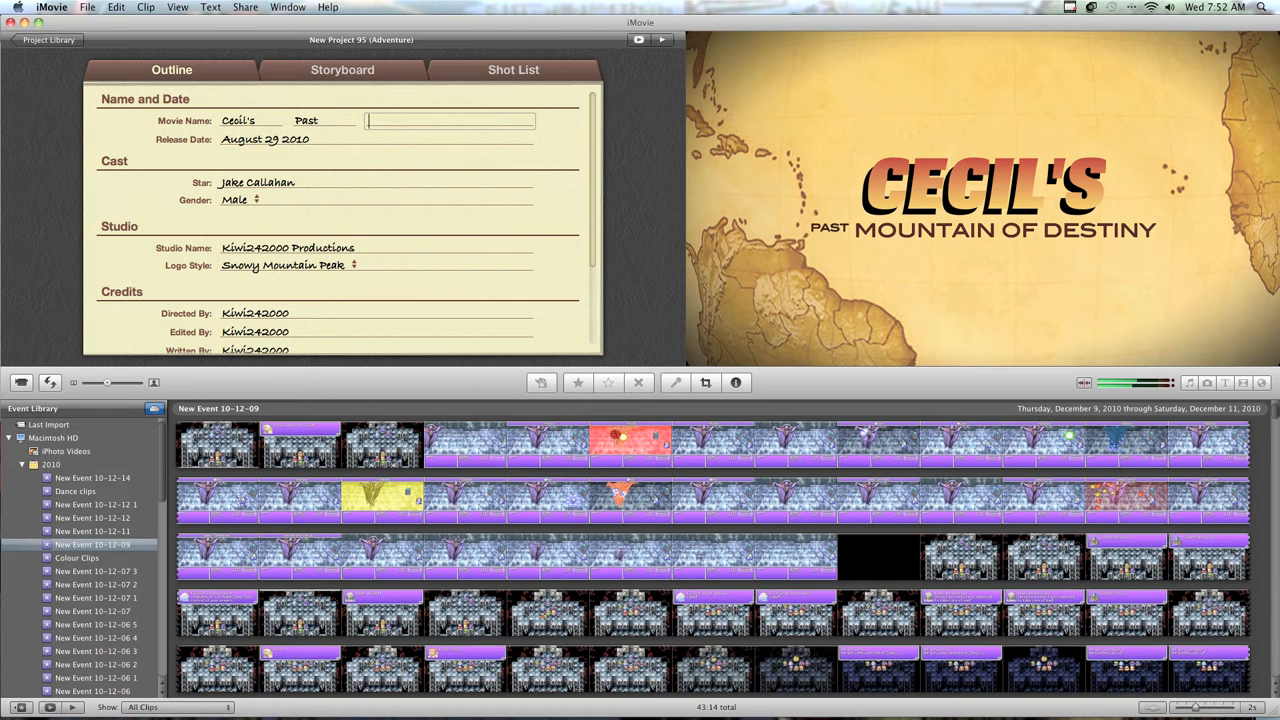
pyautogui.write('Rando')
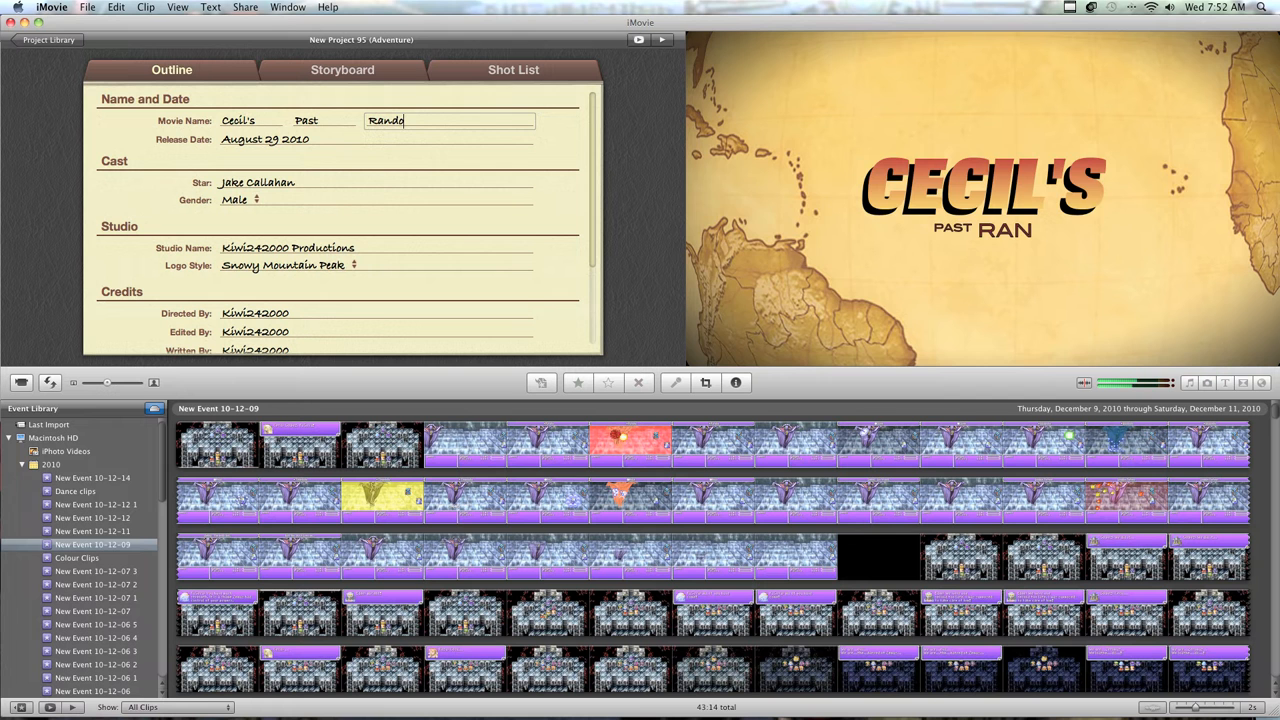
pyautogui.write('mness')
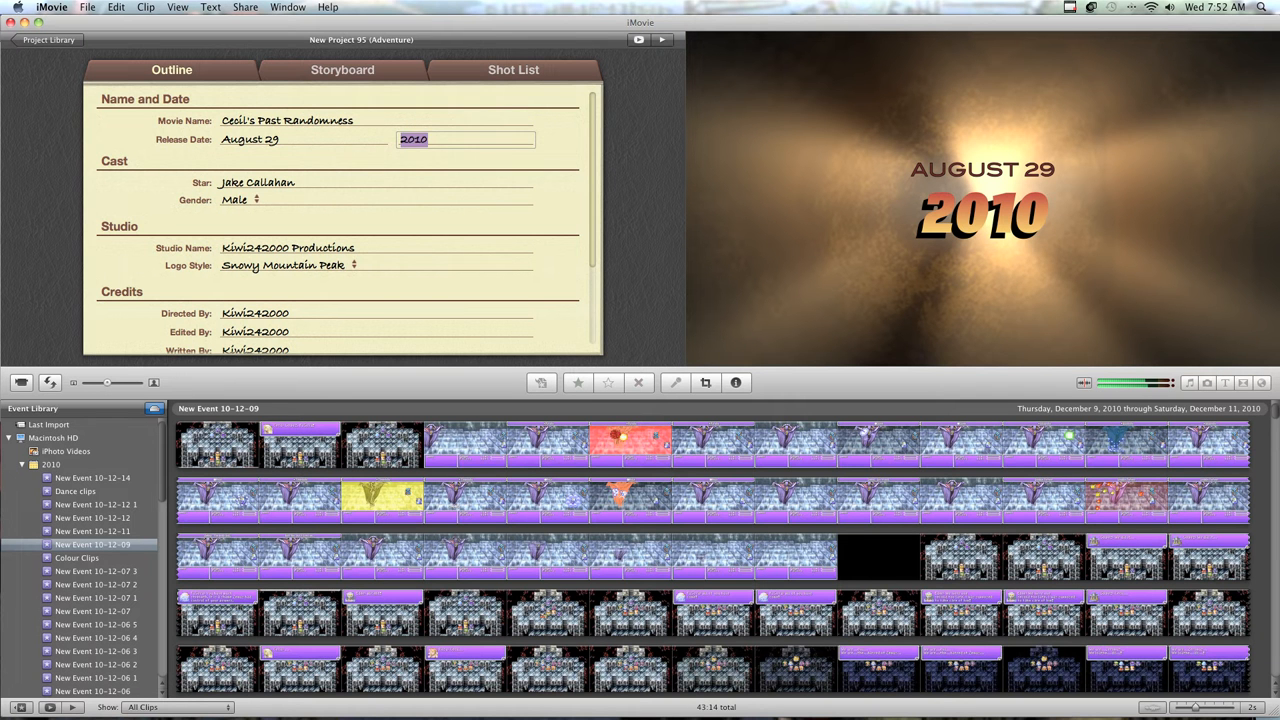
# Change the release month to December 2010.
pyautogui.click(300, 140)
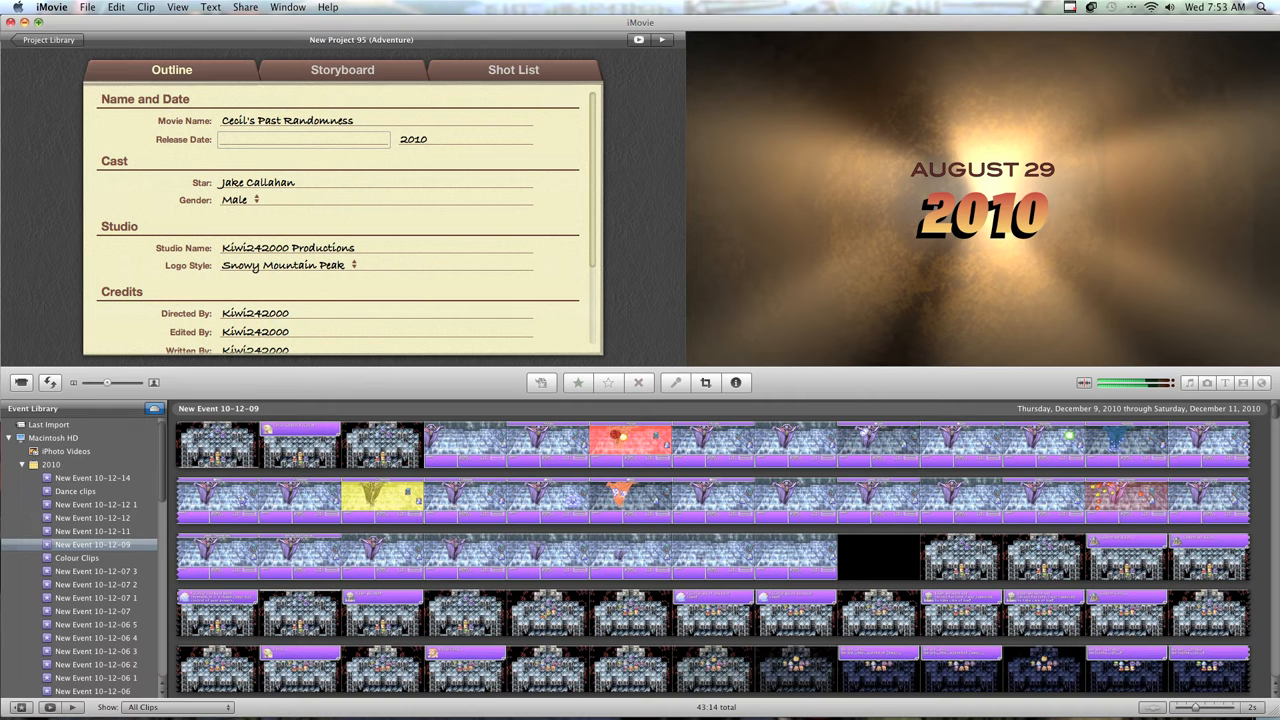
pyautogui.click(304, 140)
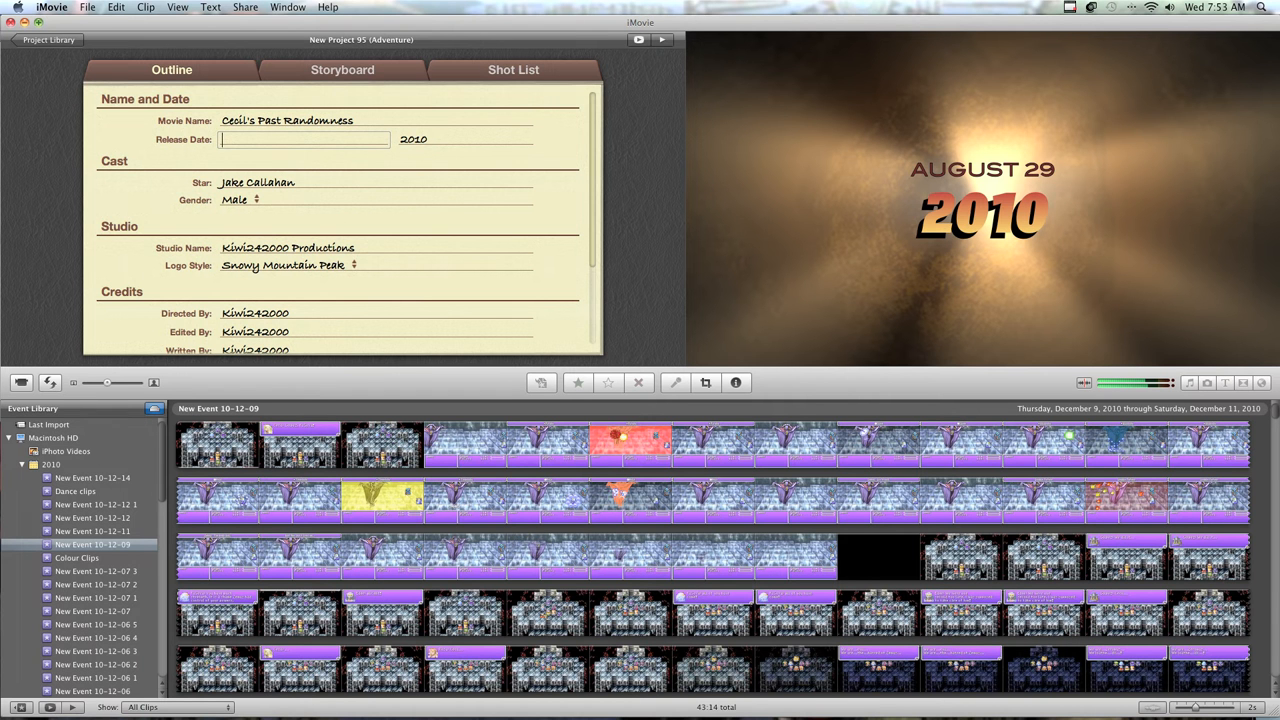
pyautogui.write('december')
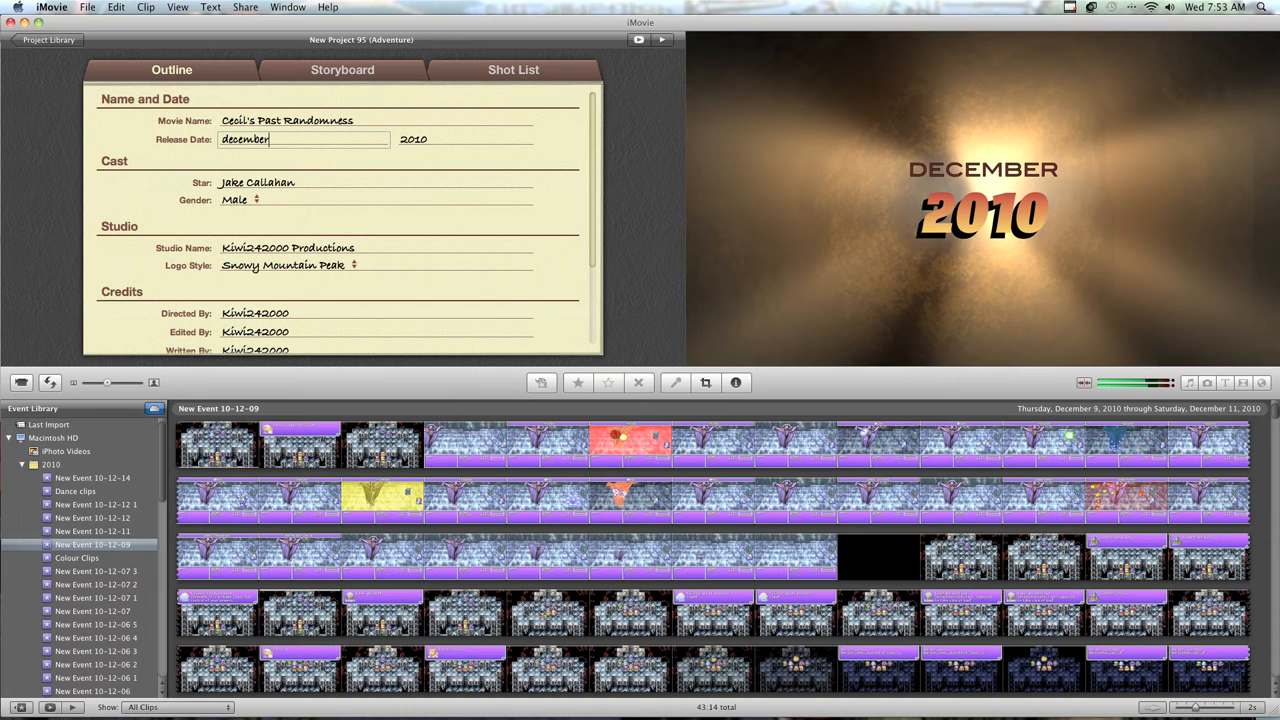
pyautogui.press('backspace')
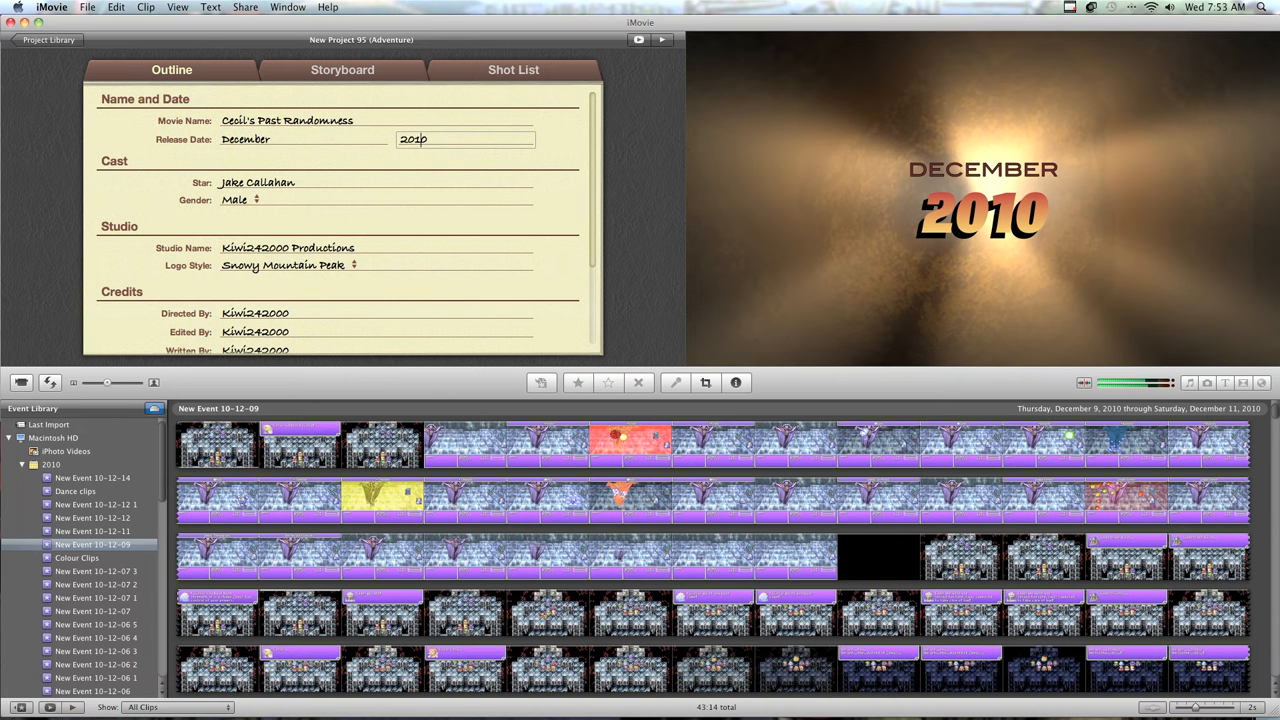
# Set the star's name to 'Cecil Of Final Fantasy'.
pyautogui.click(294, 182)
pyautogui.write('Cecil')
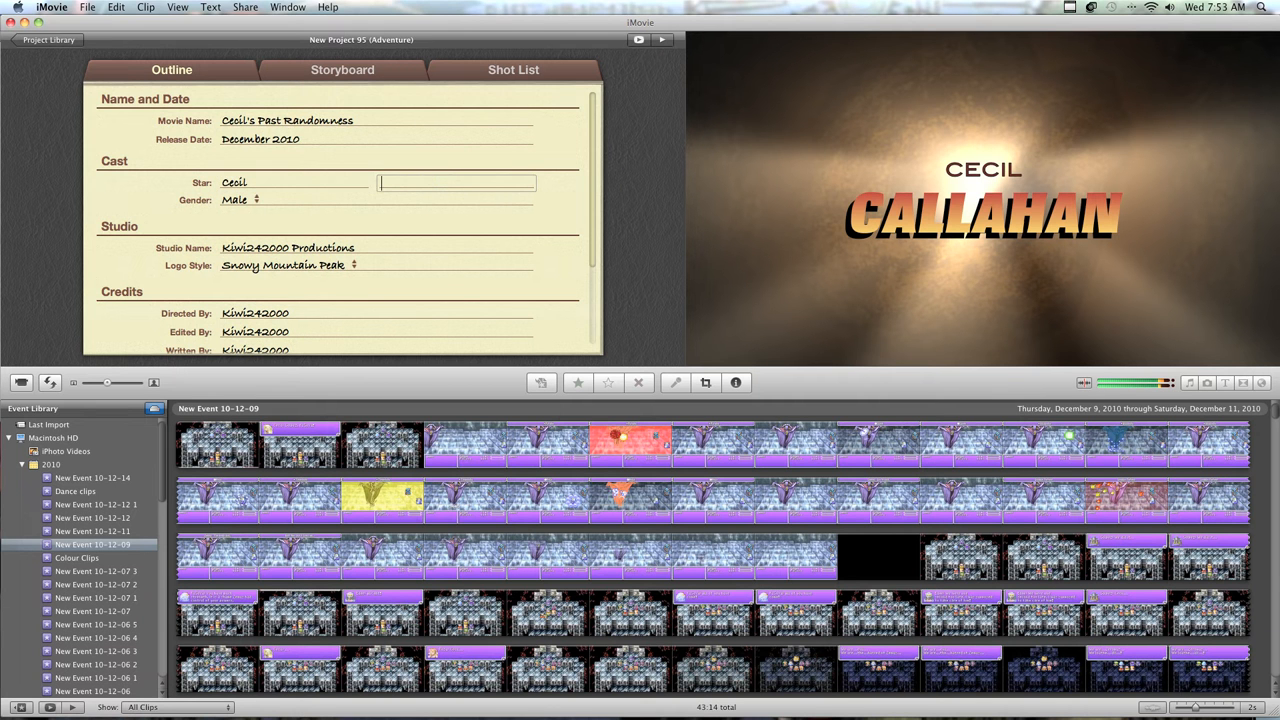
pyautogui.write('o')
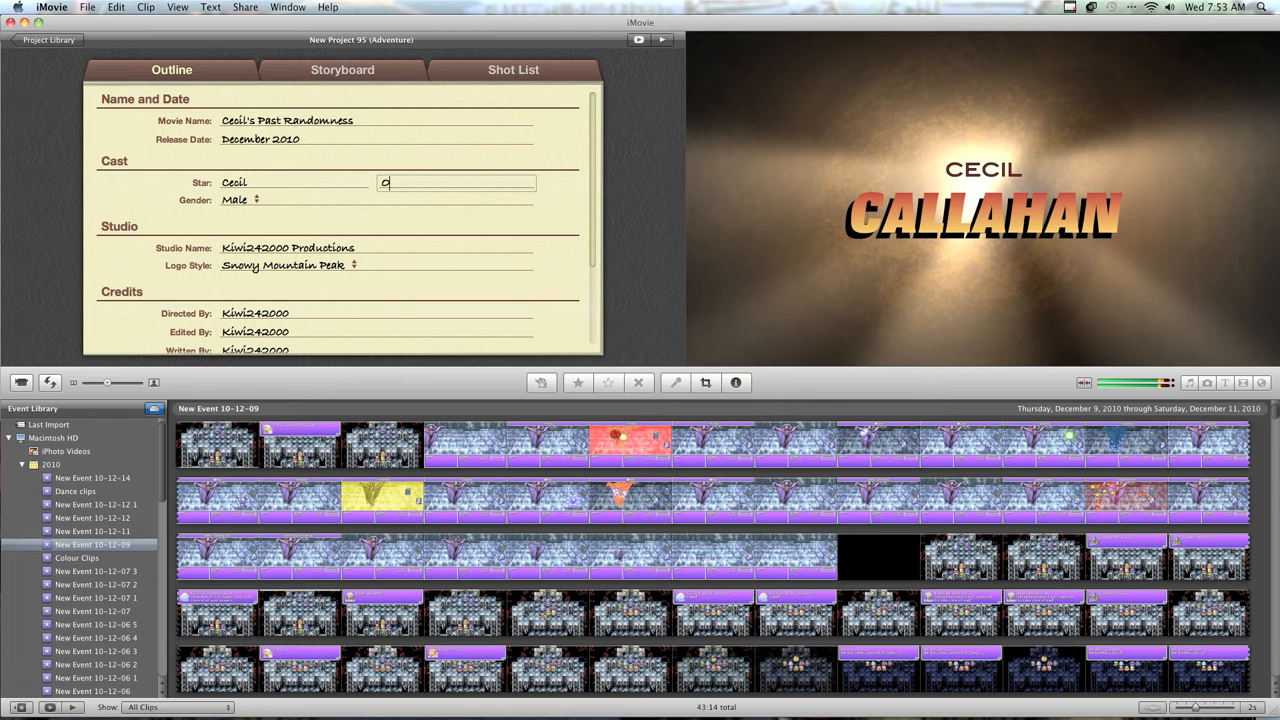
pyautogui.write('f Final F')
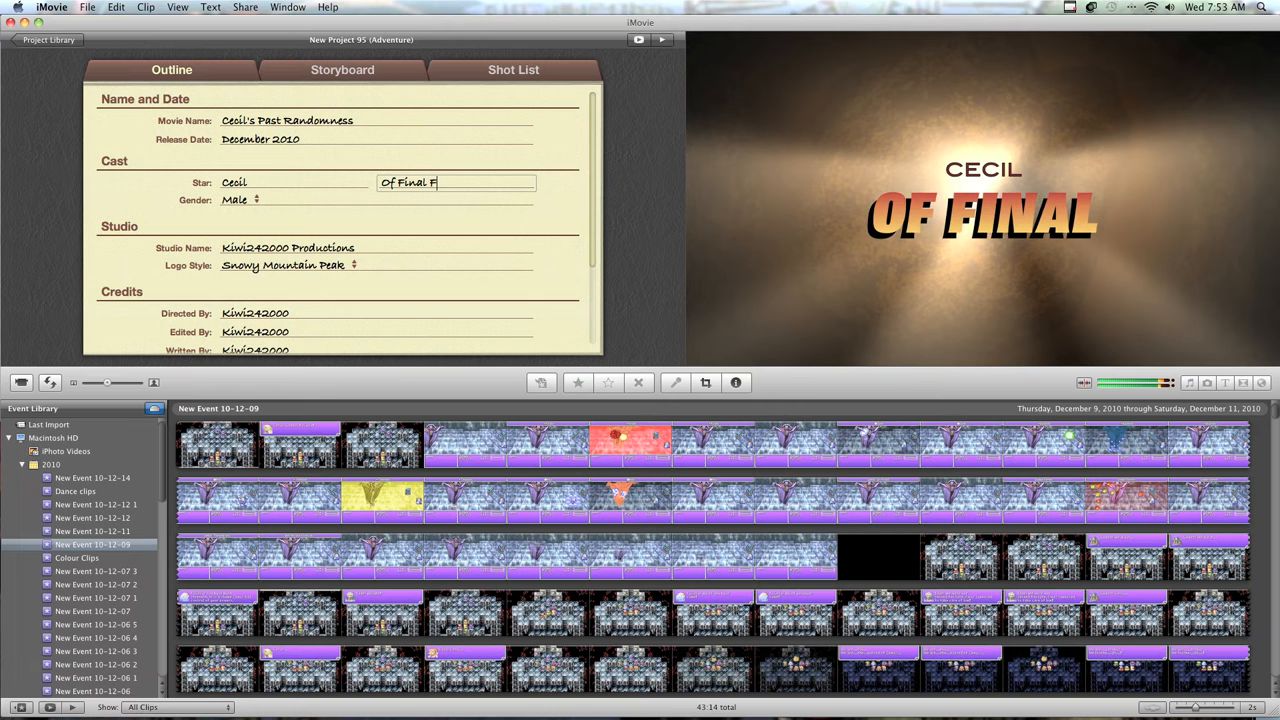
pyautogui.write('a')
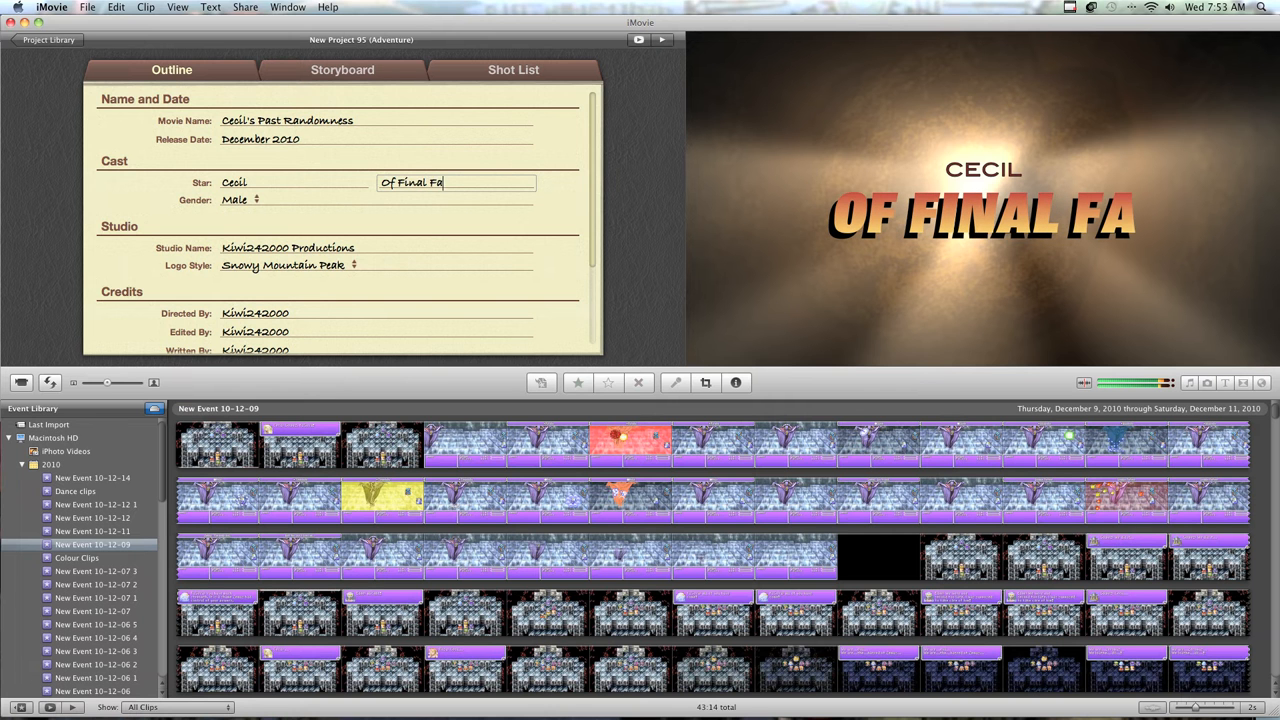
pyautogui.write('ntasy')
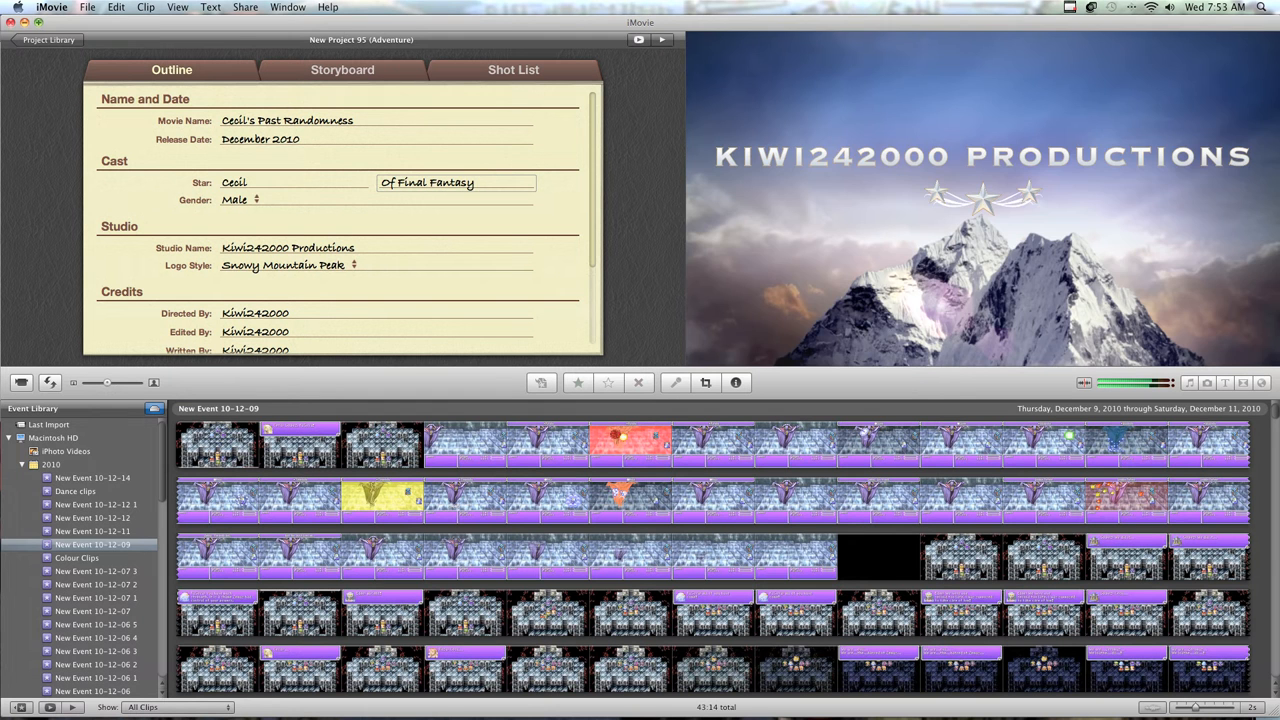
# Choose the Sun Rays Through Clouds studio logo style.
pyautogui.click(284, 264)
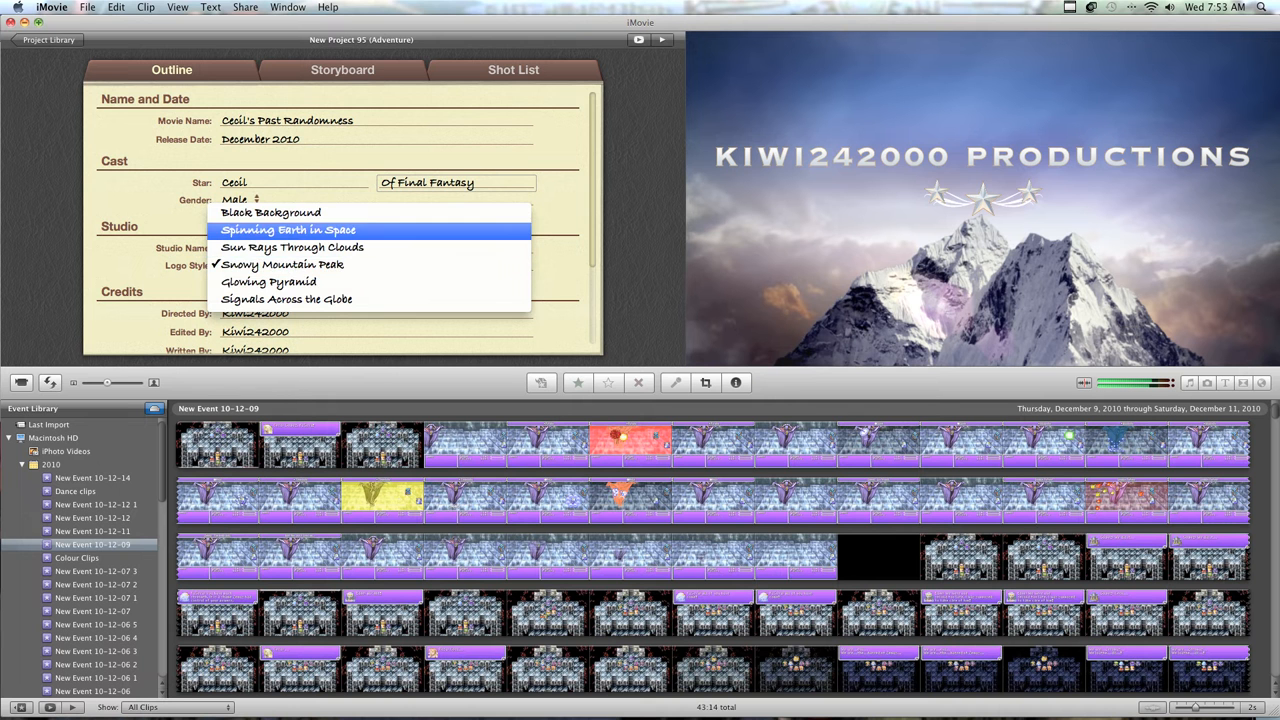
pyautogui.click(292, 248)
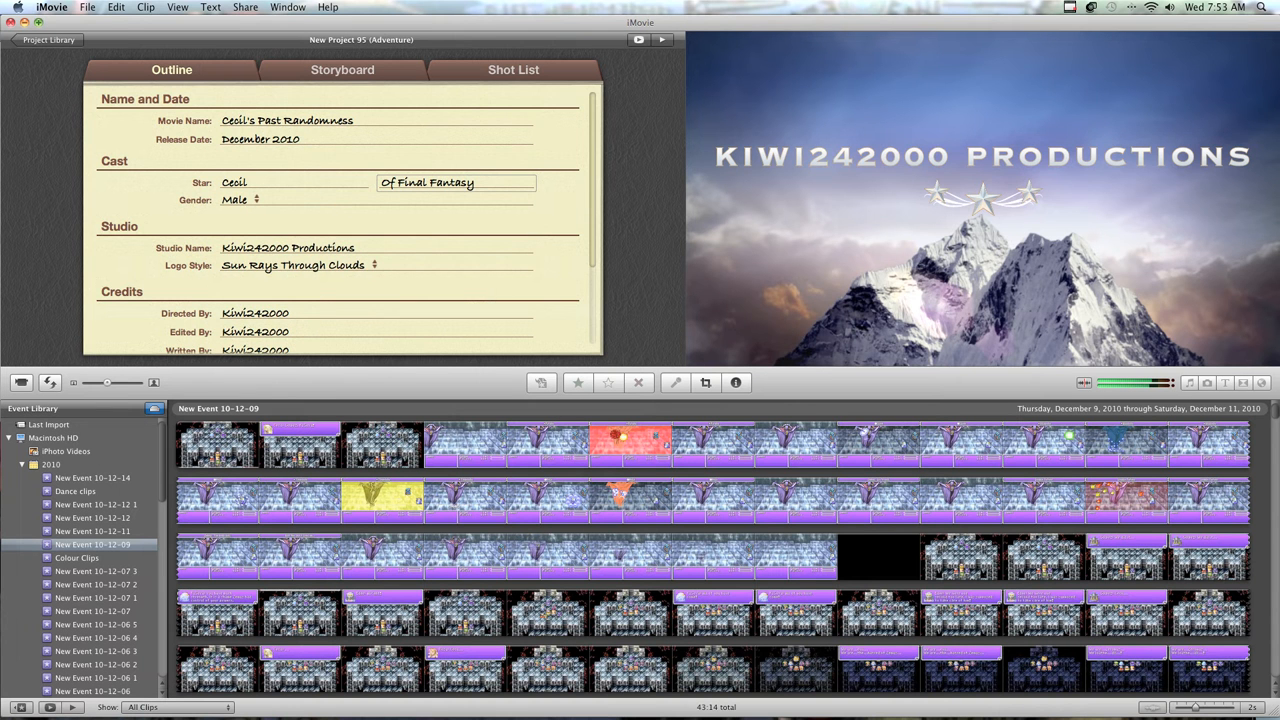
pyautogui.scroll(-3)
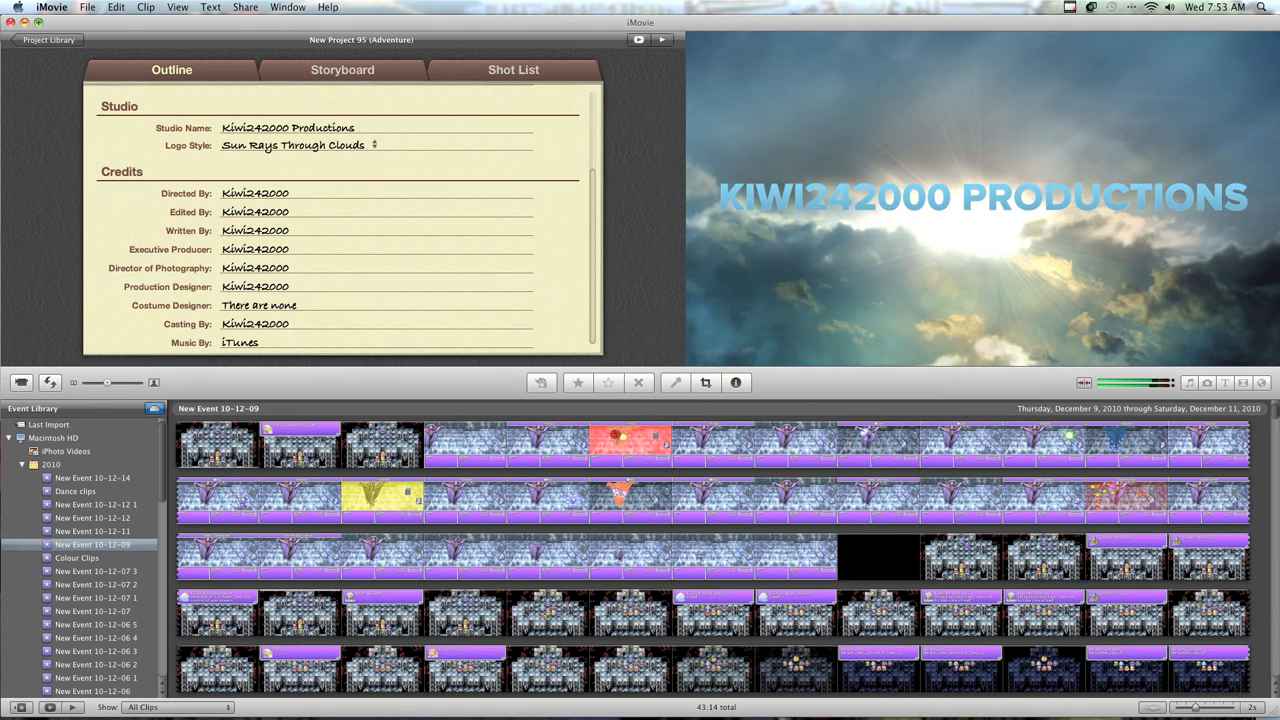
# In the Storyboard, rewrite the first title card as 'He is not - Meant for this world'.
pyautogui.click(342, 68)
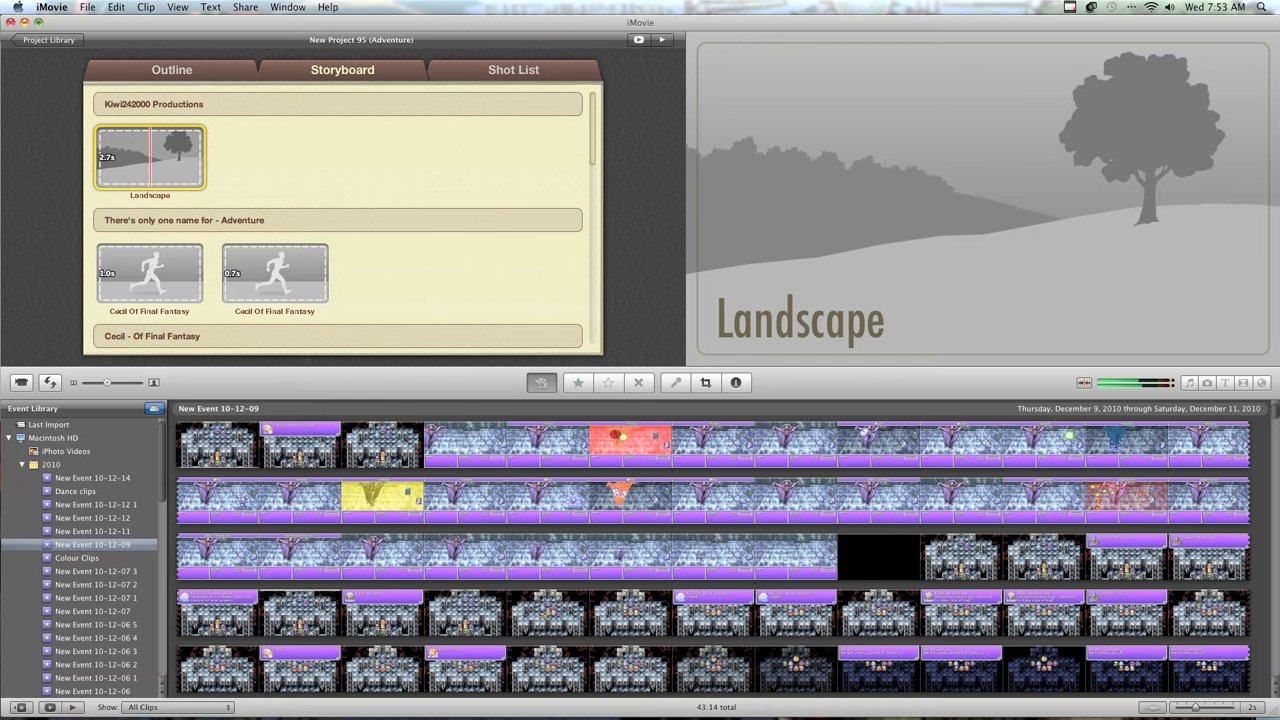
pyautogui.click(274, 272)
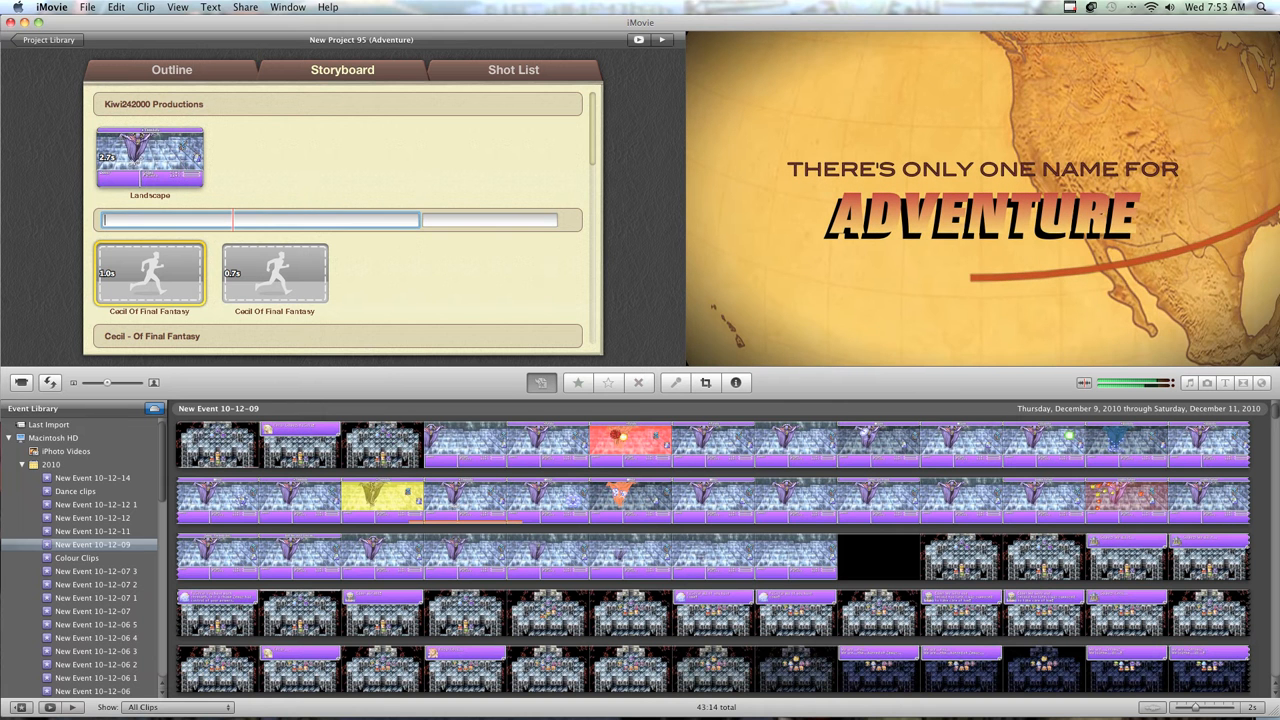
pyautogui.write('He is')
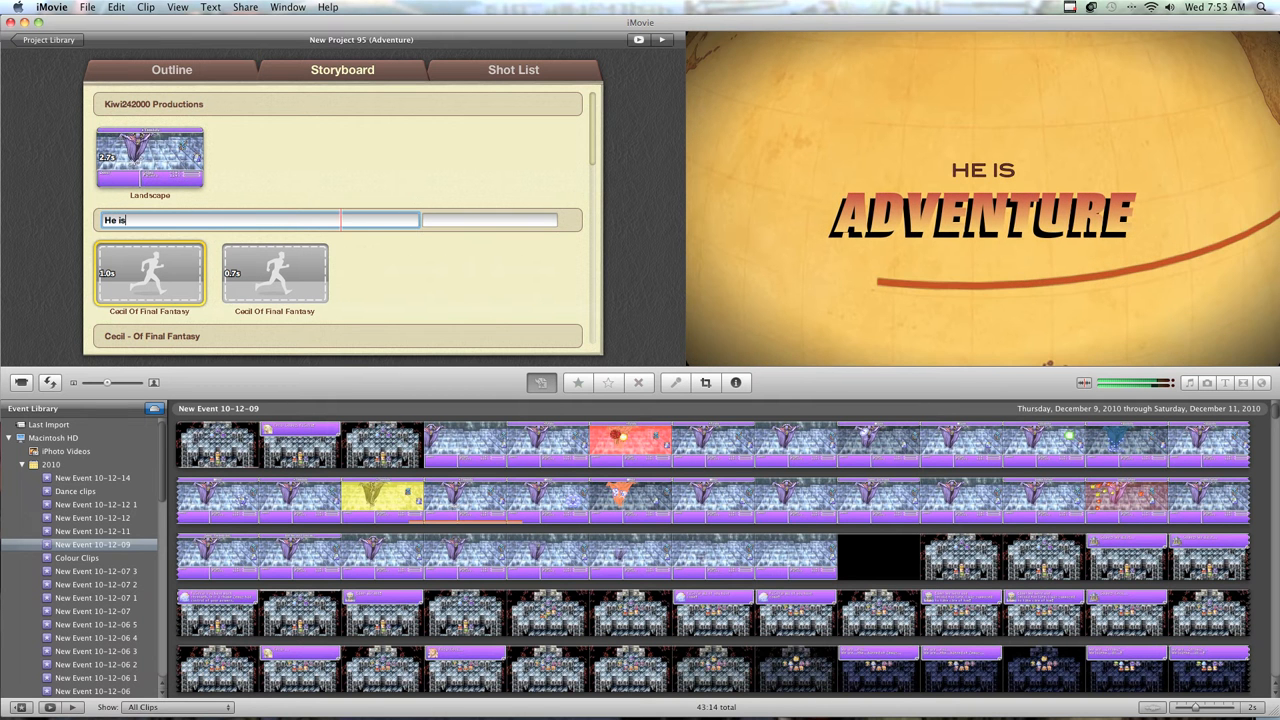
pyautogui.write('noe')
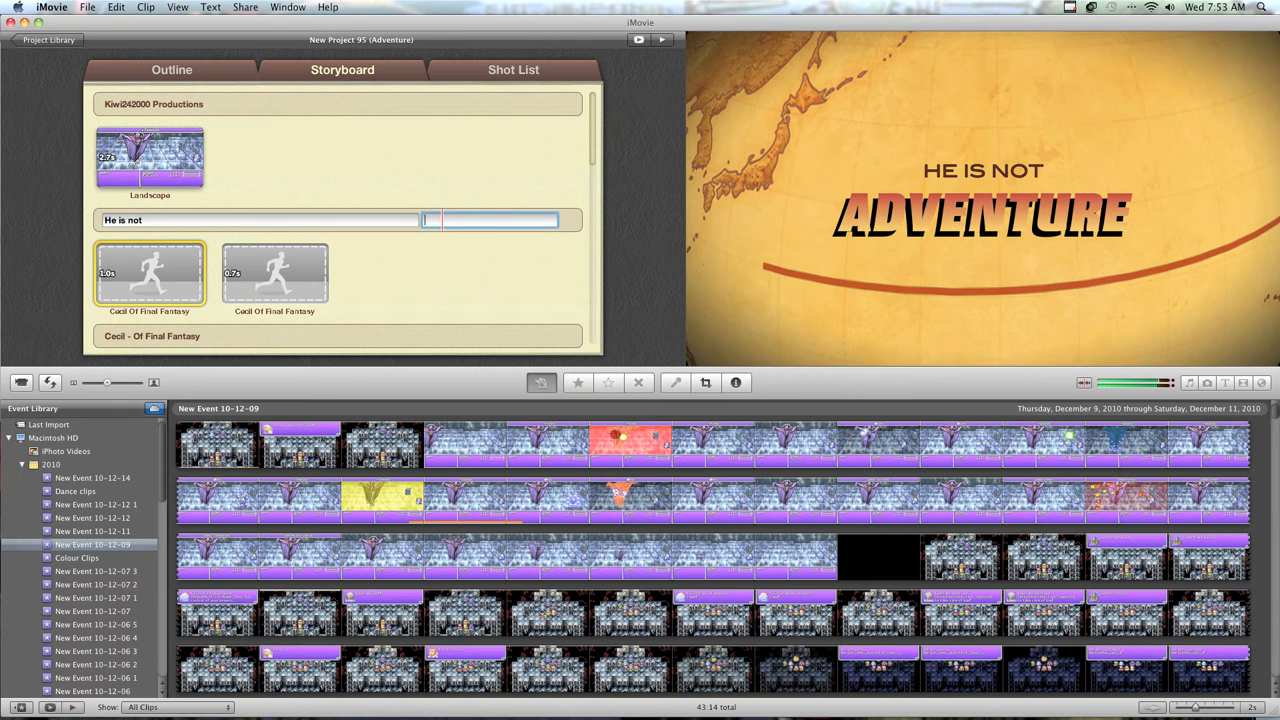
pyautogui.write('Meant')
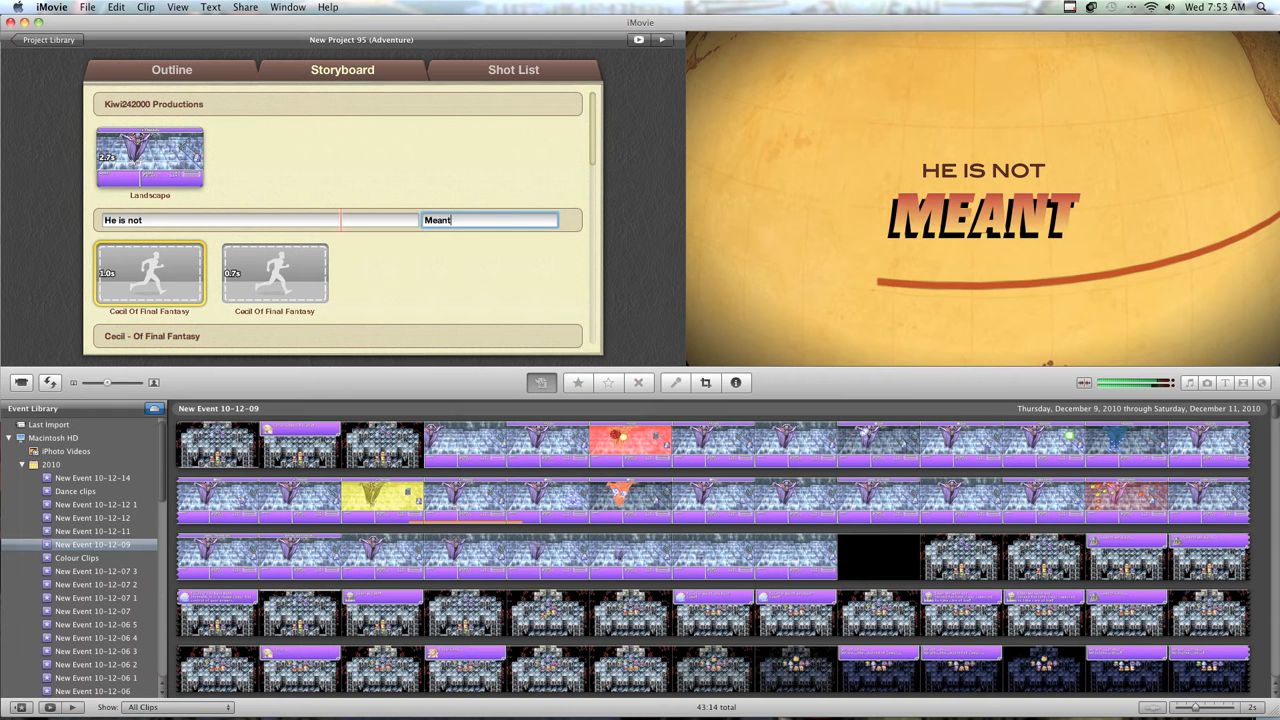
pyautogui.write('for this world')
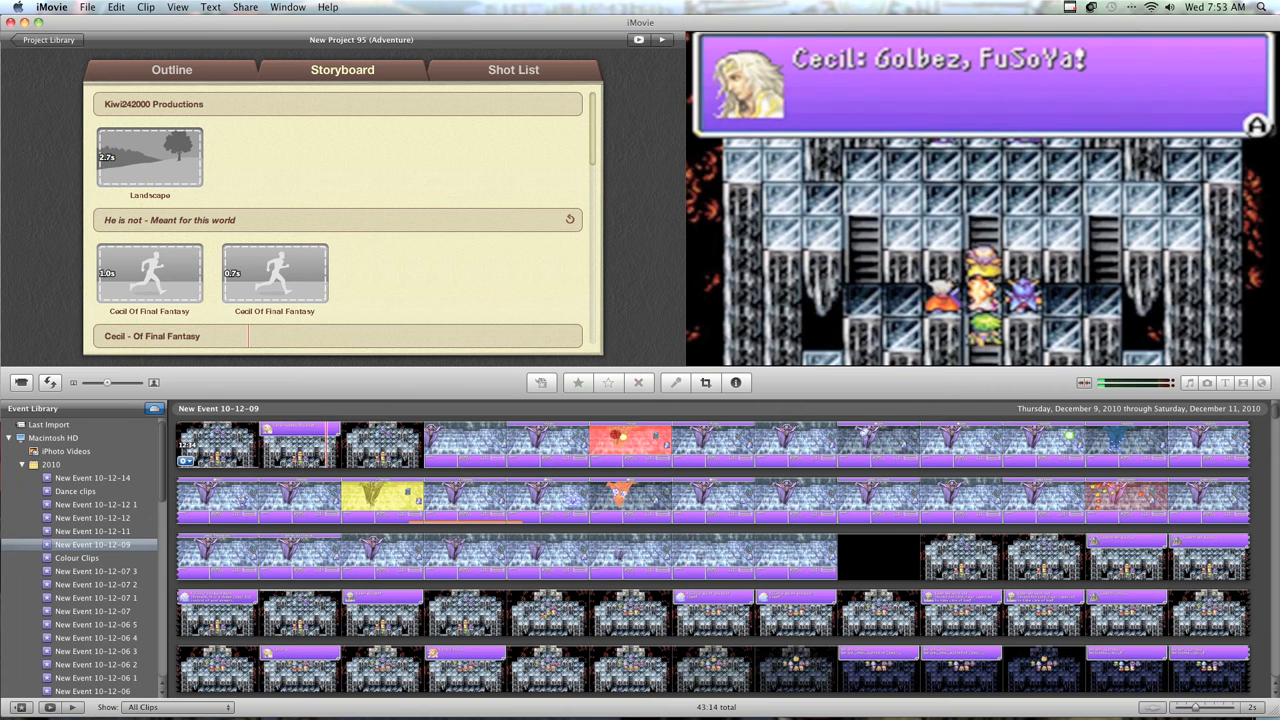
# Drop a game clip into the Landscape shot and begin editing the next title card.
pyautogui.click(280, 444)
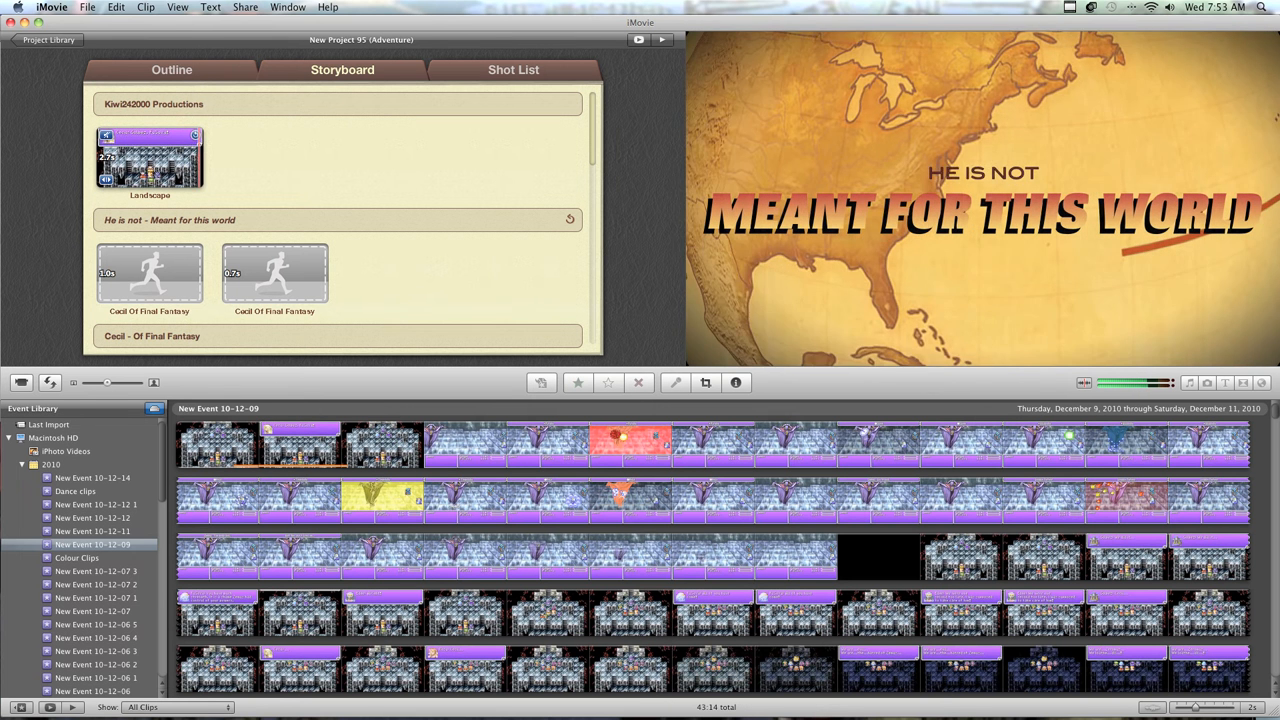
pyautogui.click(276, 272)
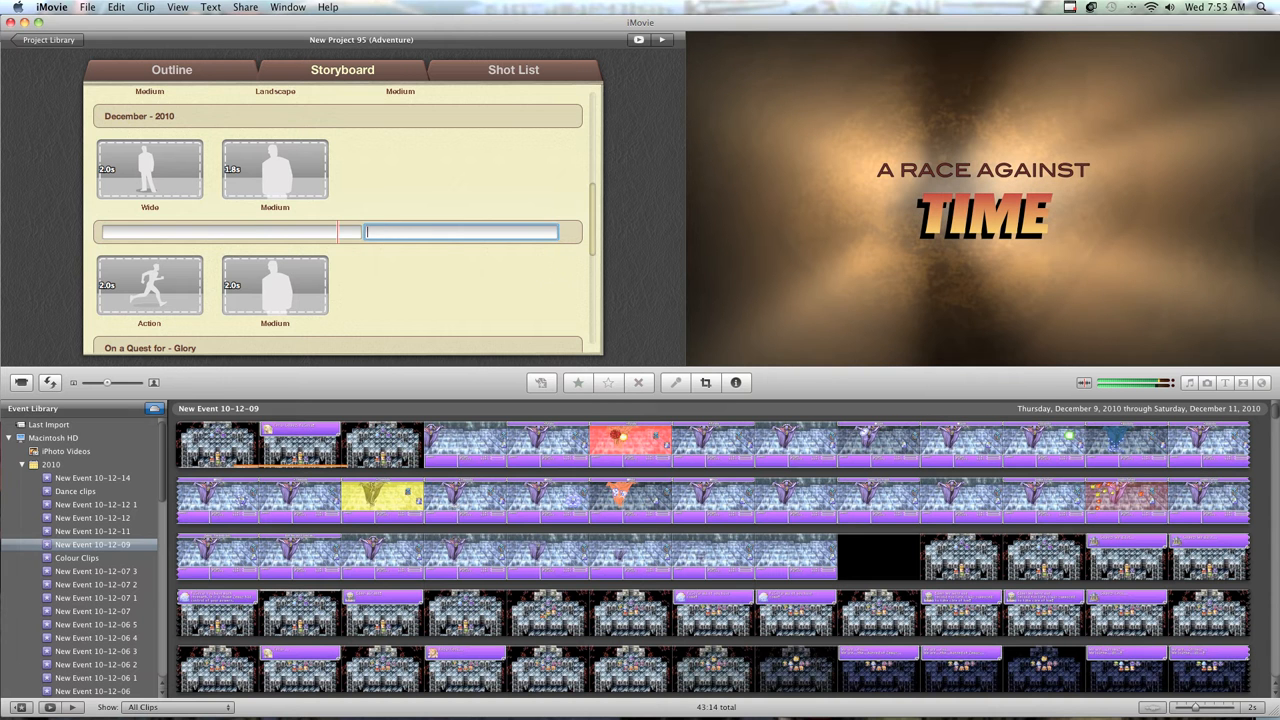
# Write the title cards 'On a quest for - his love' and 'He must - prevail'.
pyautogui.write('o')
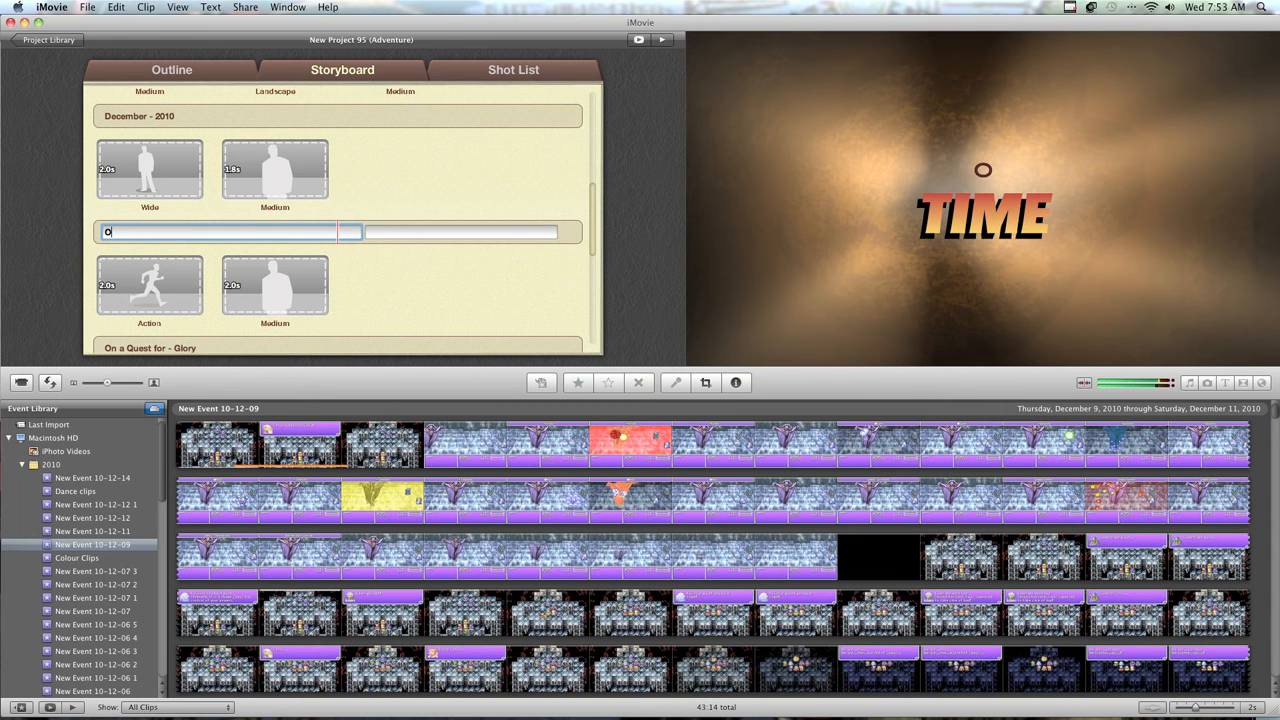
pyautogui.write('n a que')
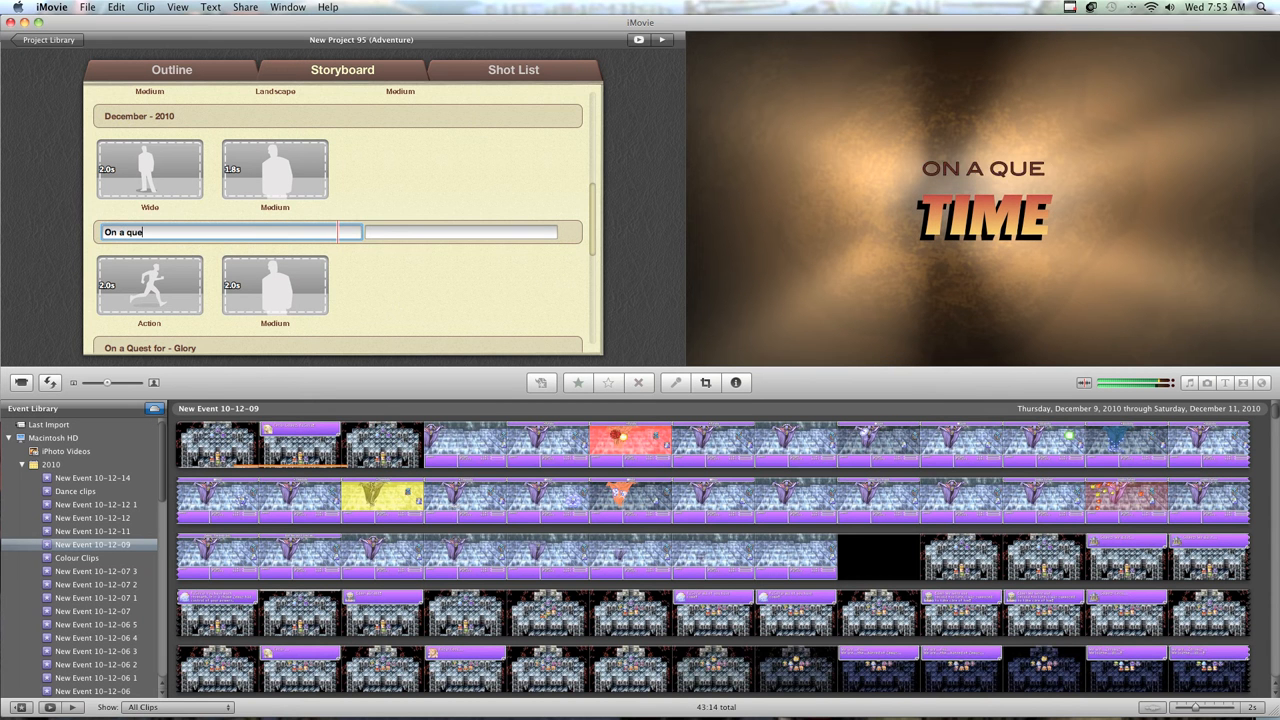
pyautogui.write('st for')
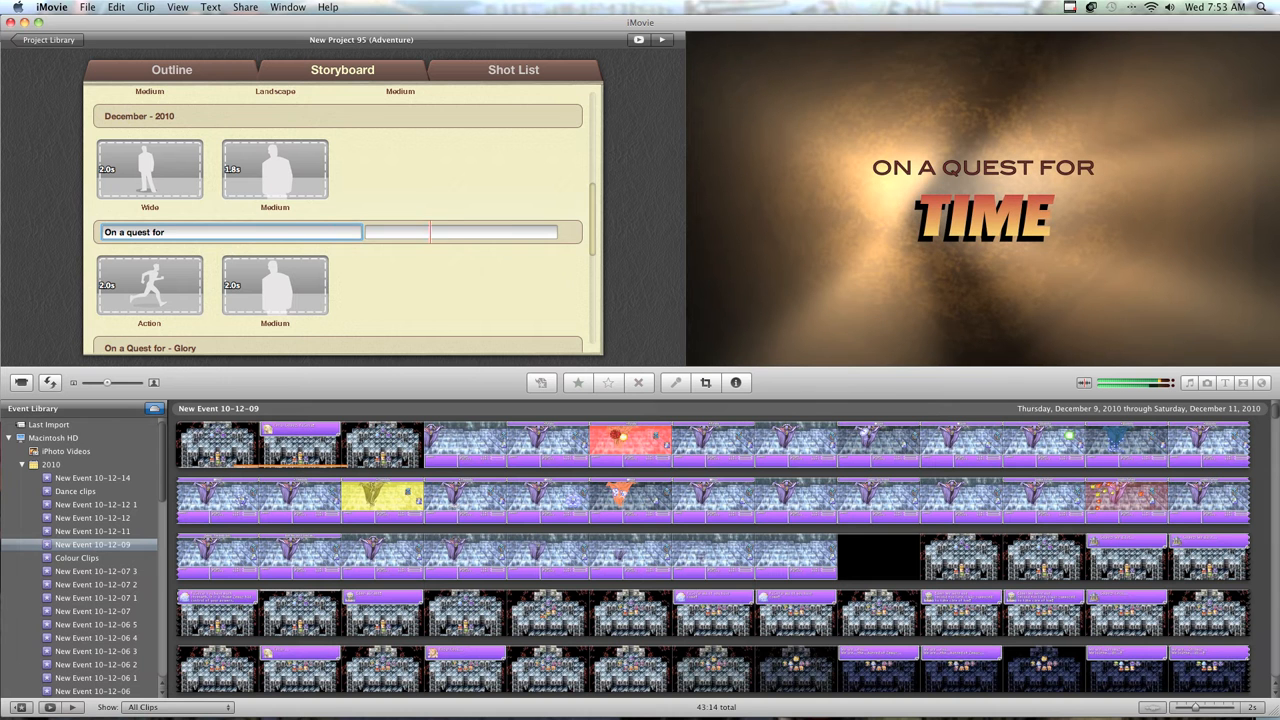
pyautogui.write('his lo')
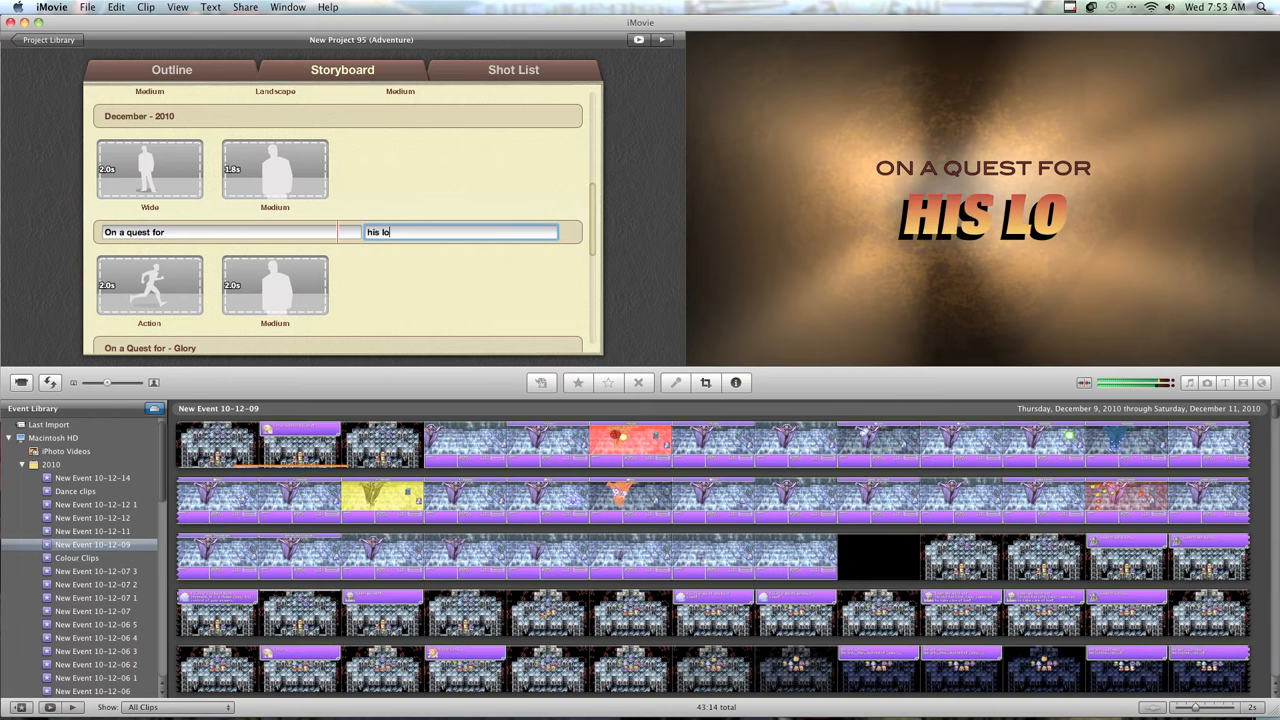
pyautogui.write('ve')
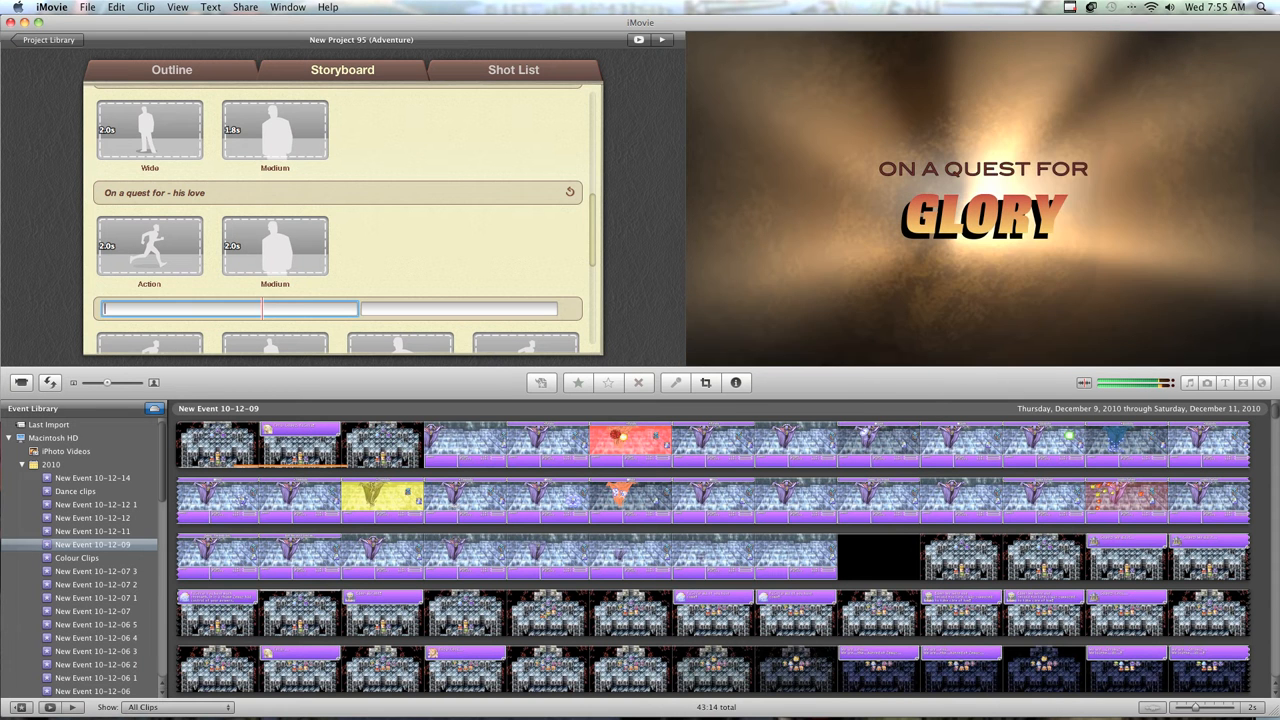
pyautogui.write('He must')
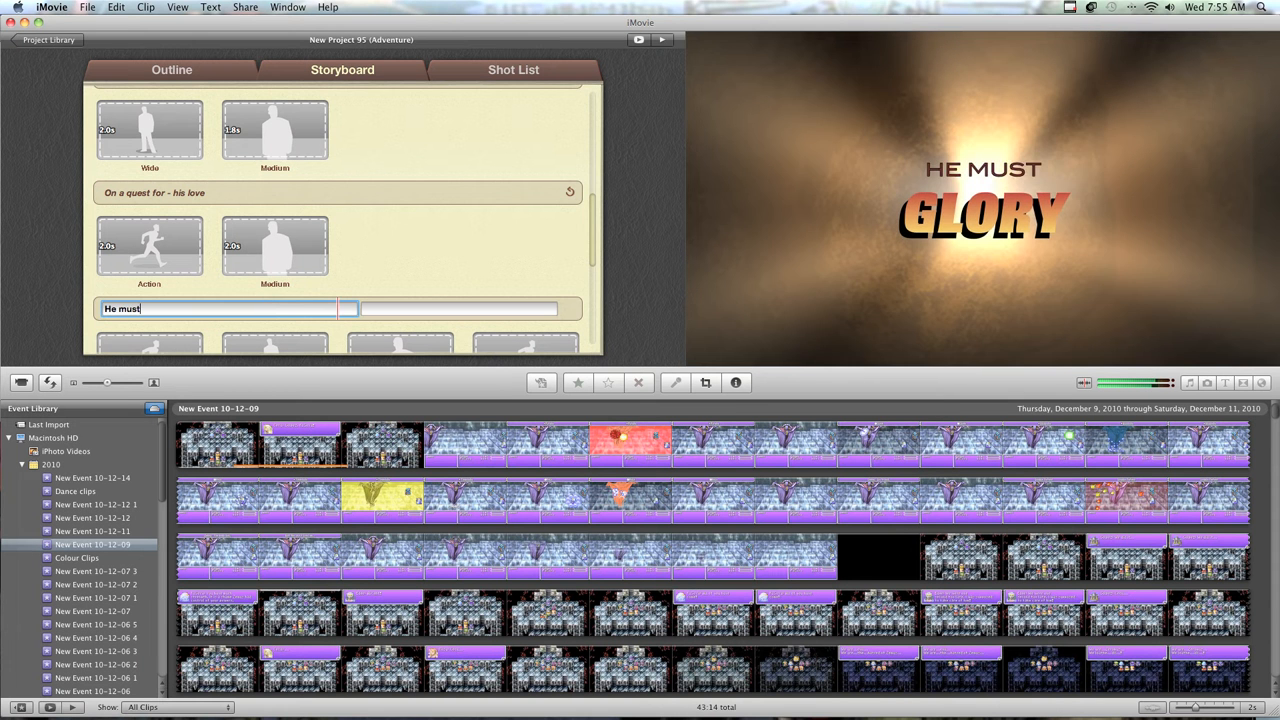
pyautogui.write('p')
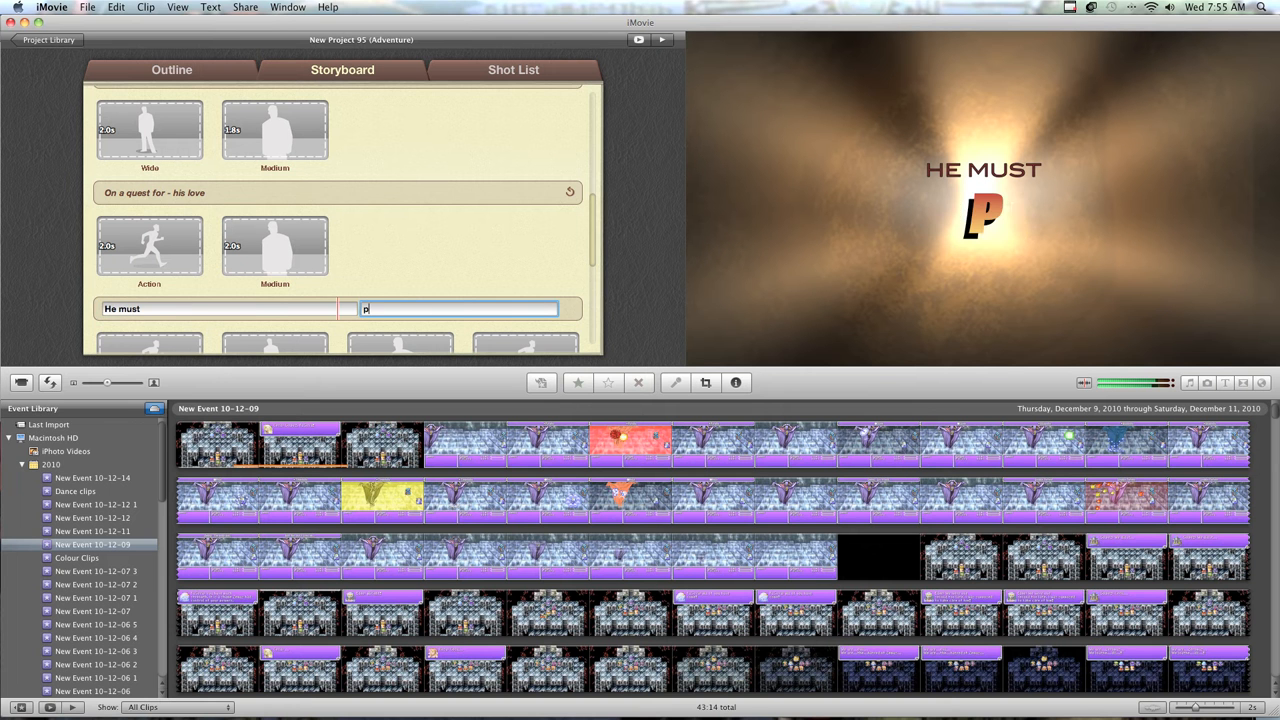
pyautogui.write('revail')
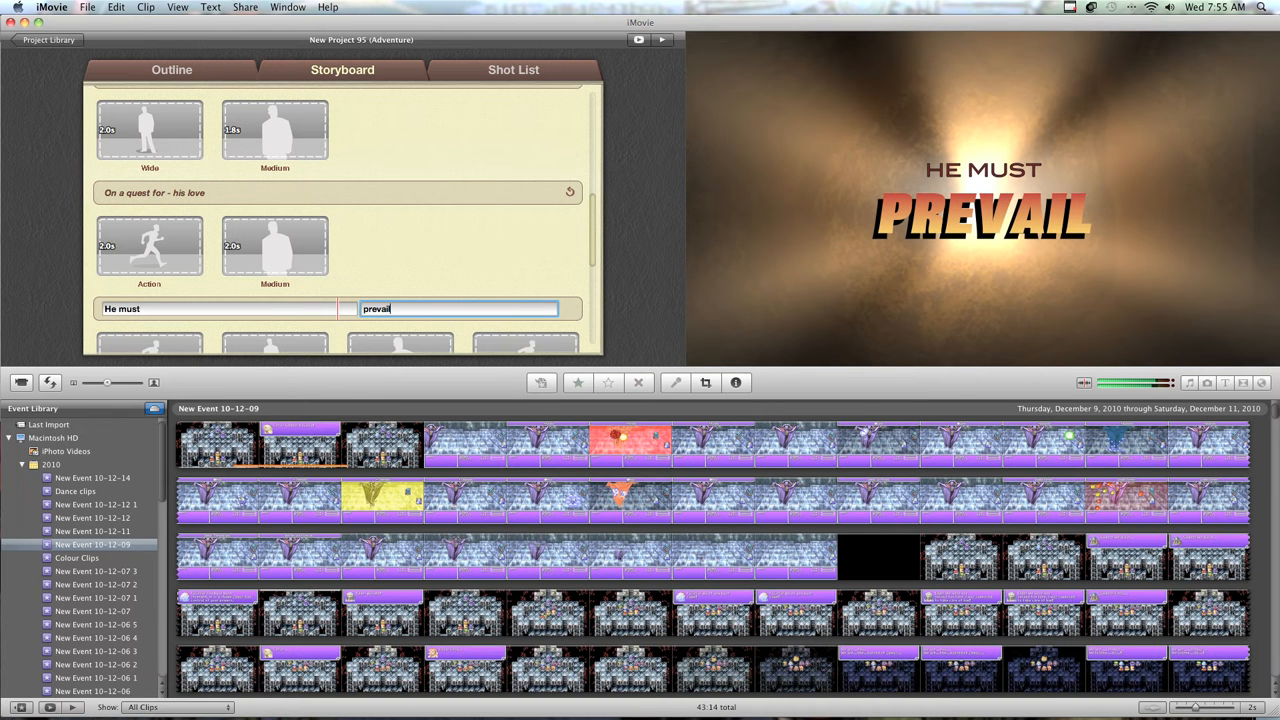
# Fill the empty Medium and Landscape shots with game clips and pick a clip for the next shot.
pyautogui.scroll(-3)
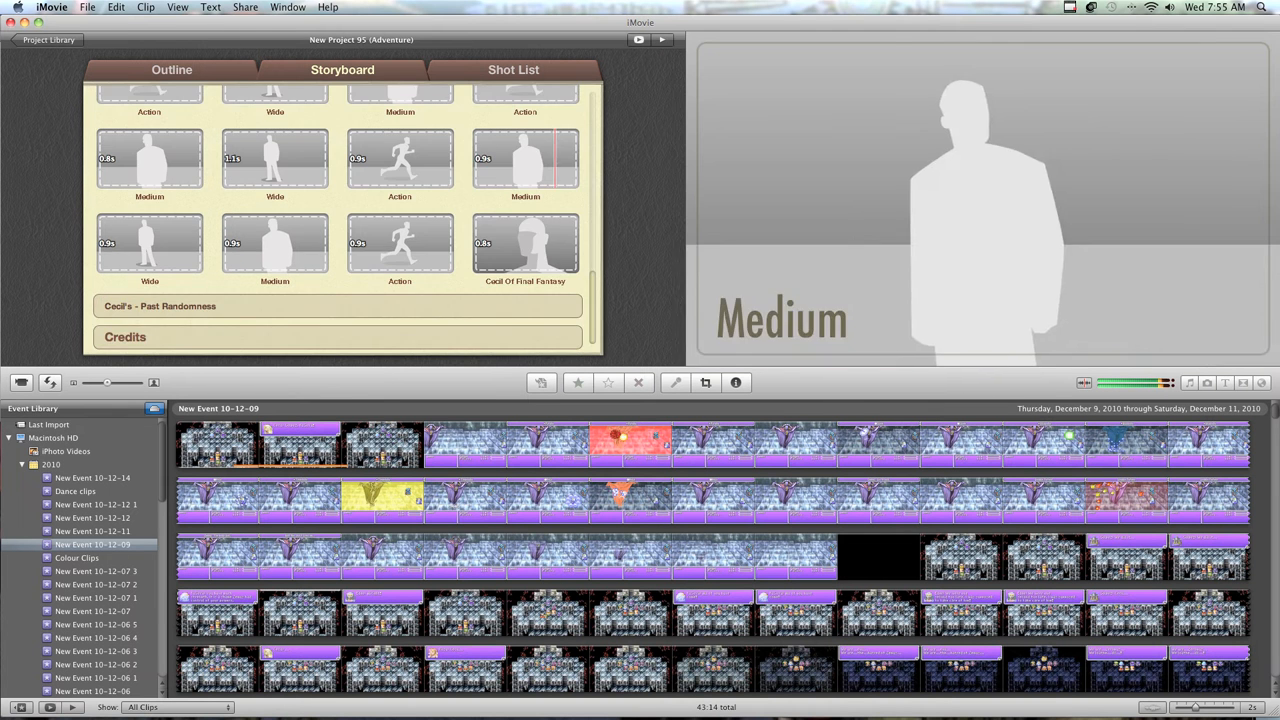
pyautogui.click(400, 244)
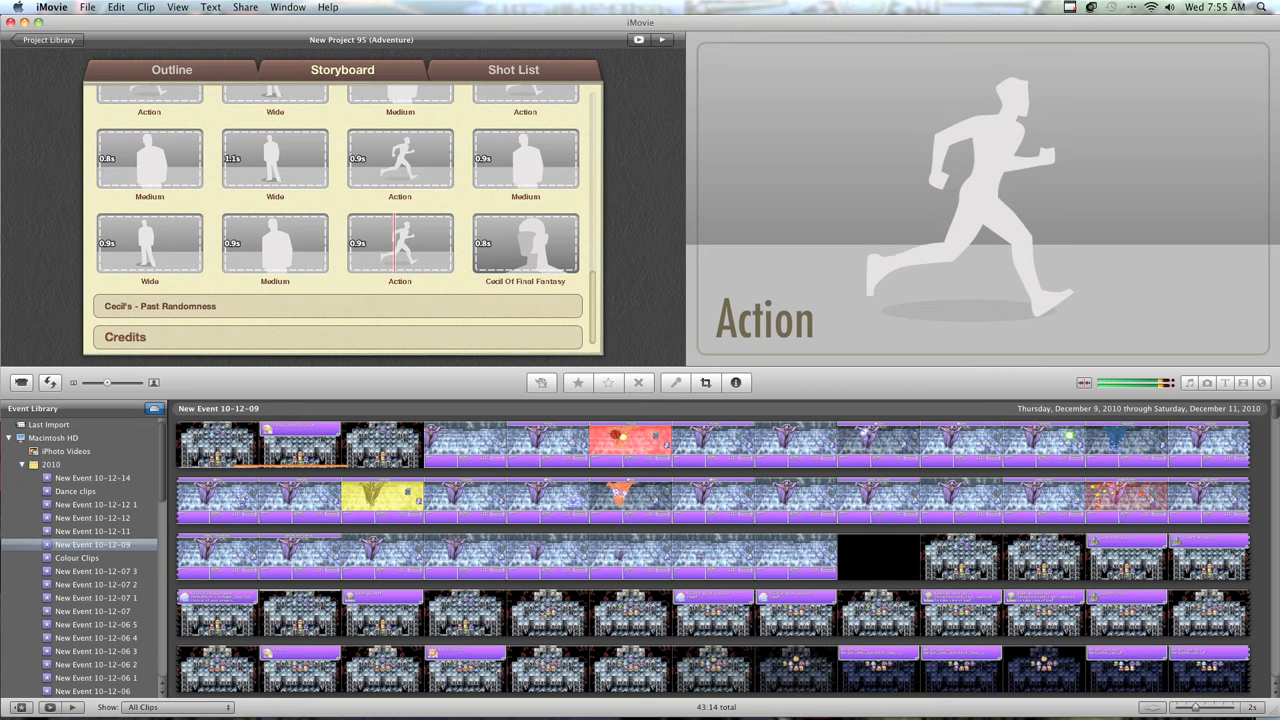
pyautogui.click(160, 306)
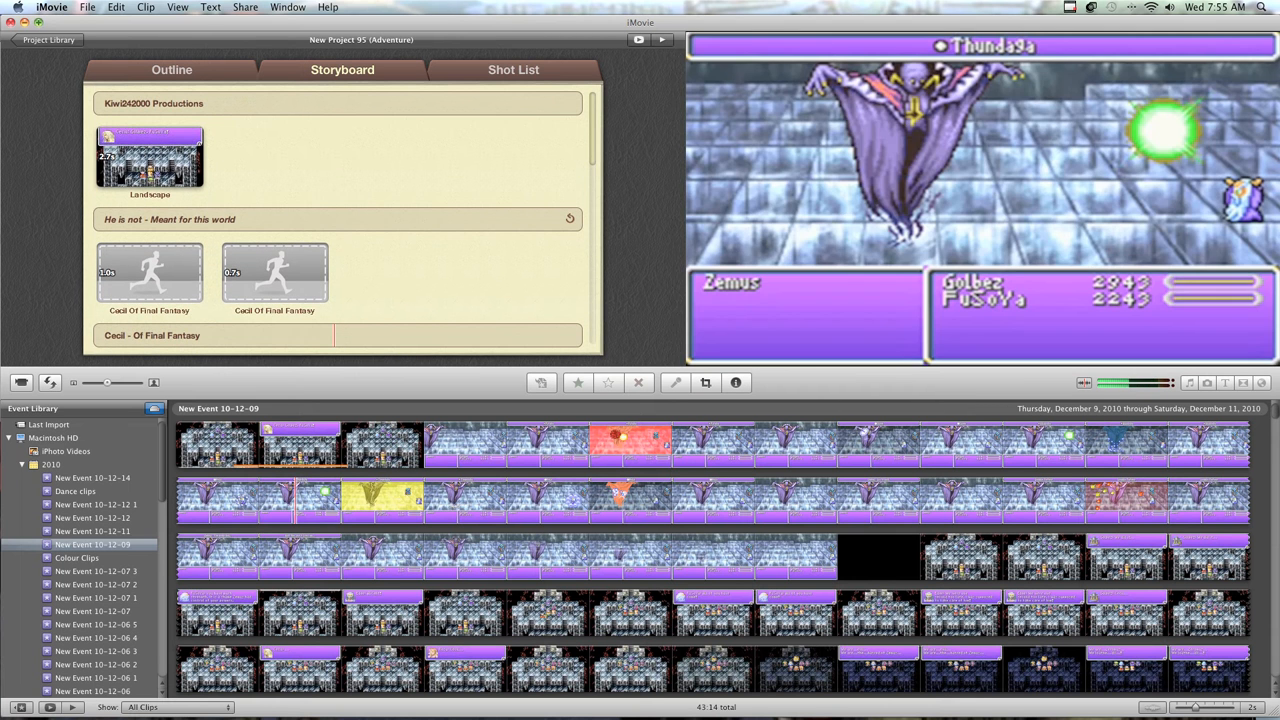
pyautogui.scroll(-3)
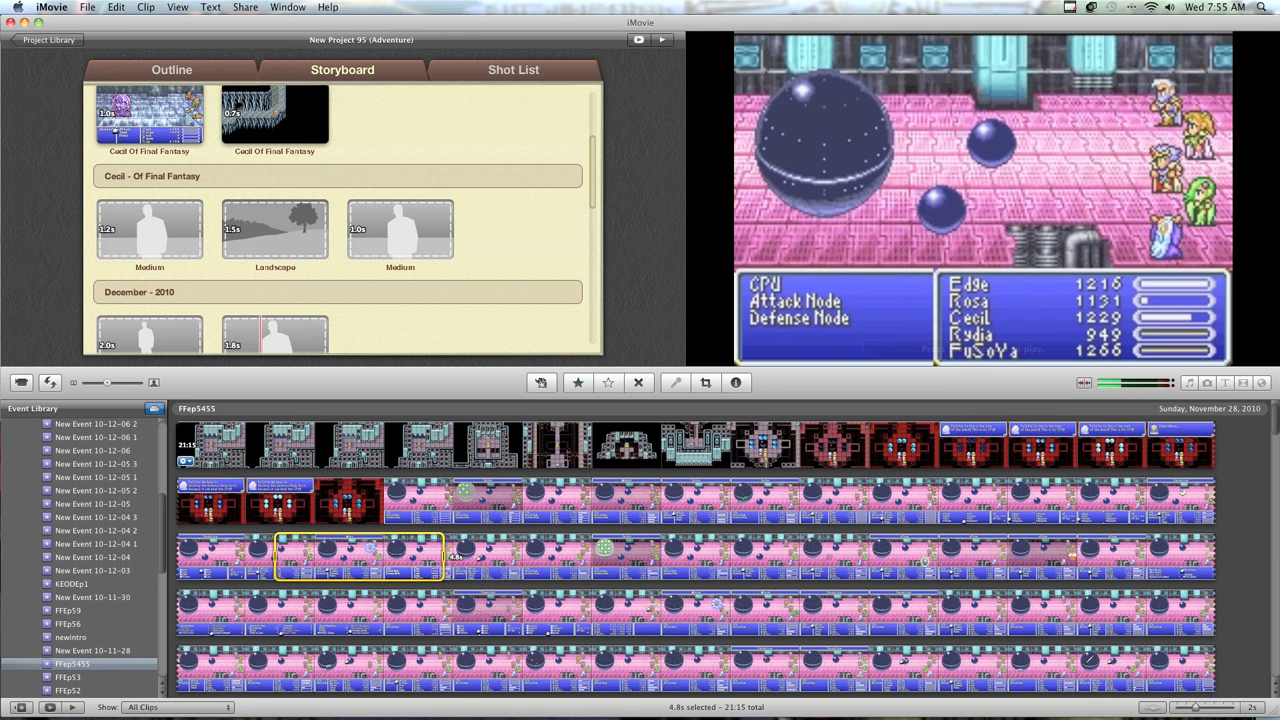
pyautogui.click(148, 230)
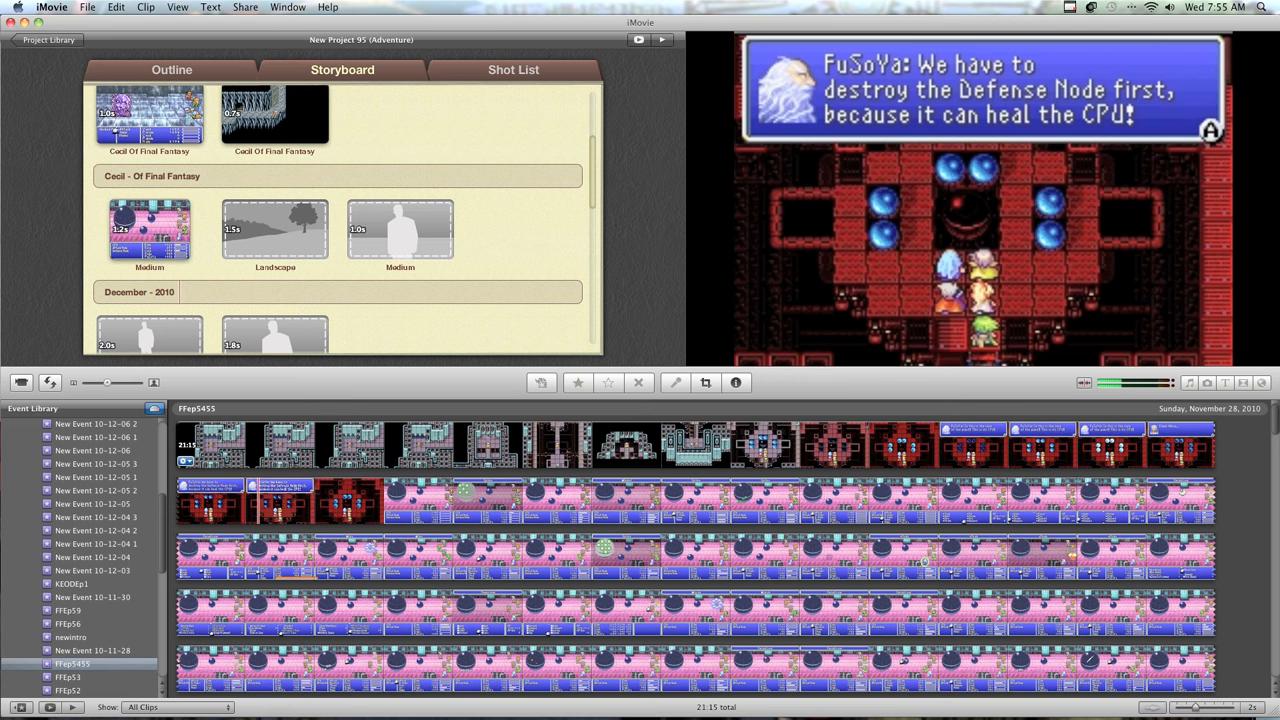
pyautogui.click(240, 444)
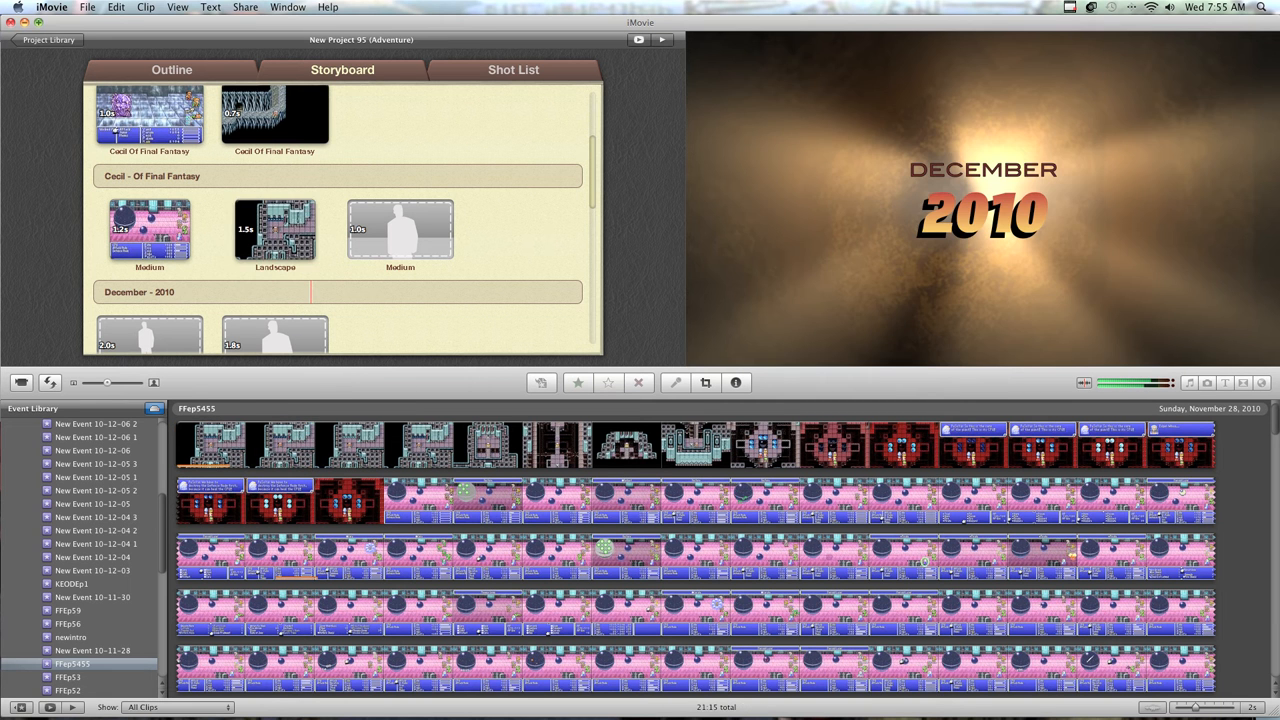
pyautogui.scroll(-3)
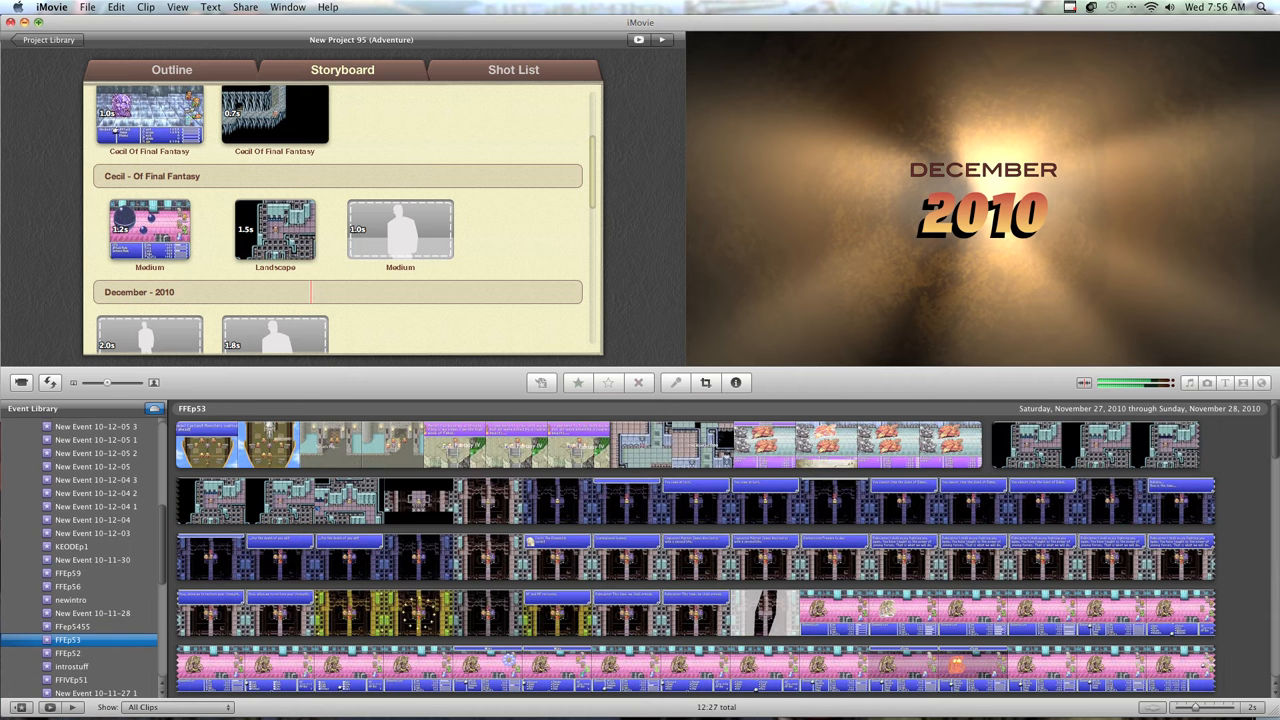
pyautogui.click(416, 610)
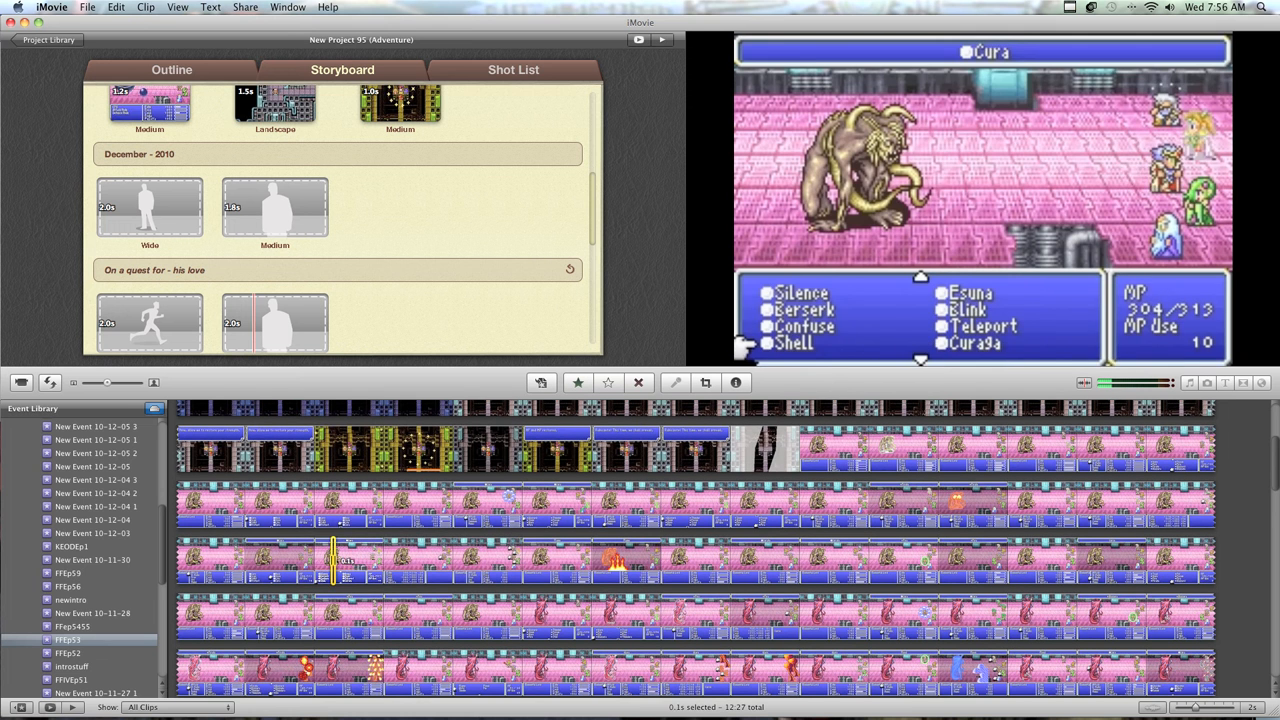
# Fill the Wide and Medium shots with clips, then switch to another event's clips.
pyautogui.click(444, 560)
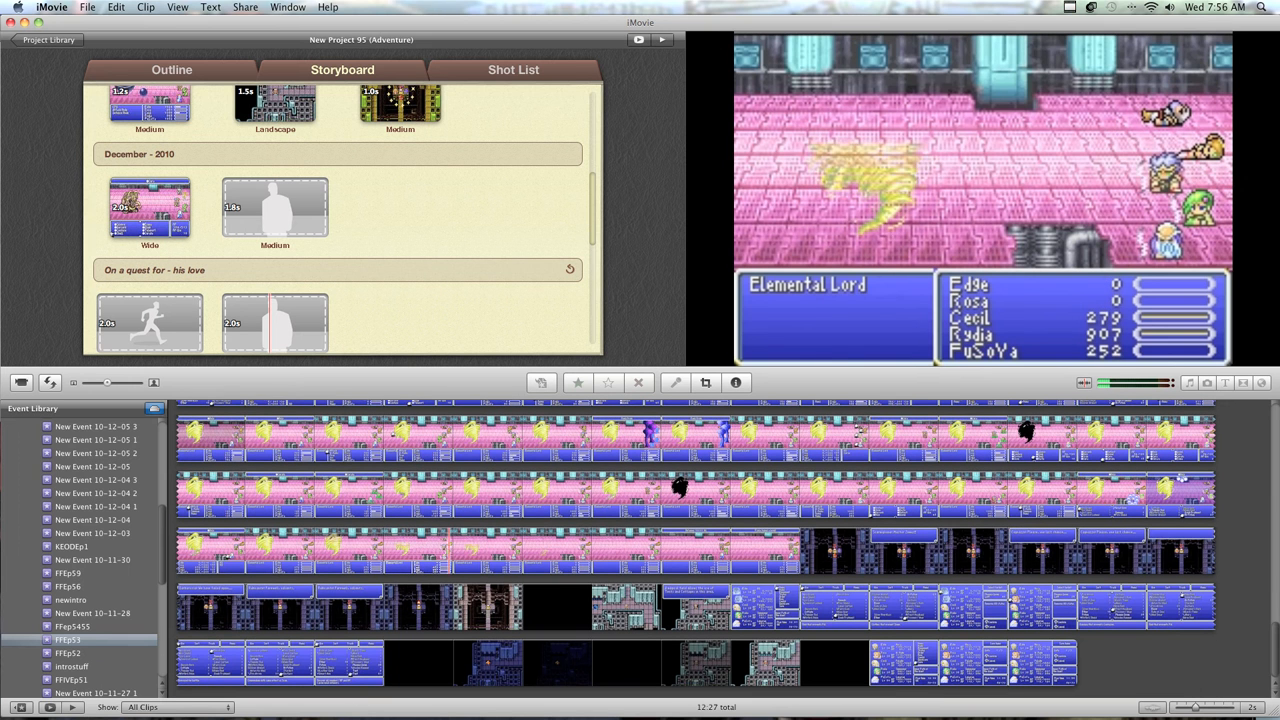
pyautogui.click(564, 496)
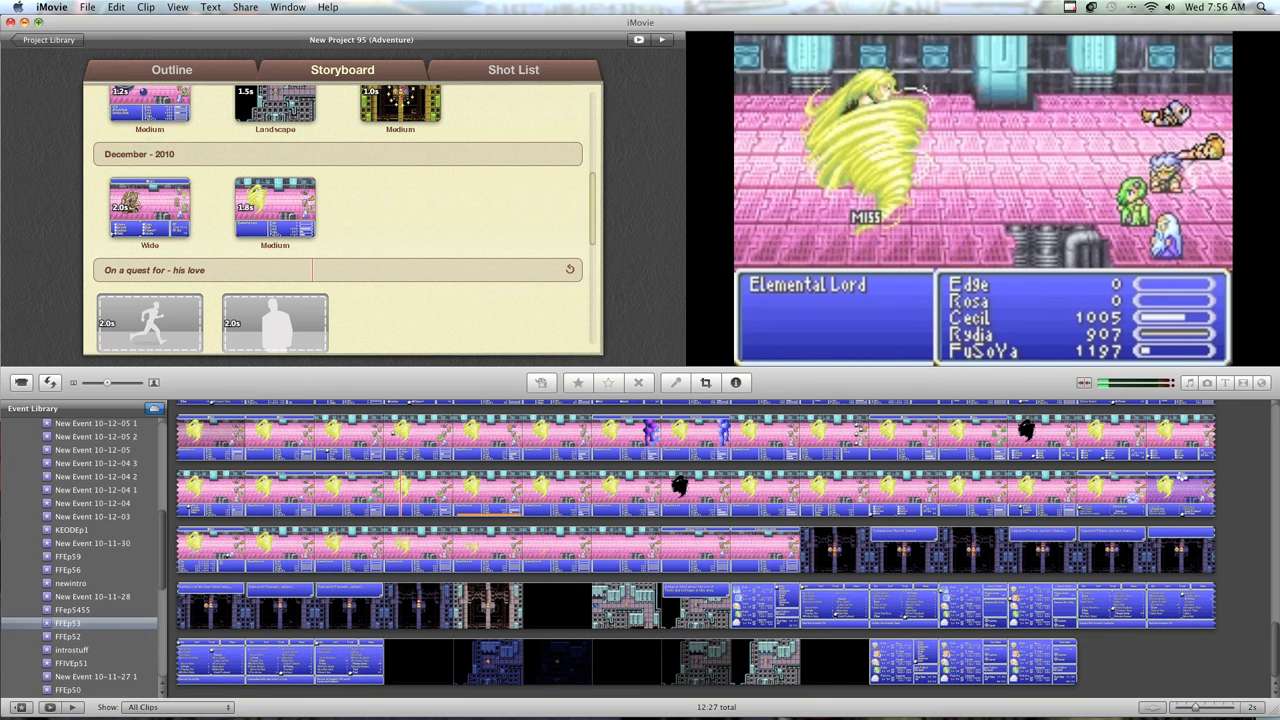
pyautogui.scroll(-3)
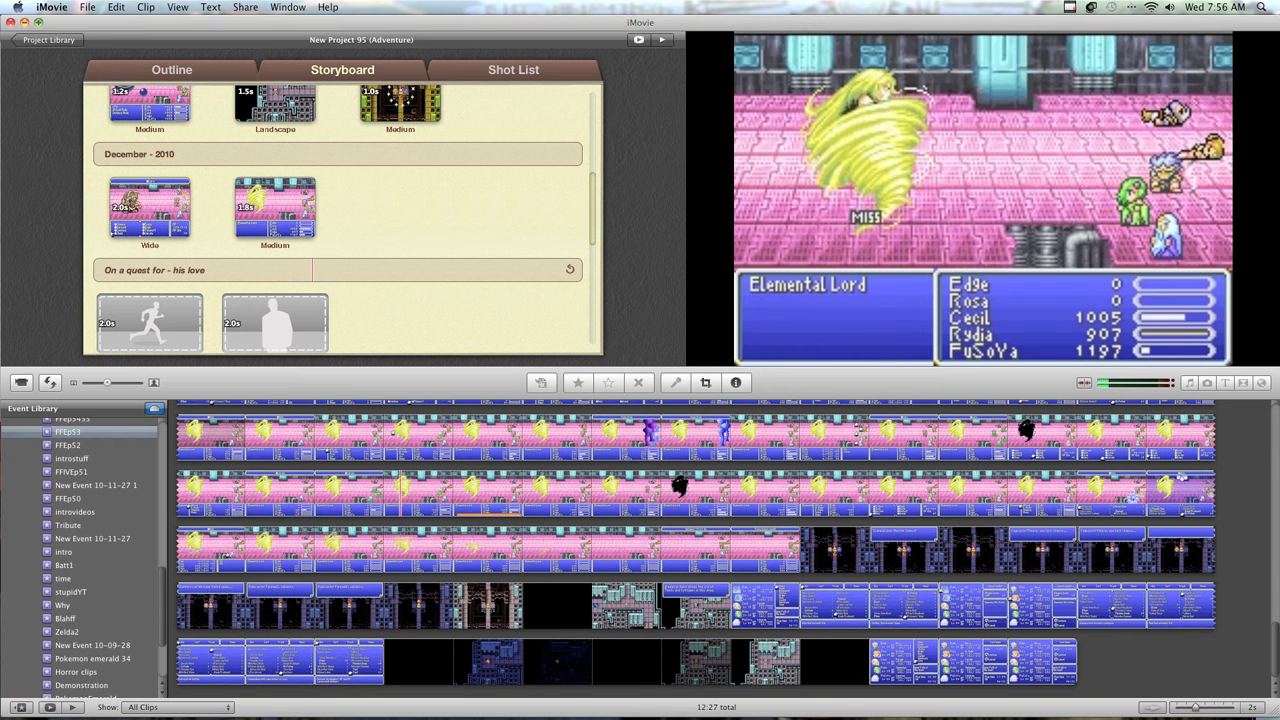
pyautogui.click(92, 644)
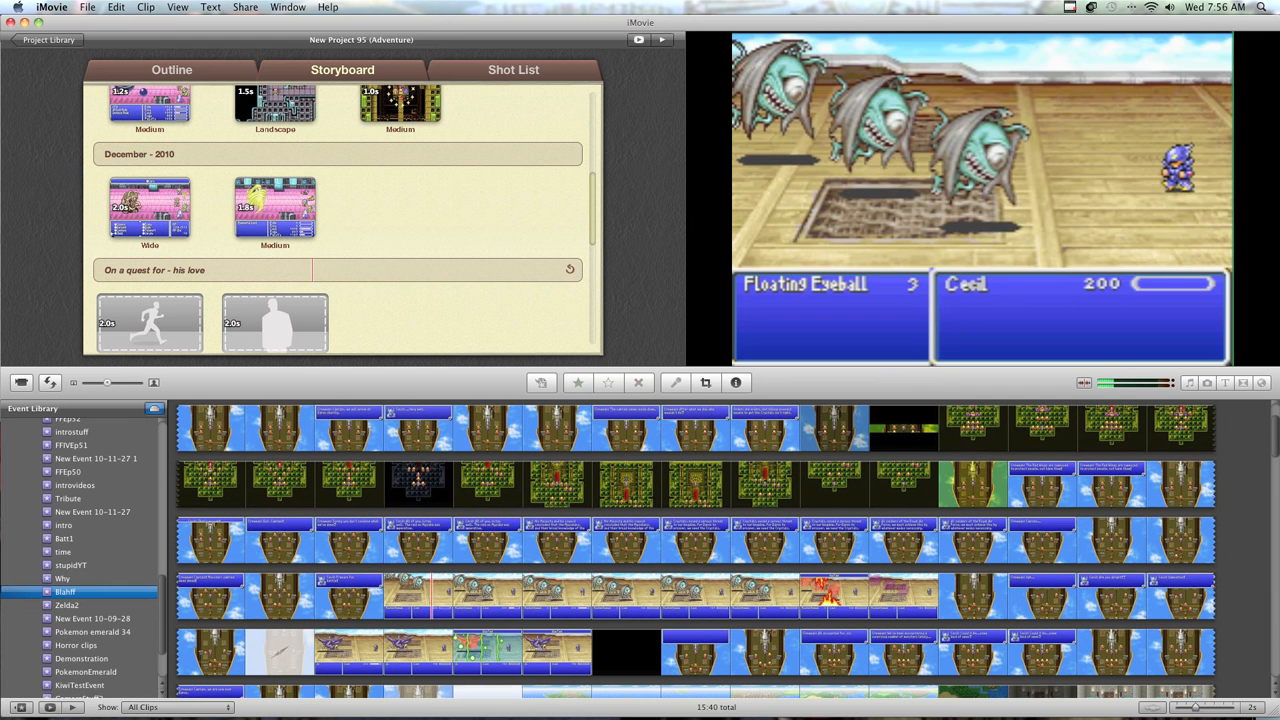
# Fill the Action shot, the Medium shot with a throne room clip, and the first Action shot after 'He must - prevail'.
pyautogui.click(478, 596)
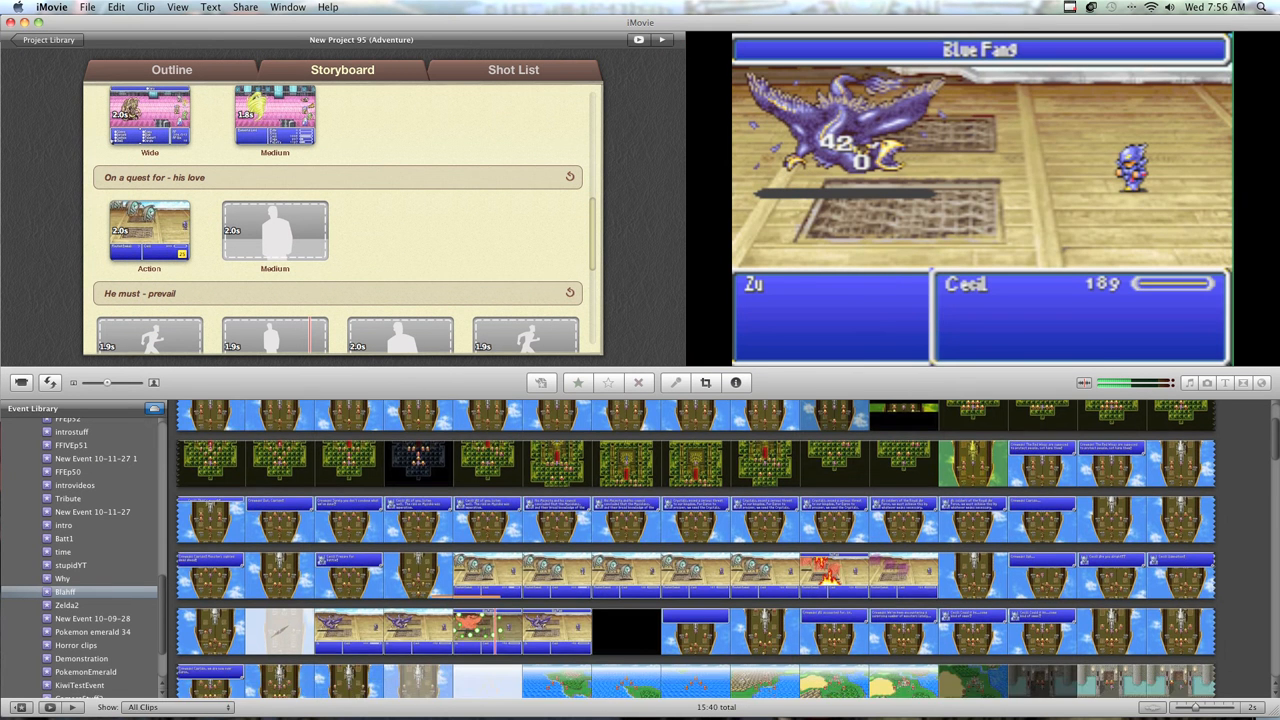
pyautogui.click(520, 616)
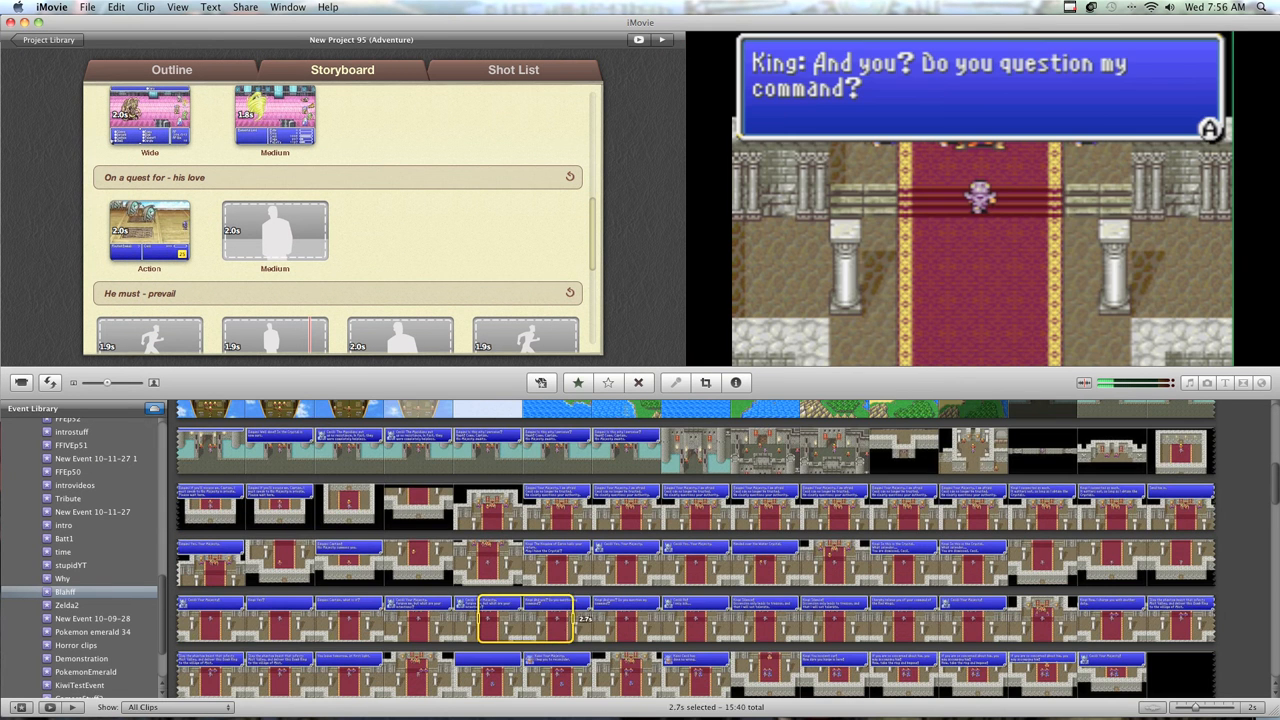
pyautogui.click(276, 232)
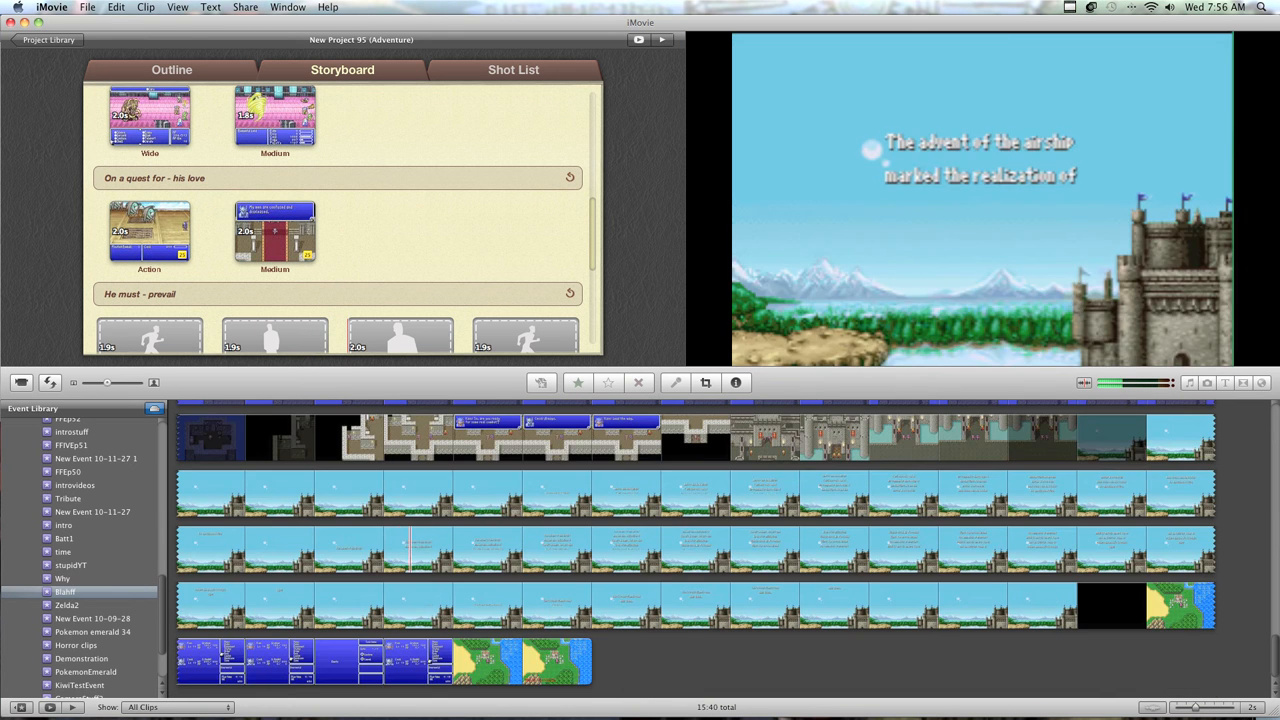
pyautogui.click(516, 660)
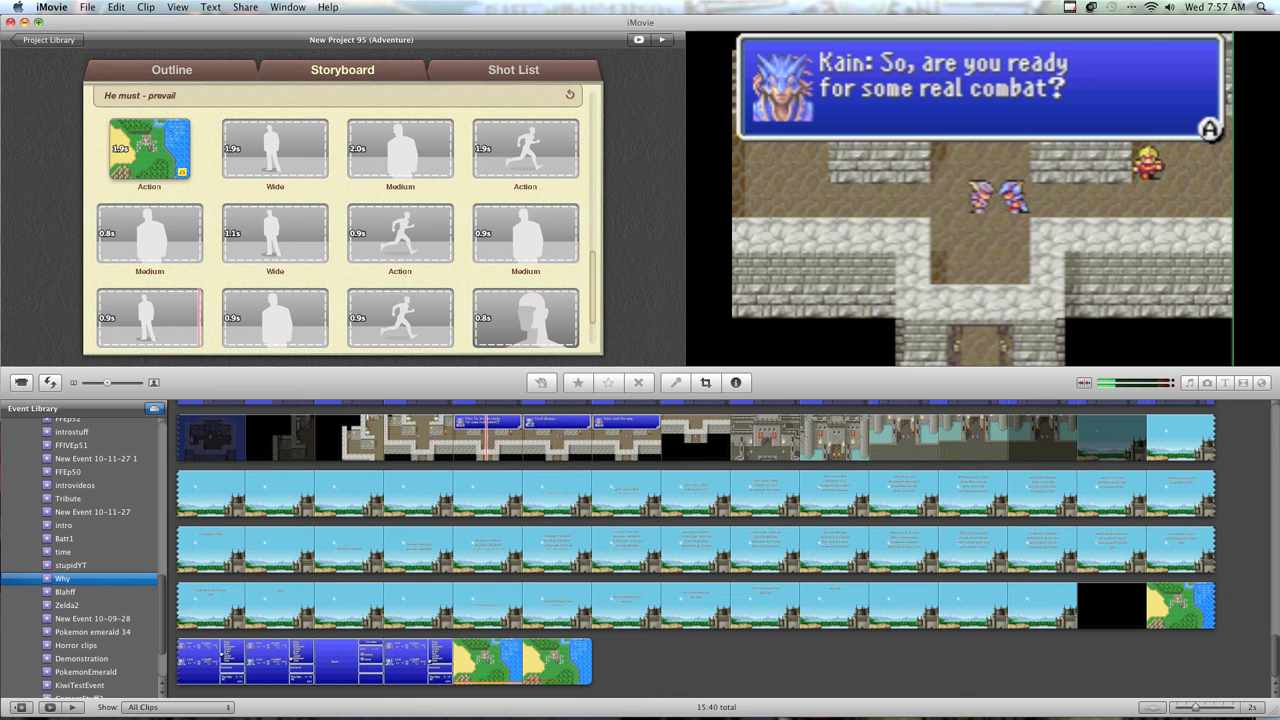
# From another event, fill the first-row Action, Wide, Medium and Action shots with gameplay clips.
pyautogui.click(62, 576)
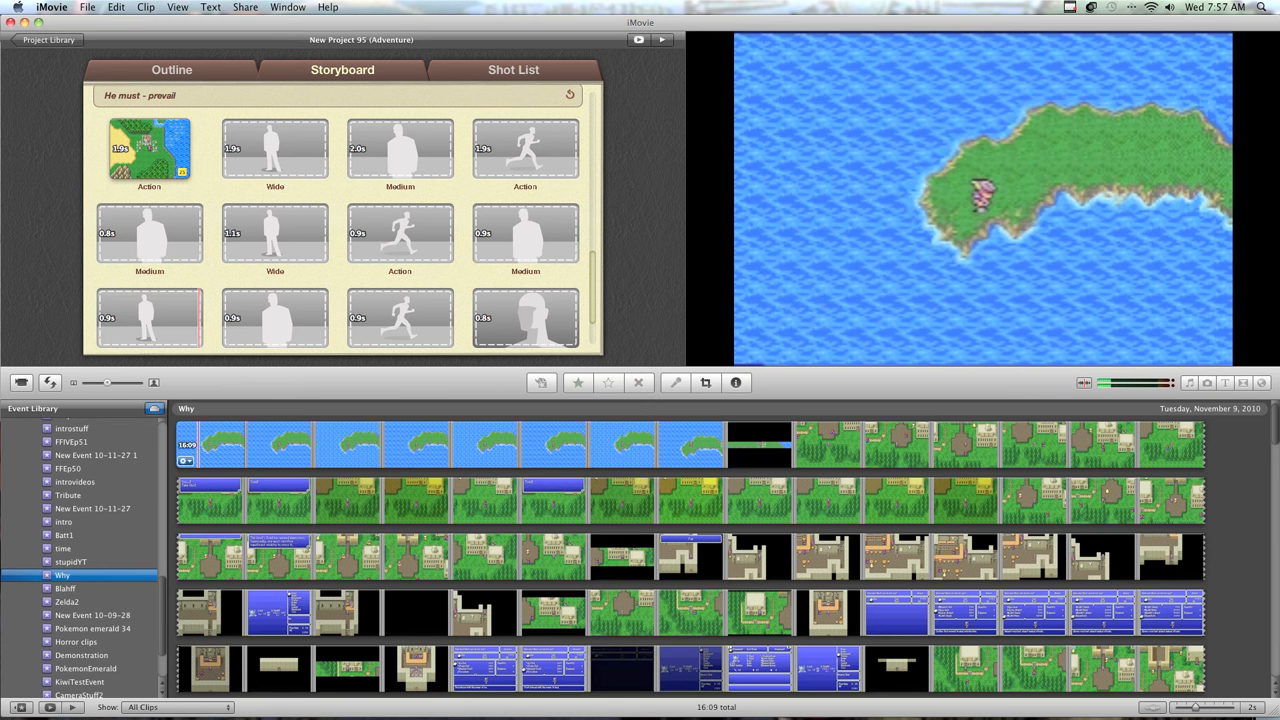
pyautogui.click(344, 536)
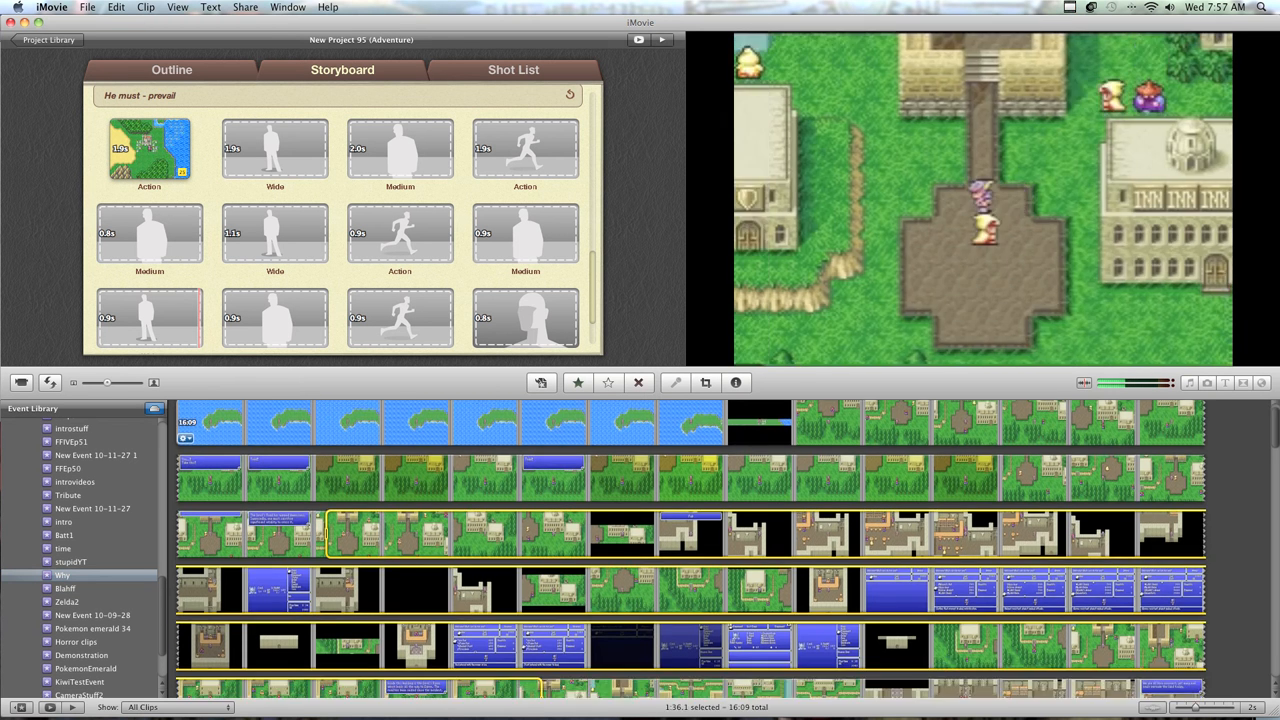
pyautogui.click(274, 150)
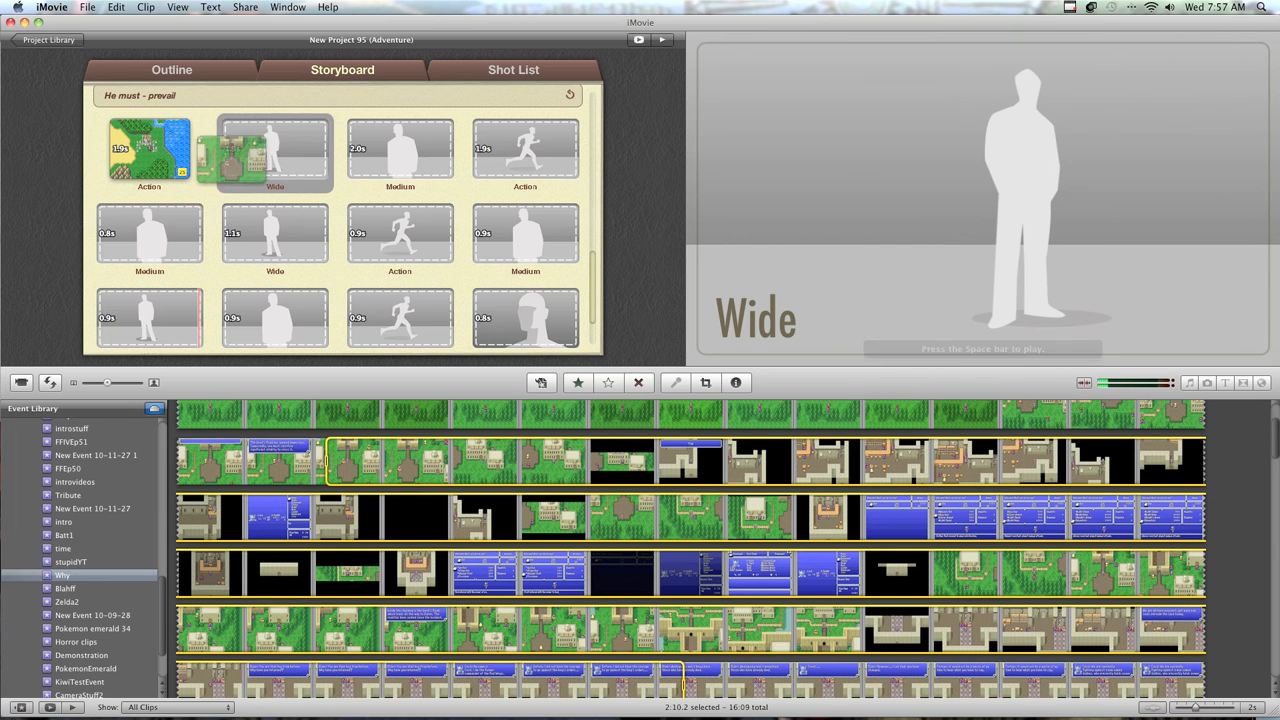
pyautogui.click(276, 150)
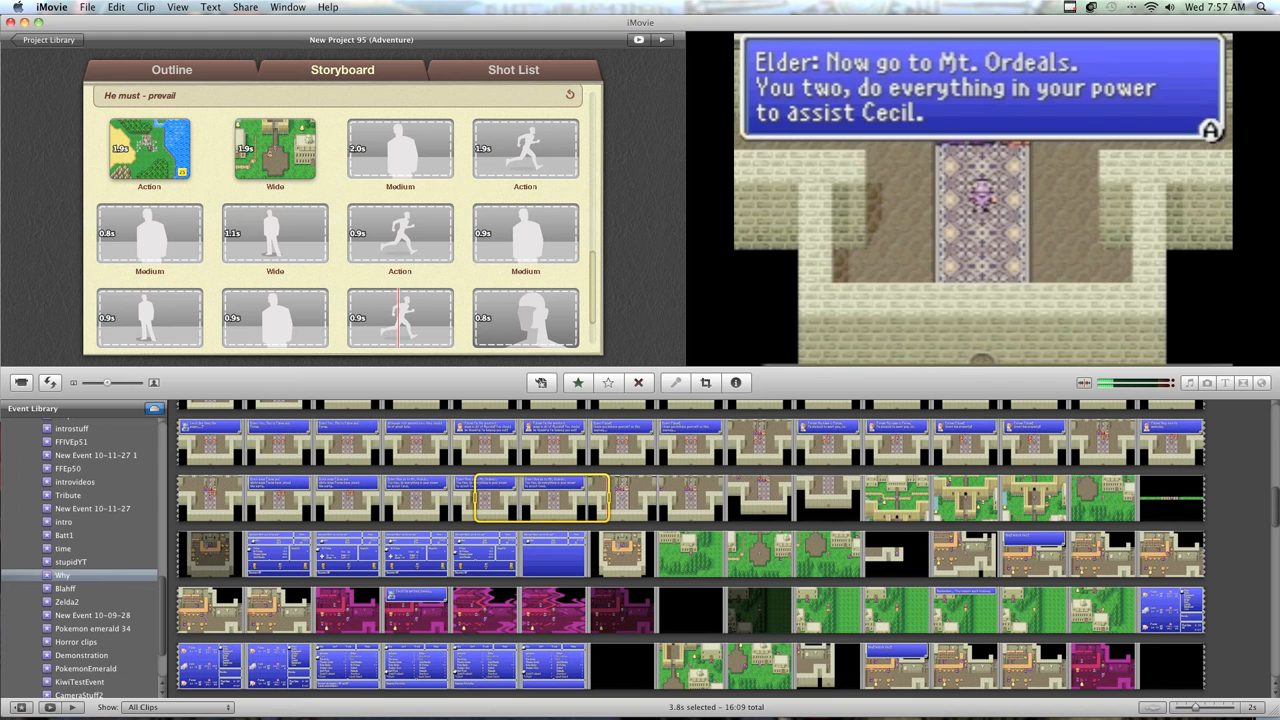
pyautogui.click(400, 148)
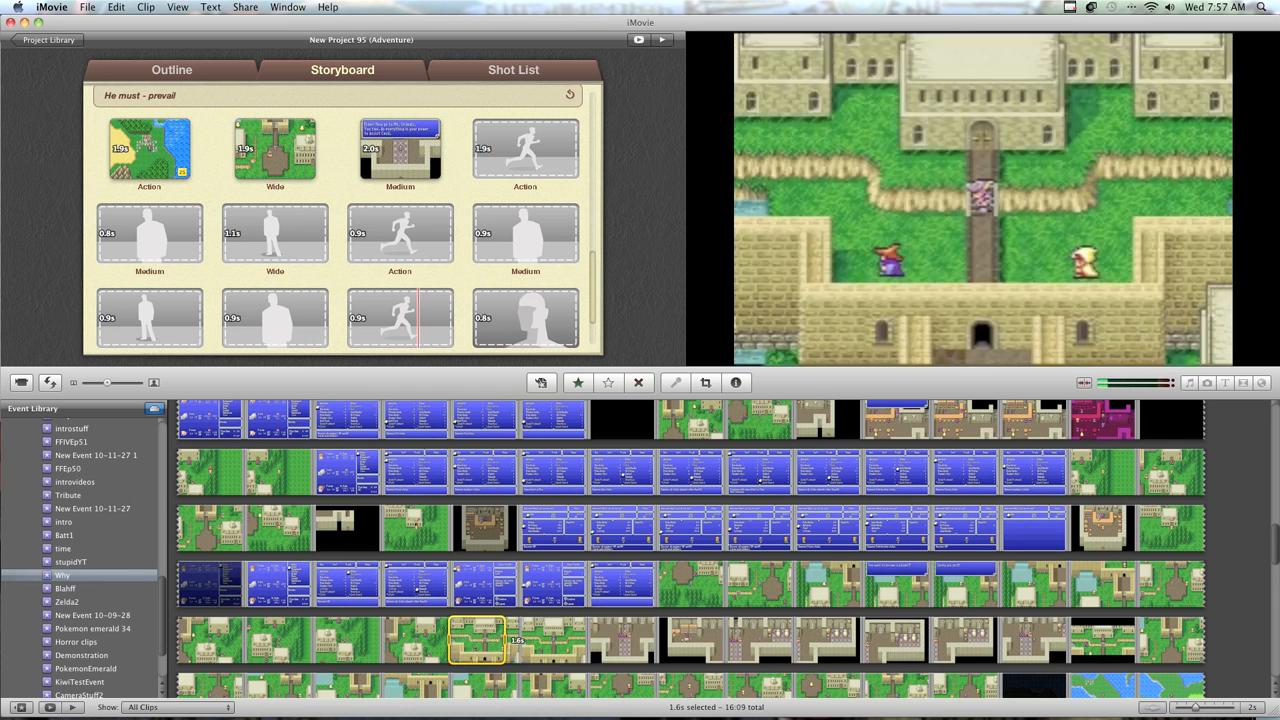
pyautogui.click(524, 150)
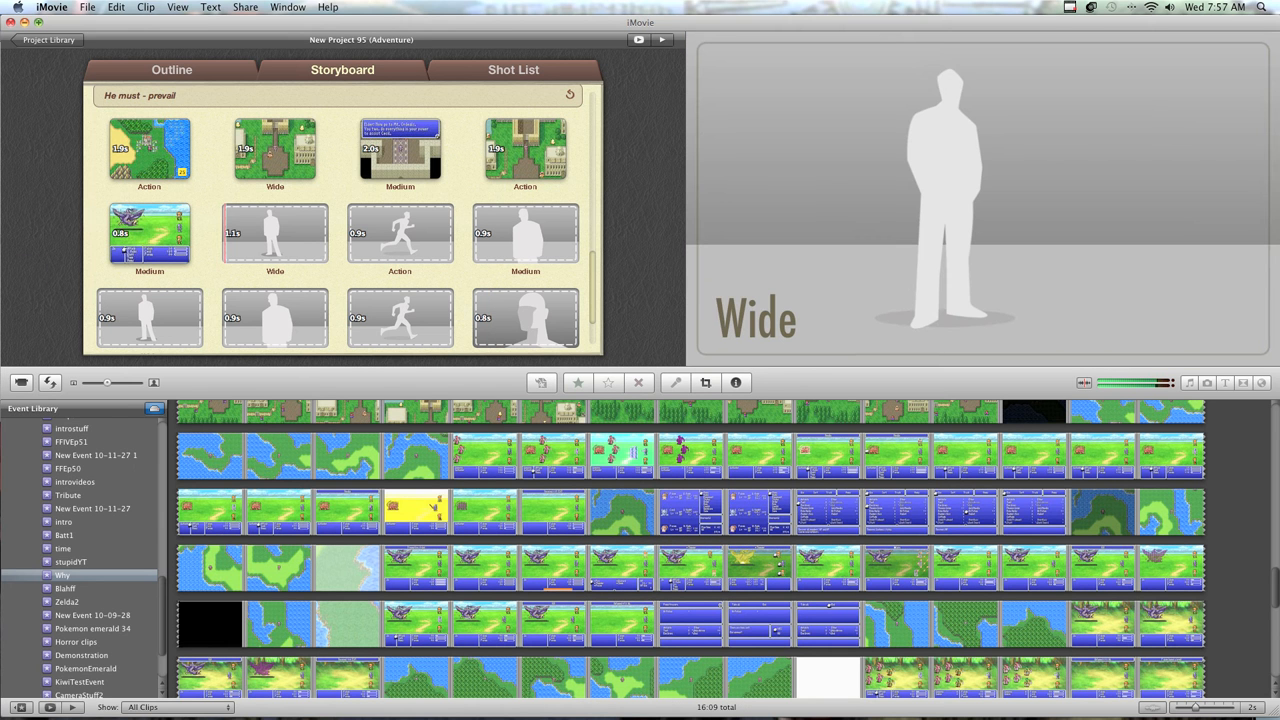
# Fill the second-row Wide and Action shots and the next empty shot, using the town clip.
pyautogui.click(72, 560)
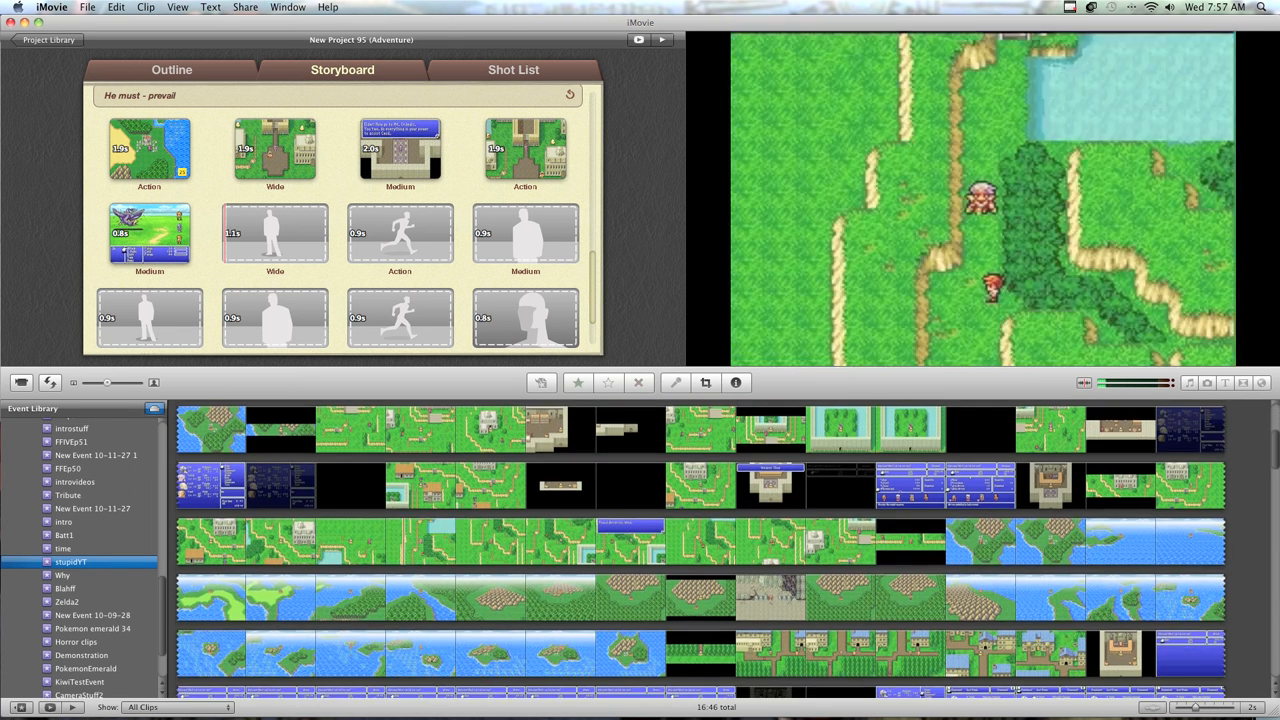
pyautogui.click(444, 540)
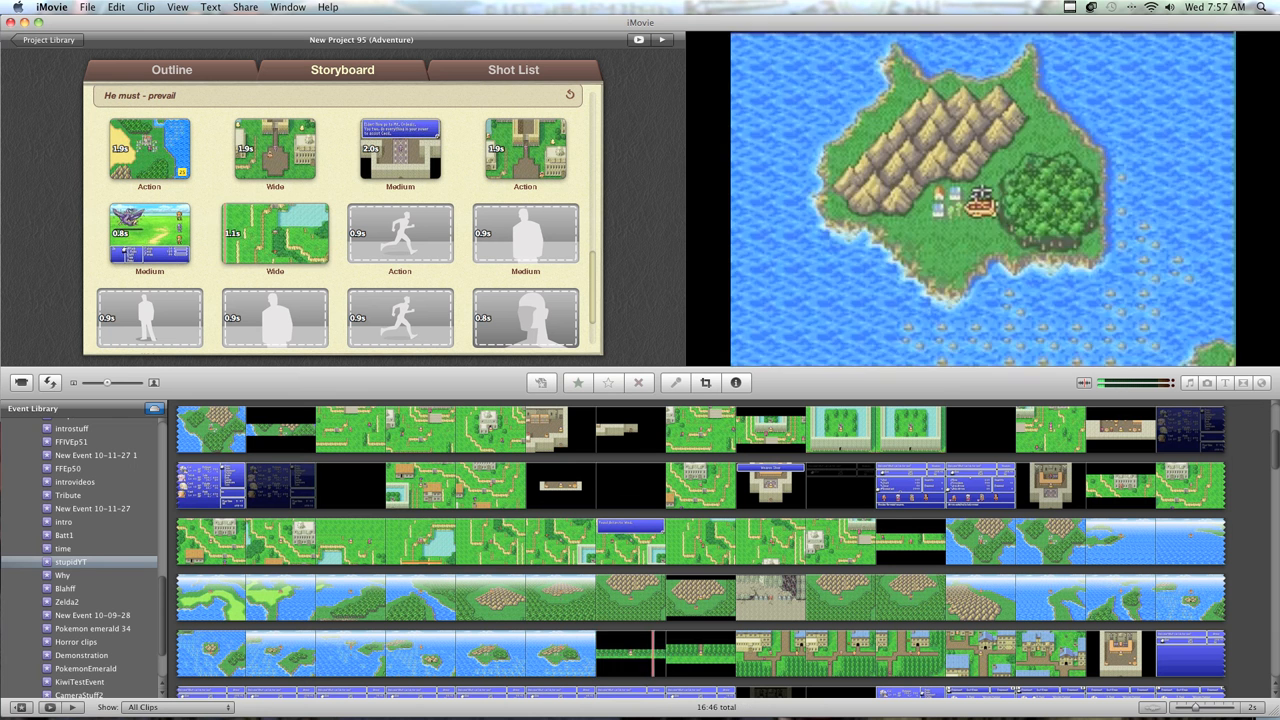
pyautogui.click(708, 652)
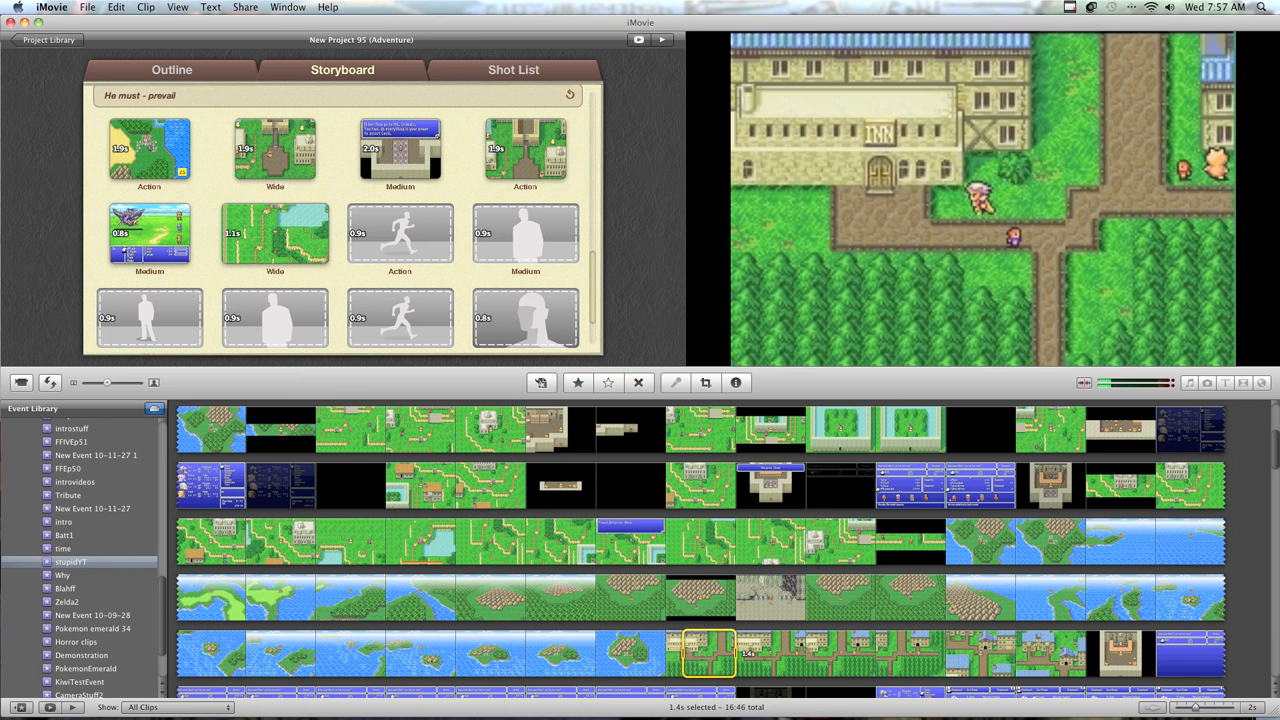
pyautogui.click(400, 236)
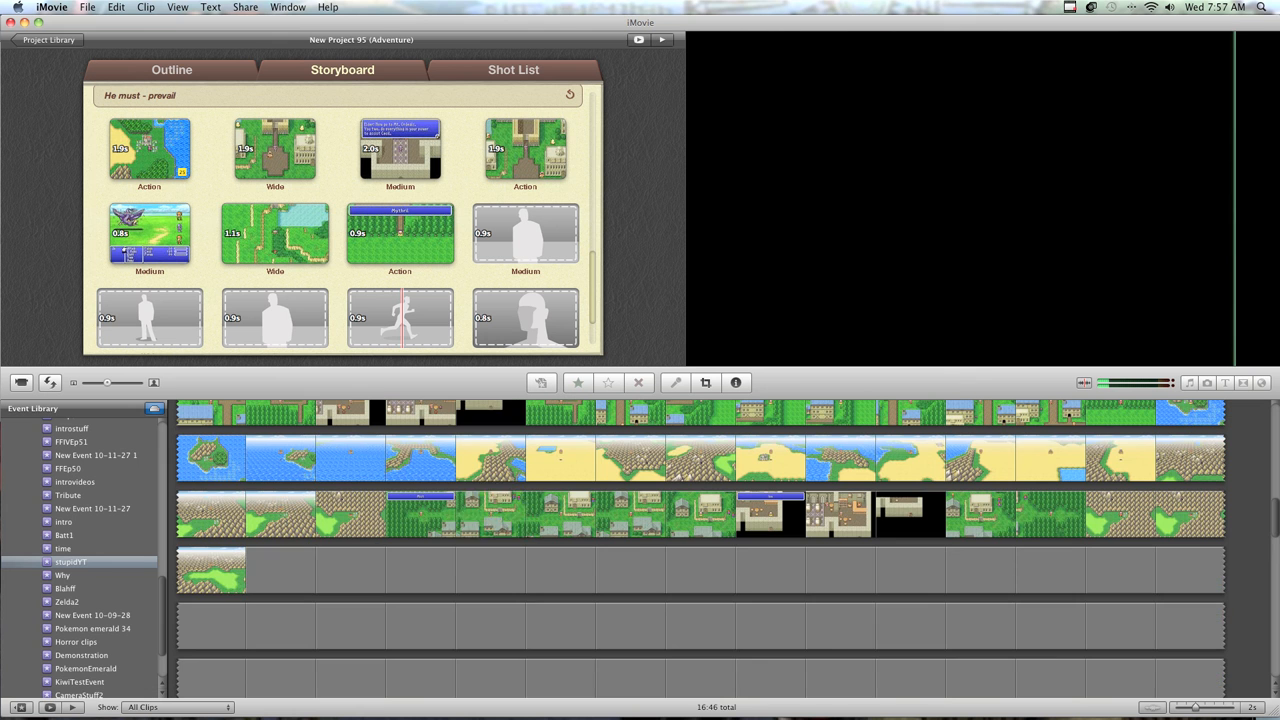
pyautogui.click(568, 458)
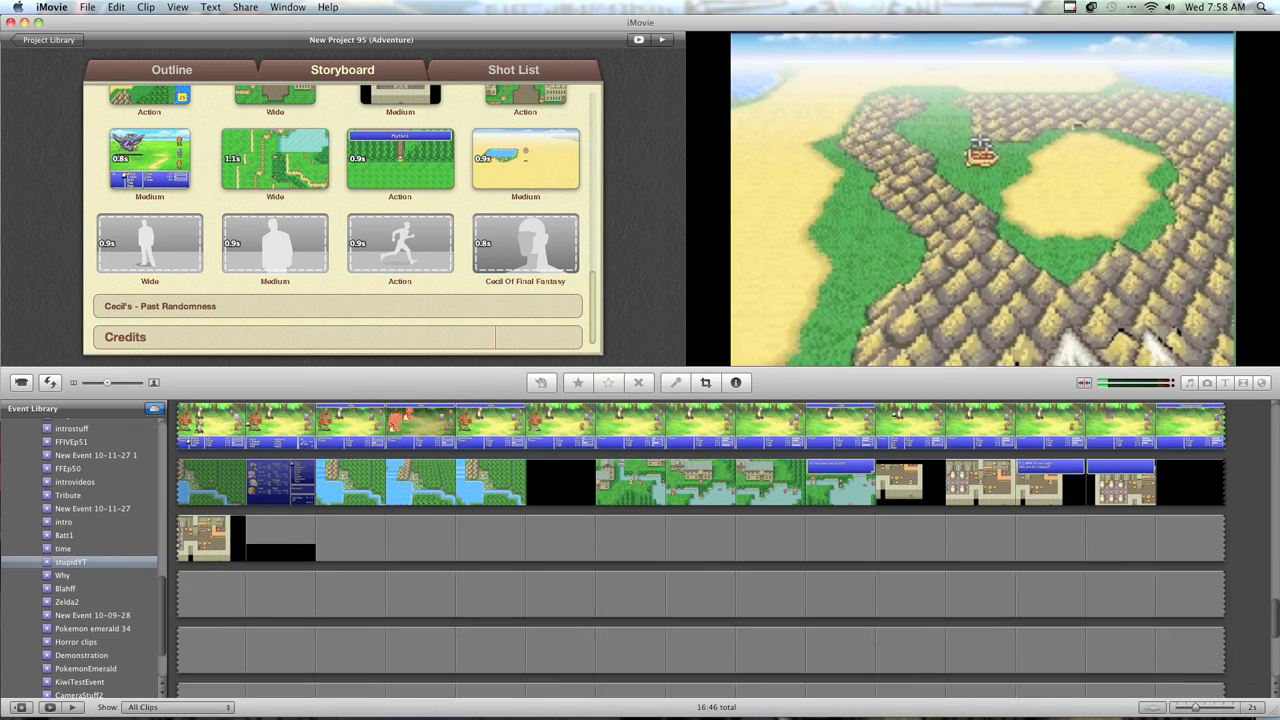
# Fill the Wide shot, the Medium shot with the time event's red dungeon clip, and the final card shot.
pyautogui.click(620, 424)
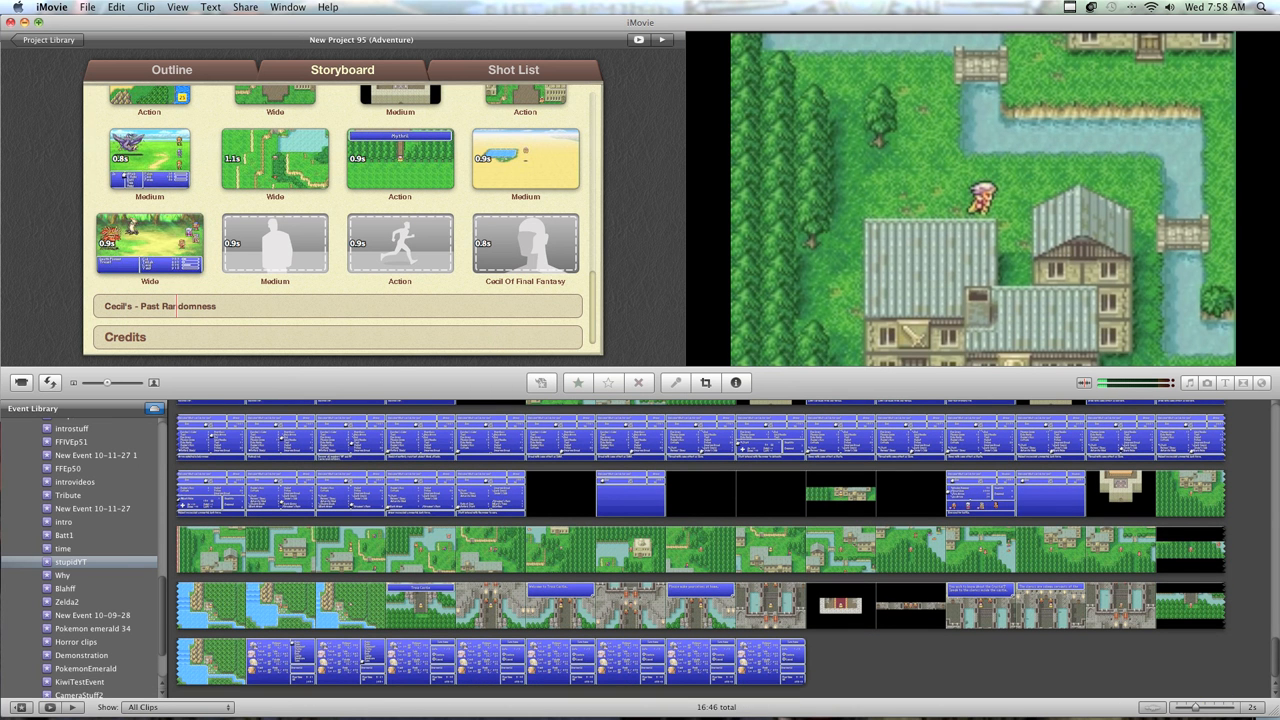
pyautogui.click(64, 548)
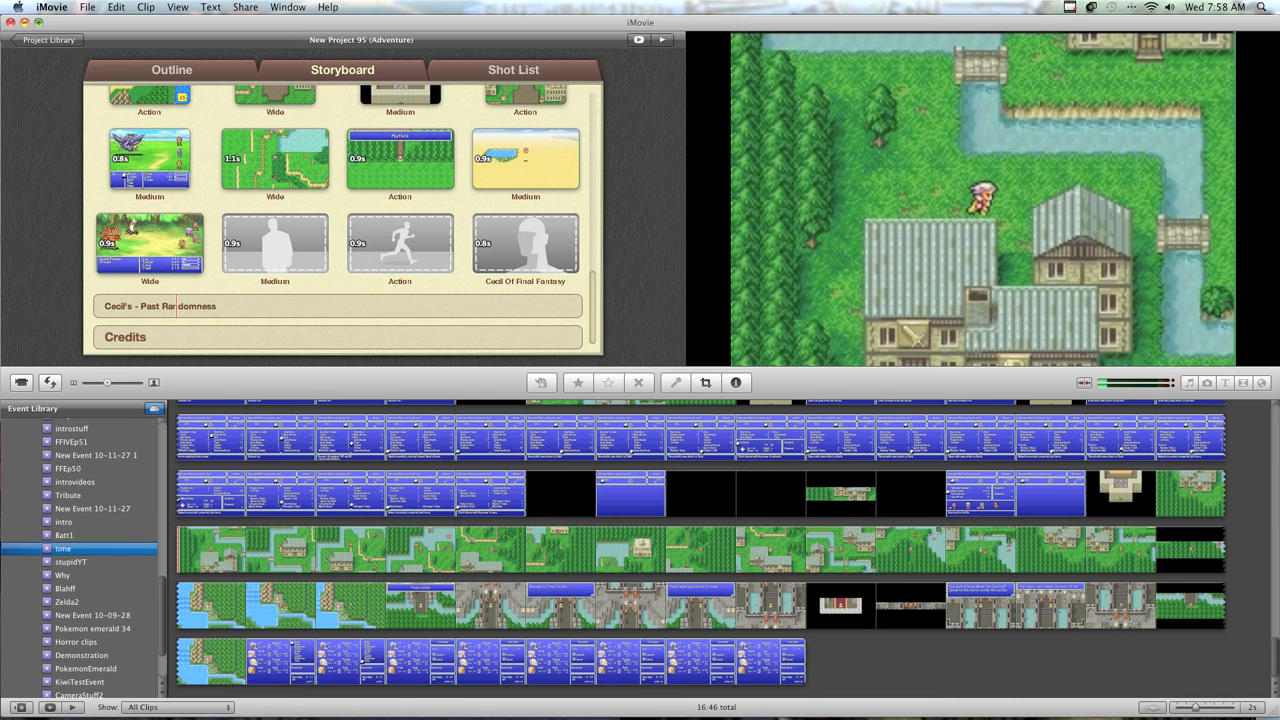
pyautogui.click(64, 548)
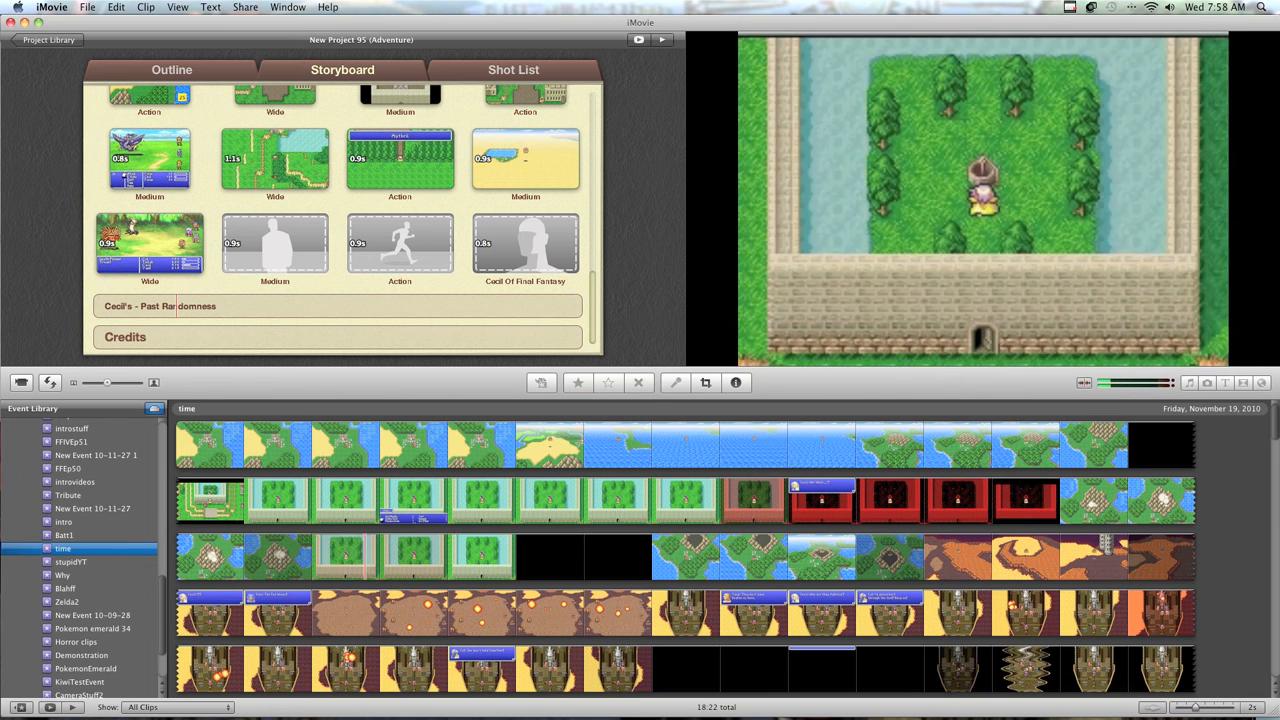
pyautogui.click(356, 556)
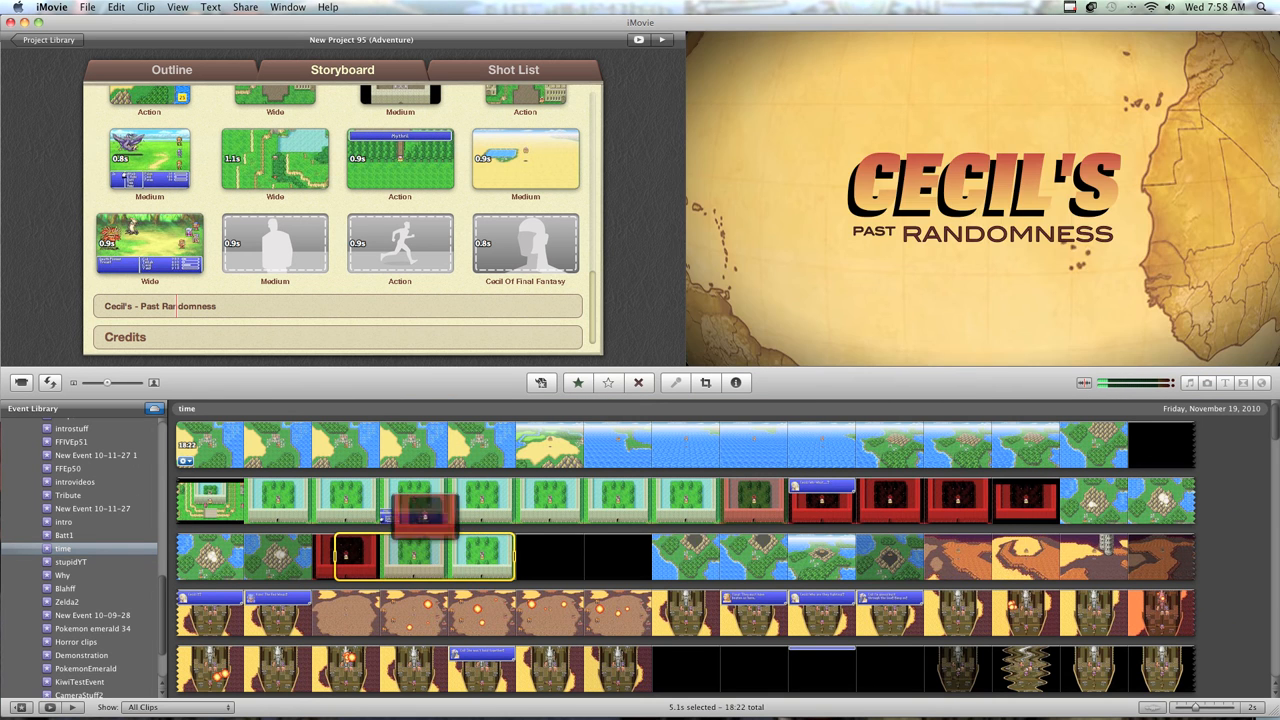
pyautogui.click(276, 244)
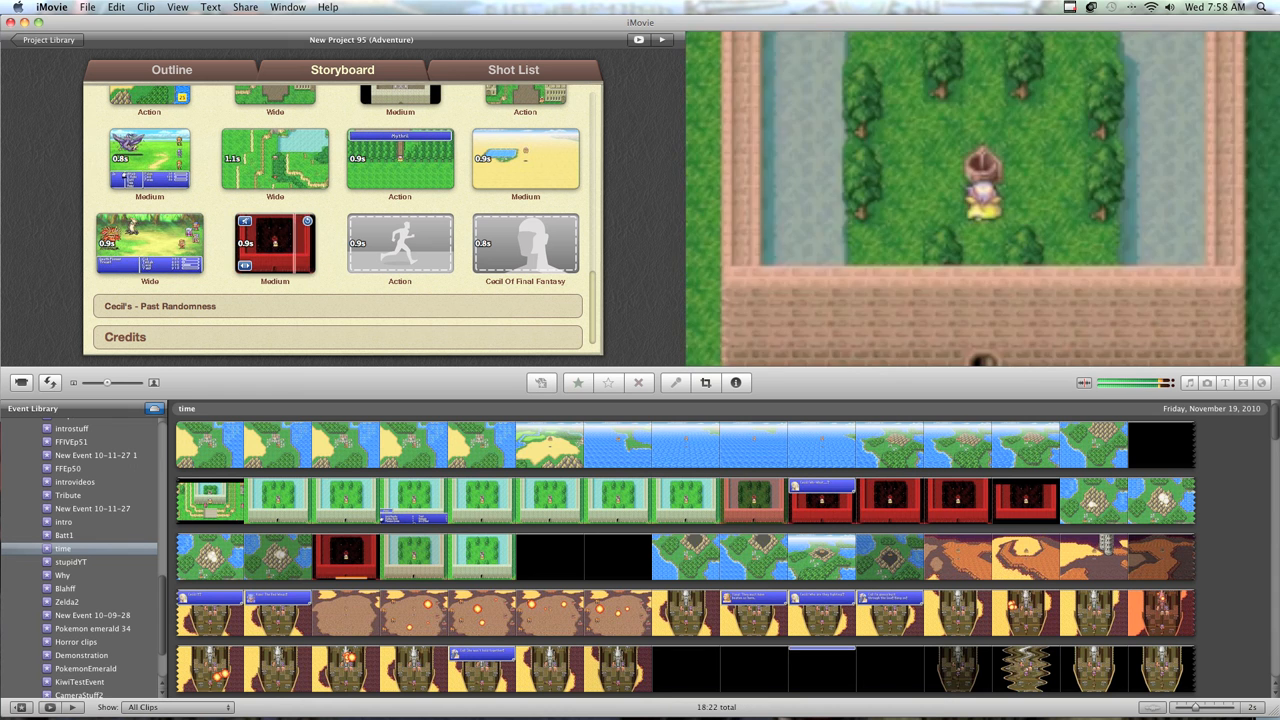
pyautogui.scroll(-3)
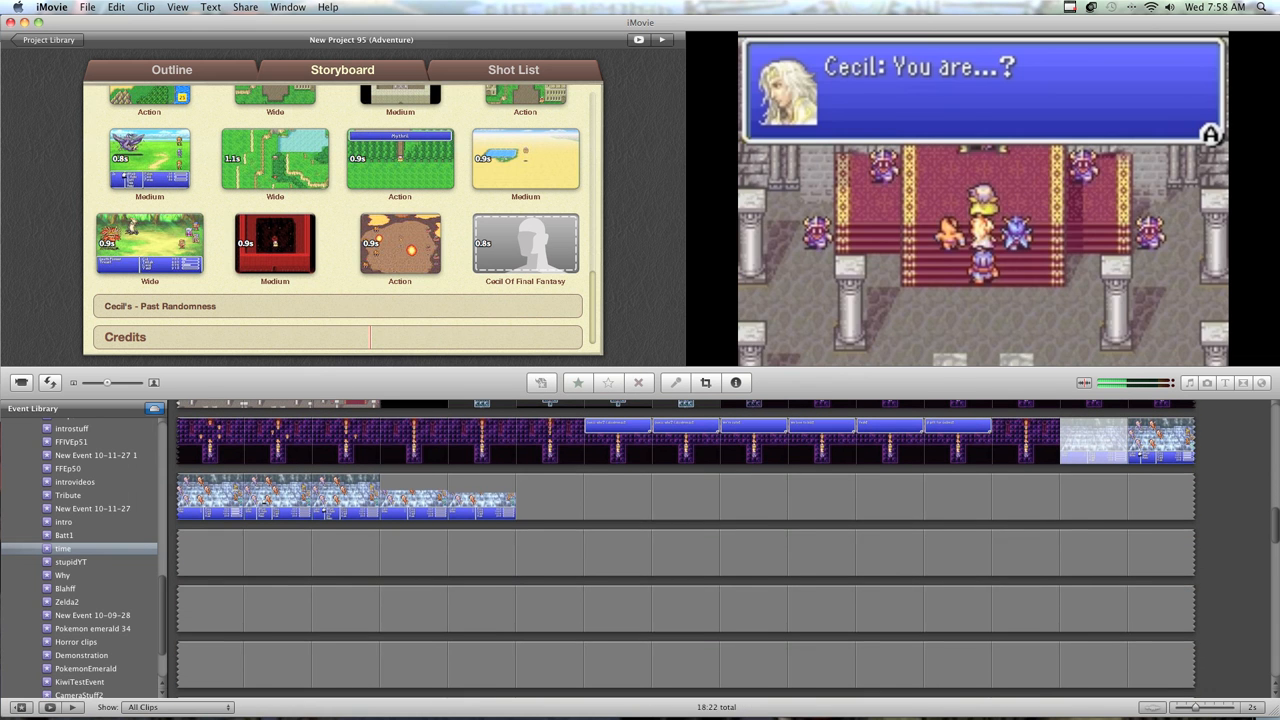
pyautogui.click(470, 440)
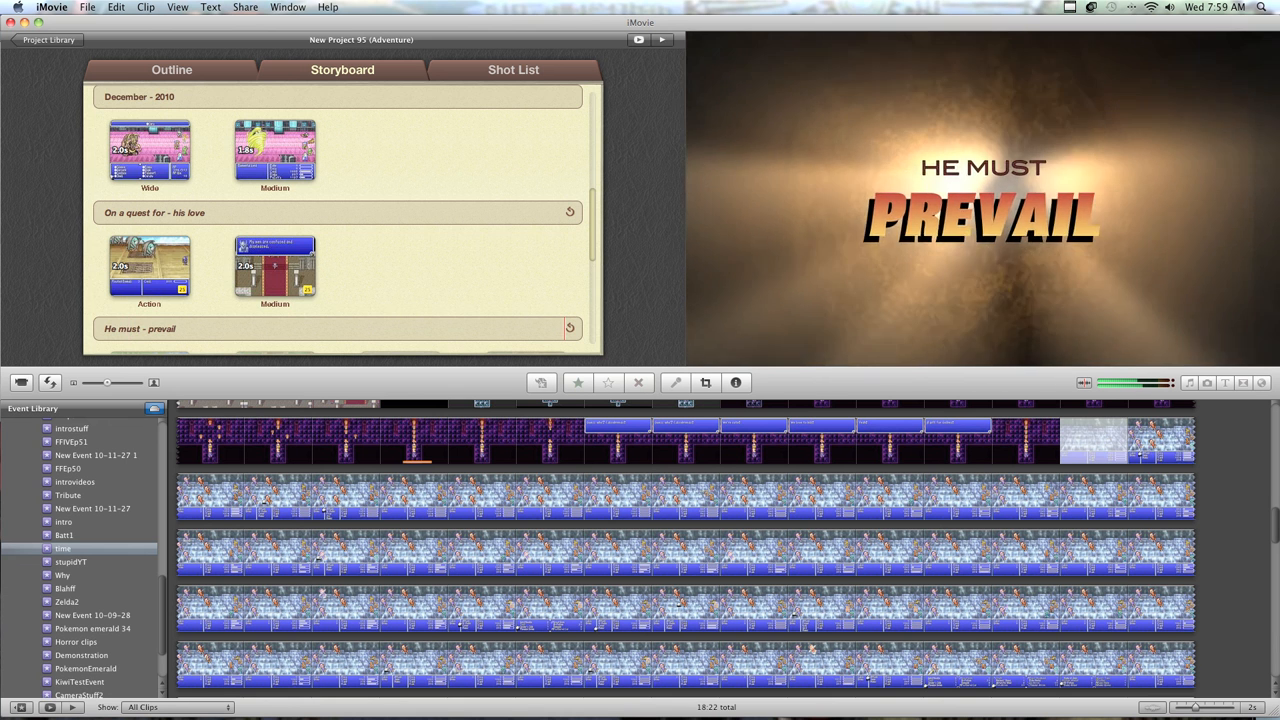
pyautogui.scroll(-3)
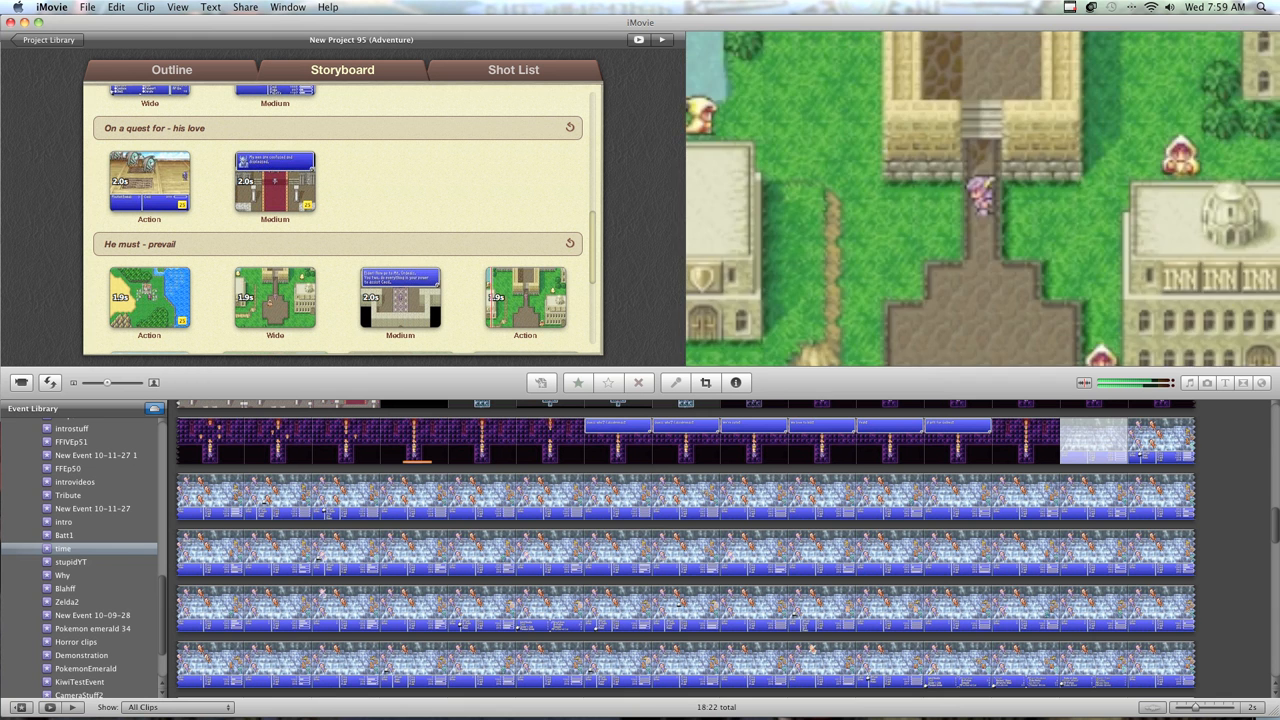
pyautogui.scroll(-3)
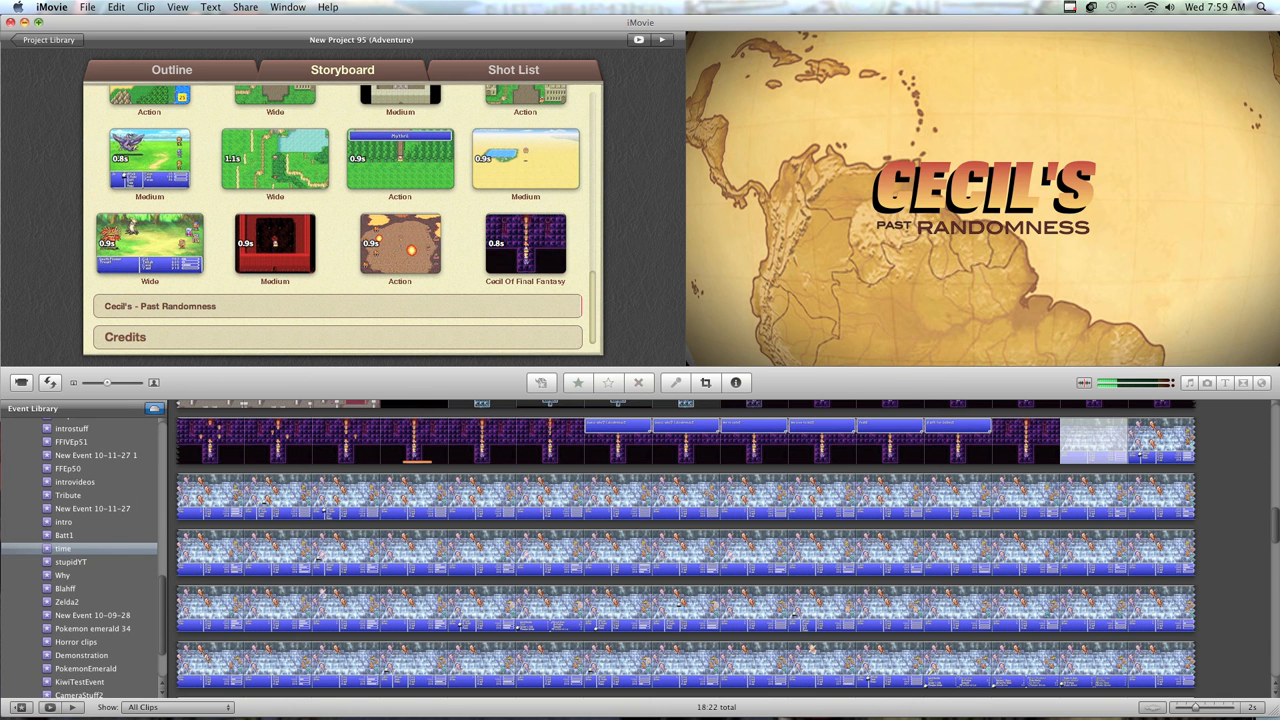
# Export the movie via Share as 'Cecil's Past Randomness' at Mobile size into Documents.
pyautogui.click(288, 8)
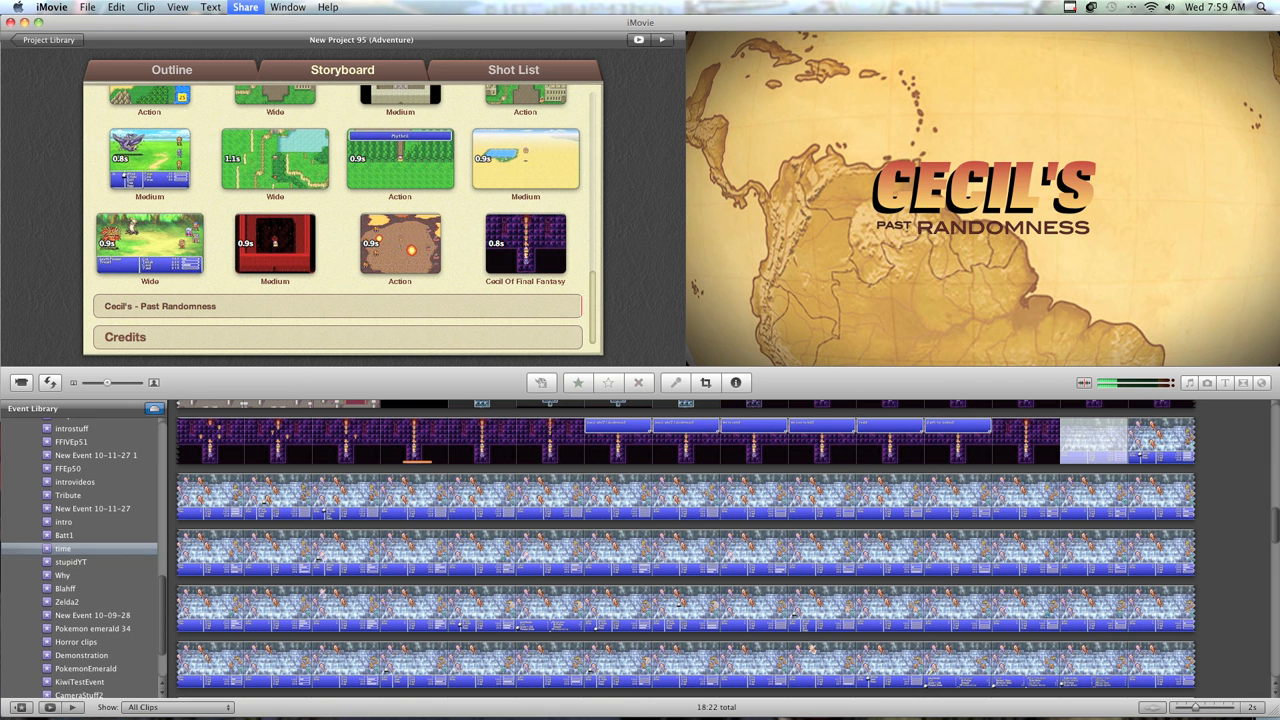
pyautogui.click(244, 8)
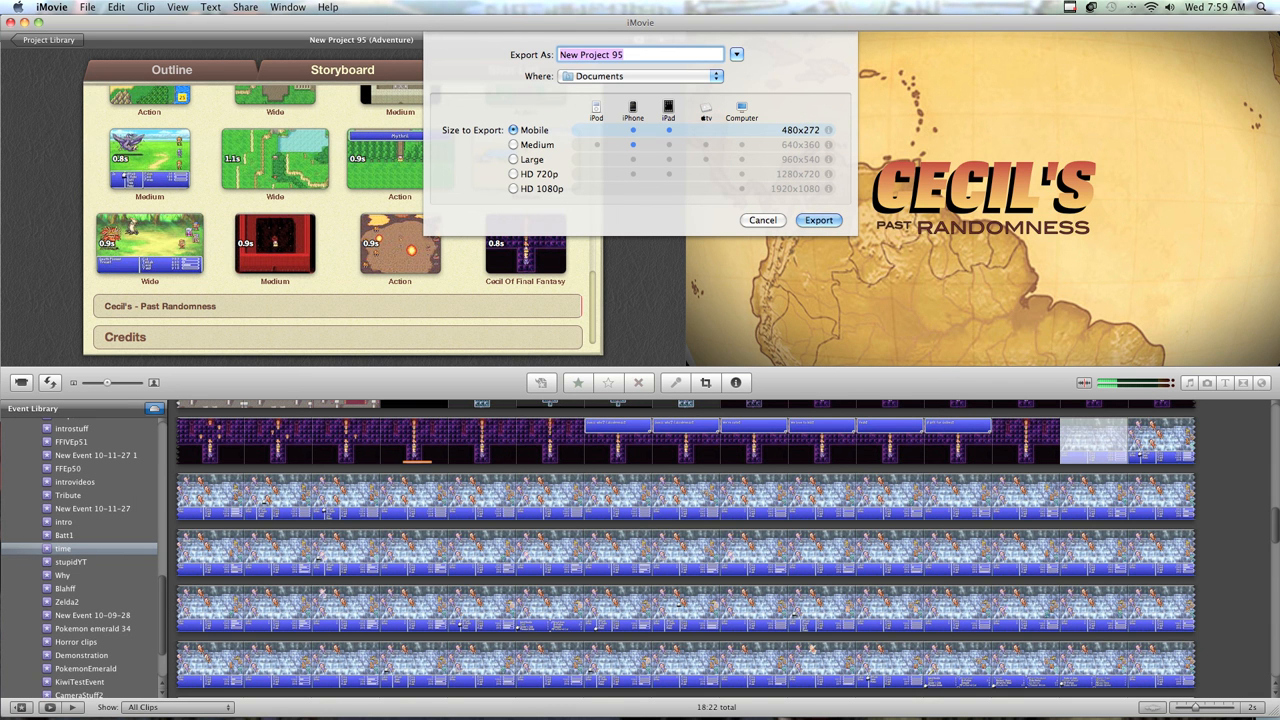
pyautogui.write("Cecil's")
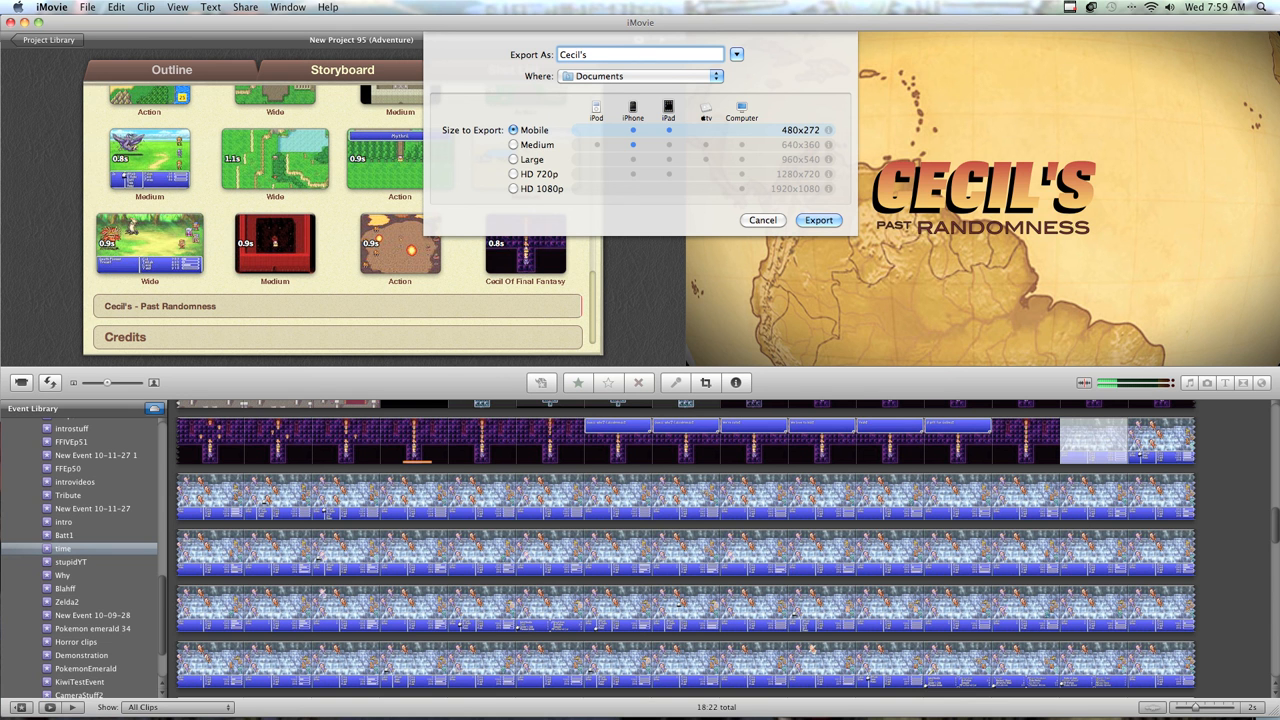
pyautogui.click(640, 54)
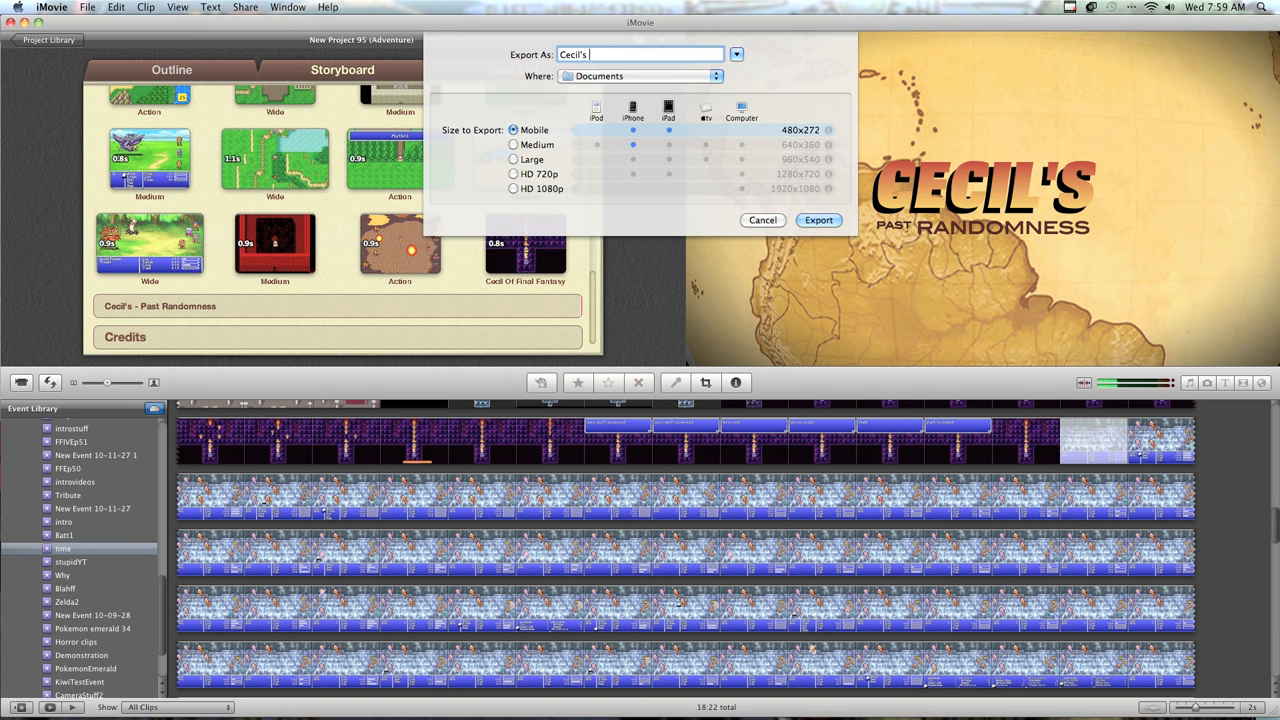
pyautogui.write('Past')
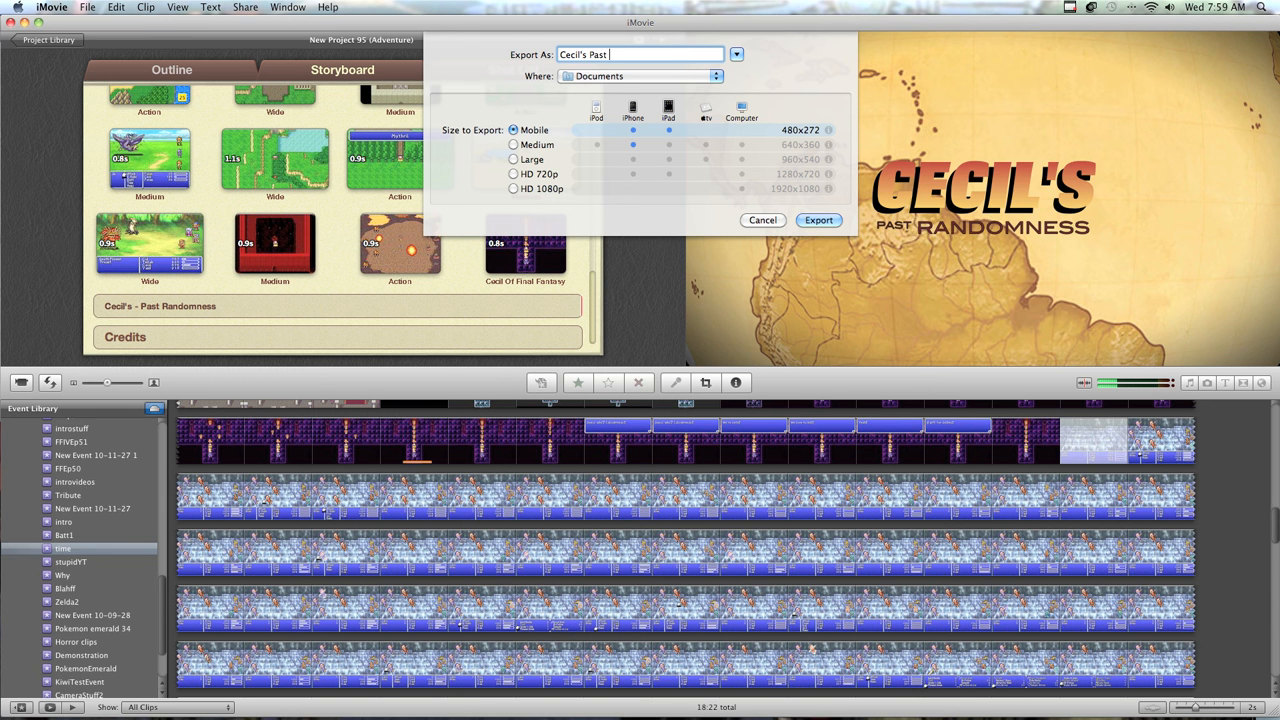
pyautogui.write('Random')
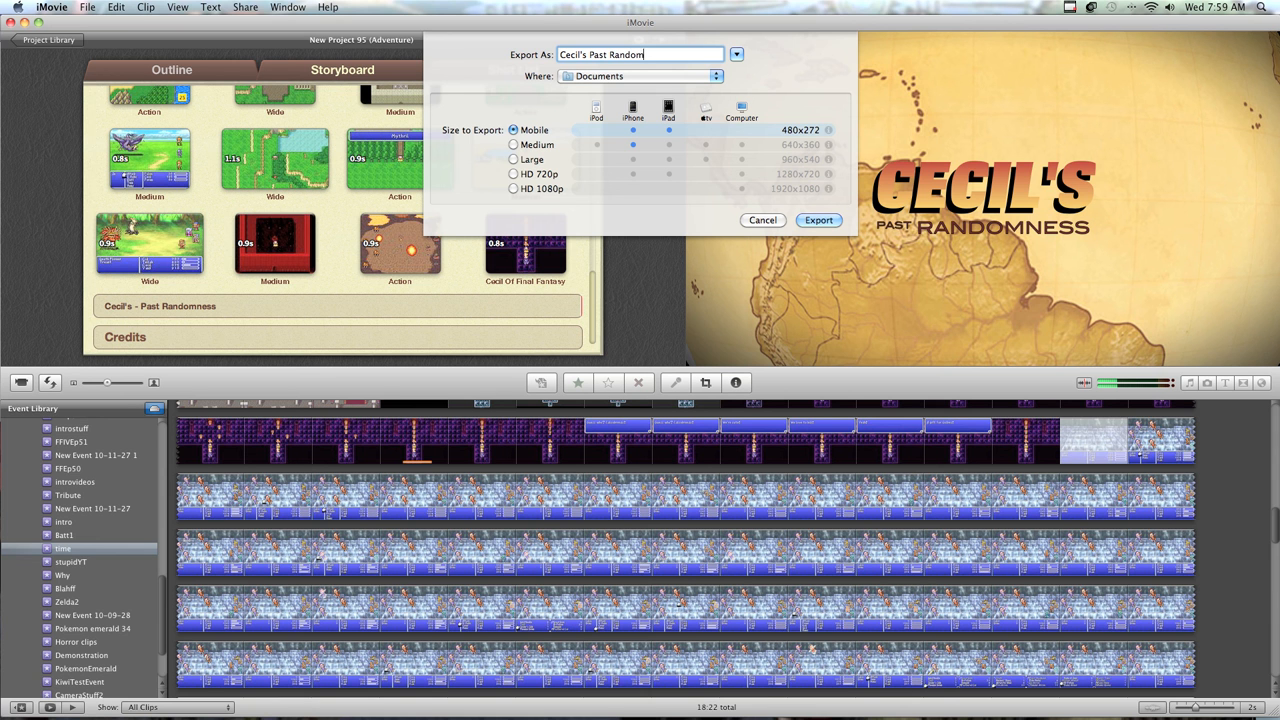
pyautogui.write('ness')
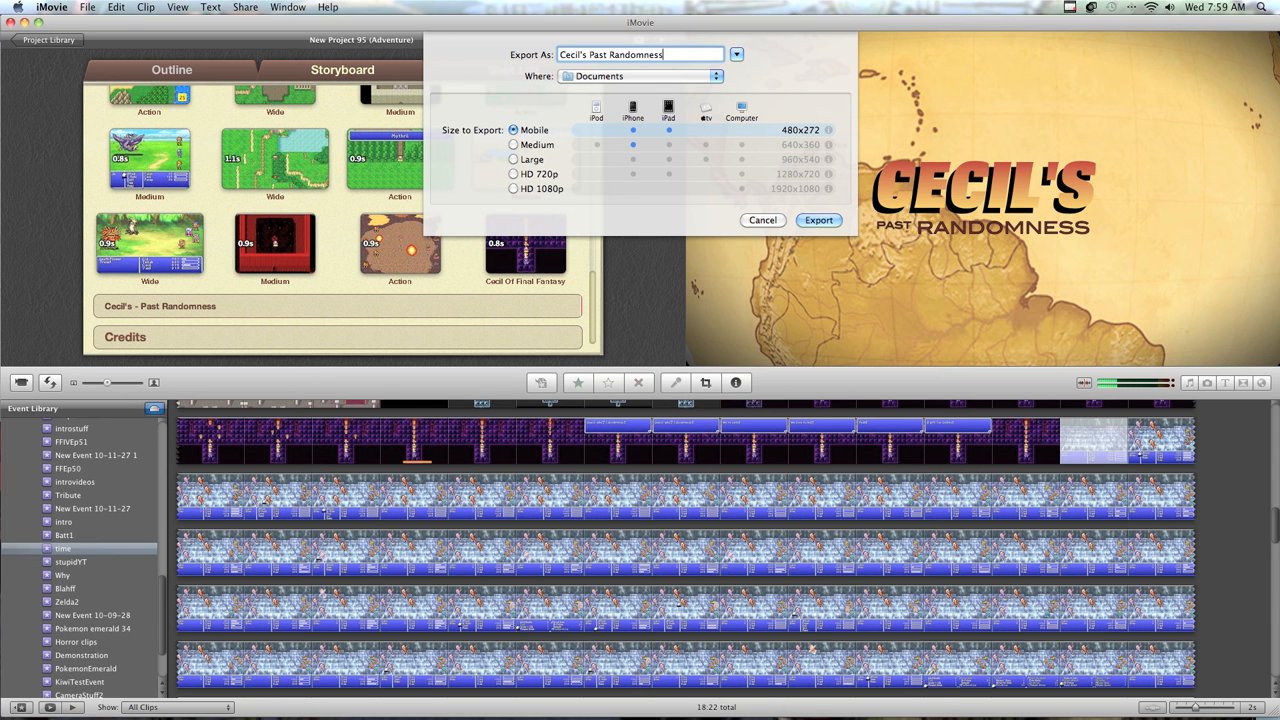
pyautogui.click(818, 220)
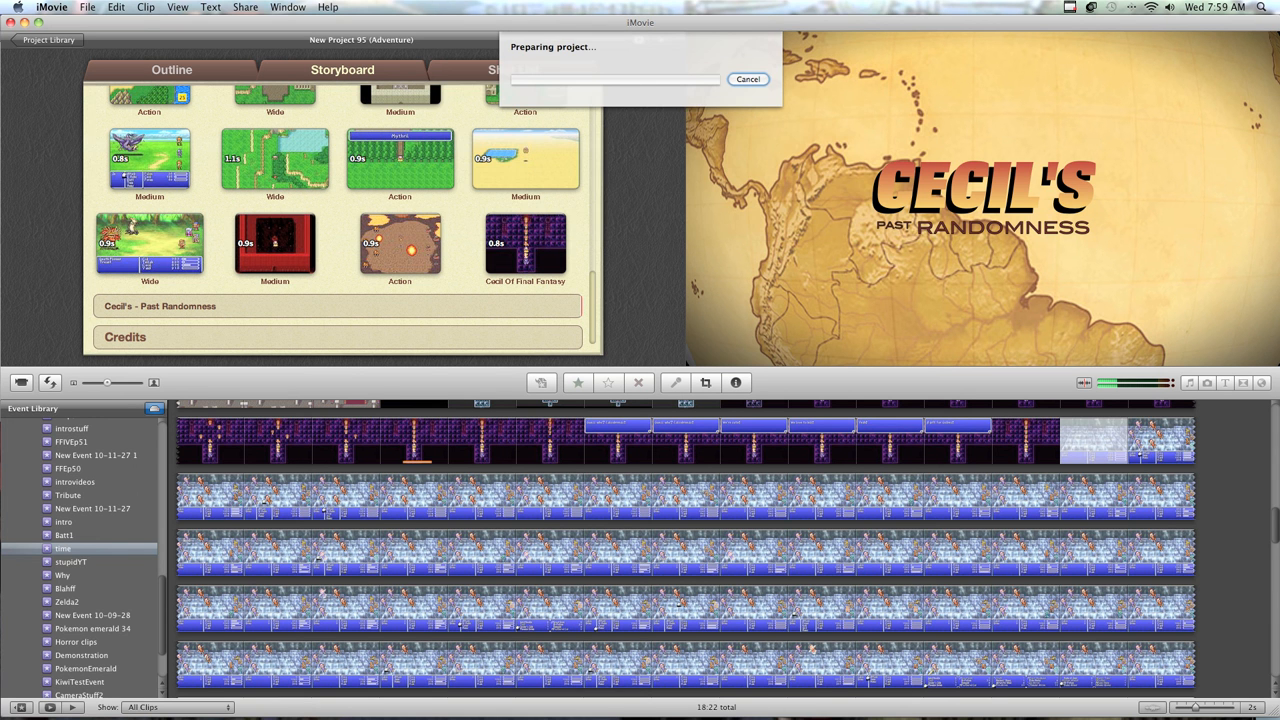